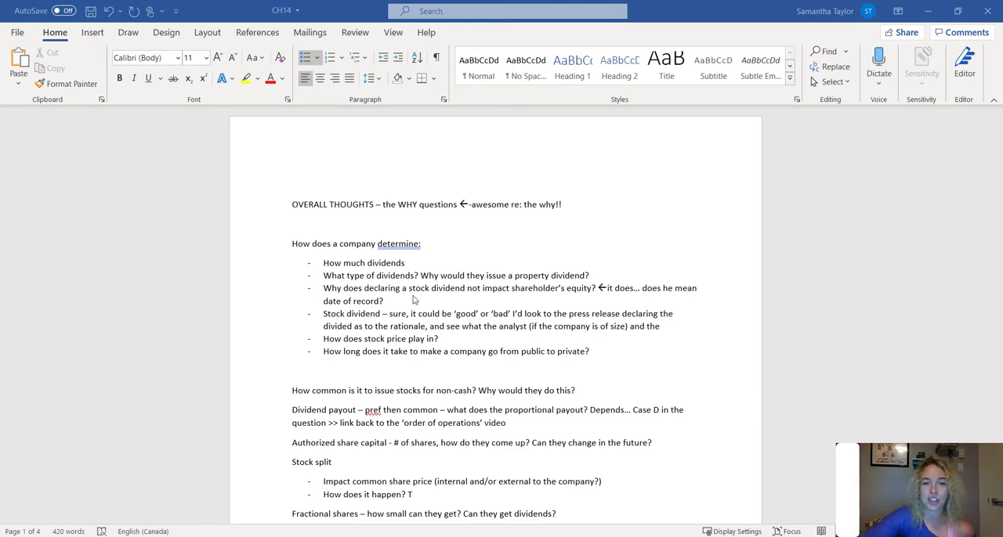
# - Move the 'it does… date of record?' remark onto its own line below the equity question
pyautogui.click(423, 243)
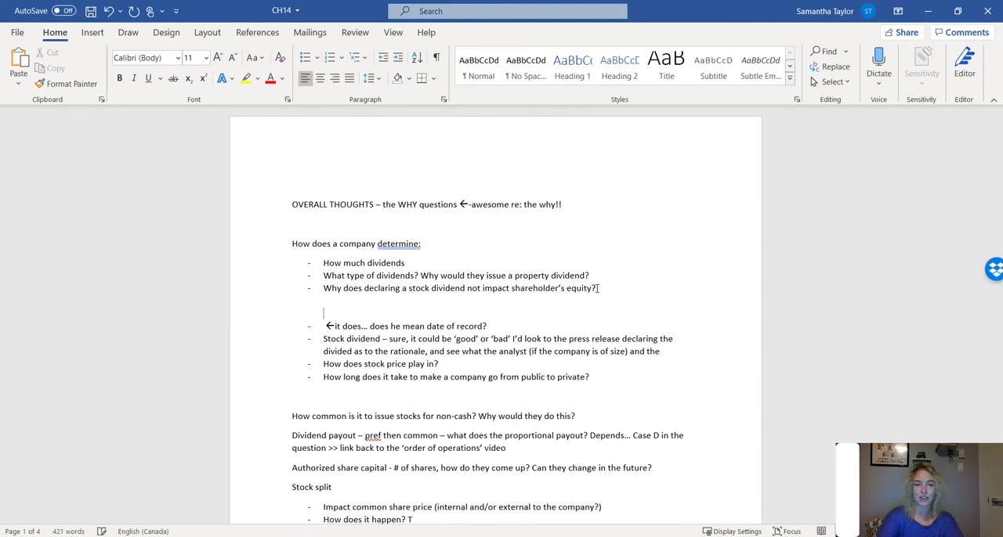
# - Type 'Dr. Retained Earnings' with an indented 'Cr. Common Shares' beneath the question
pyautogui.write('Dr.')
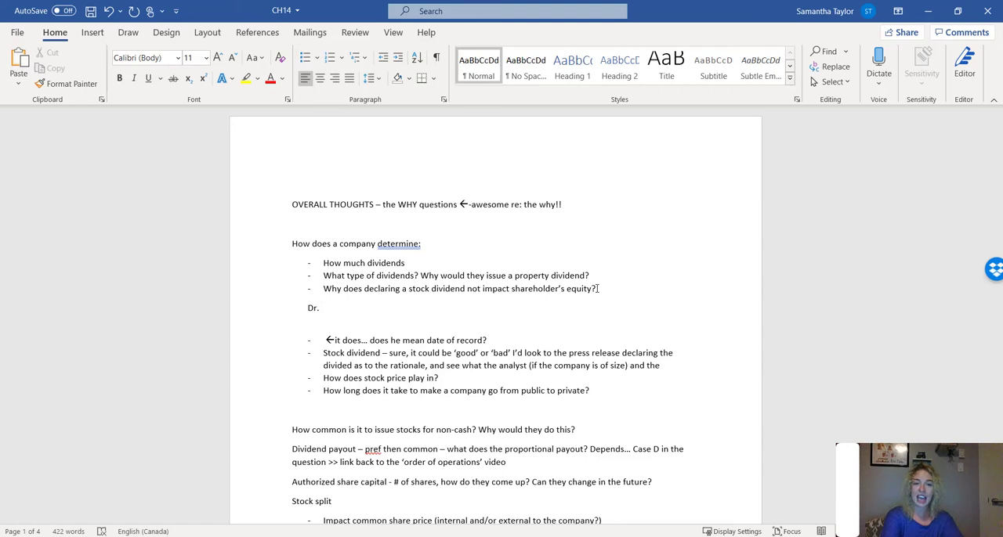
pyautogui.write('Ret')
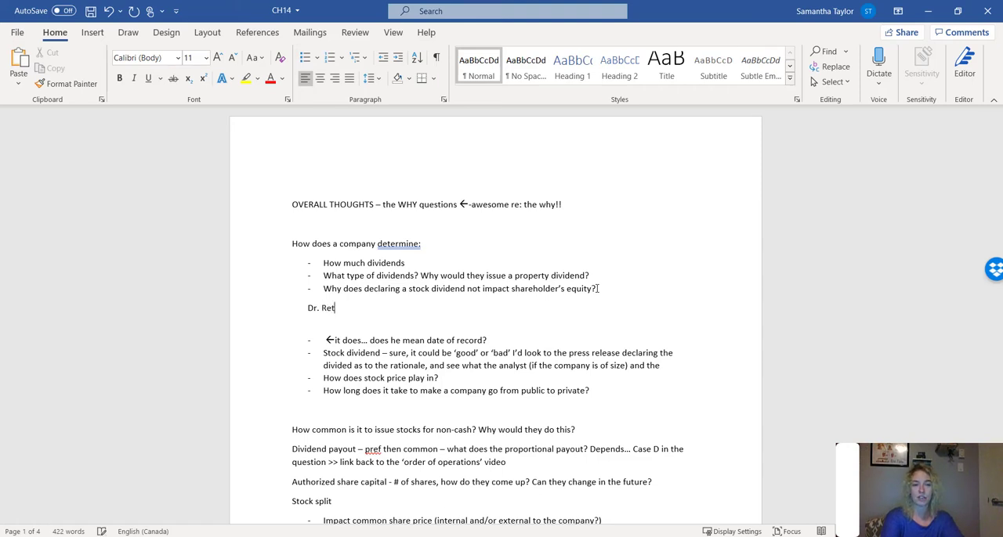
pyautogui.write('ained Earnings')
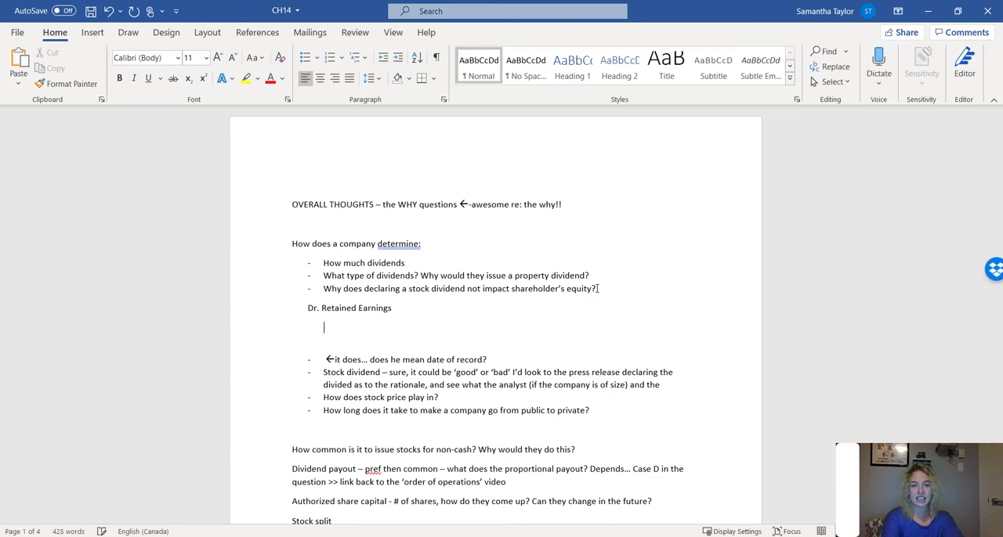
pyautogui.write('Cr.')
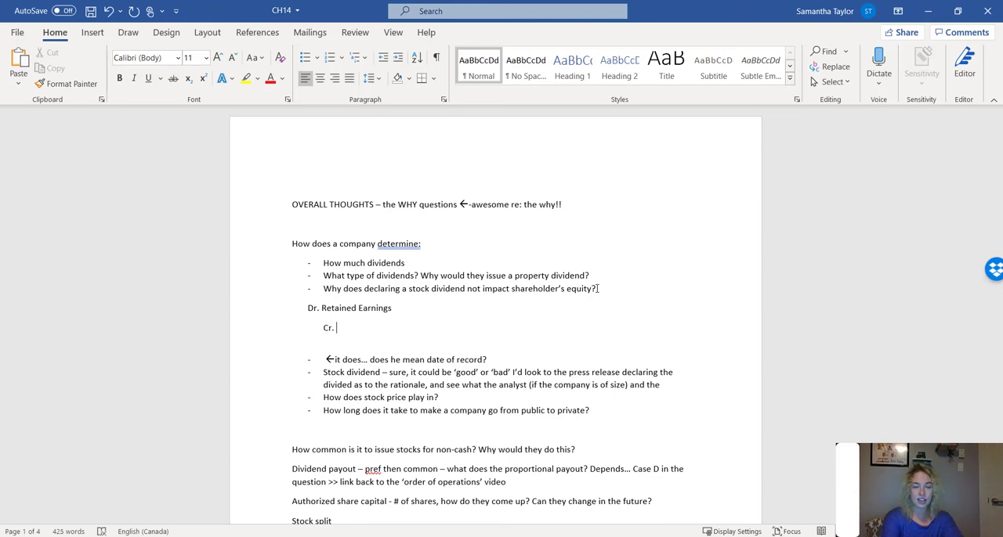
pyautogui.write('Cc')
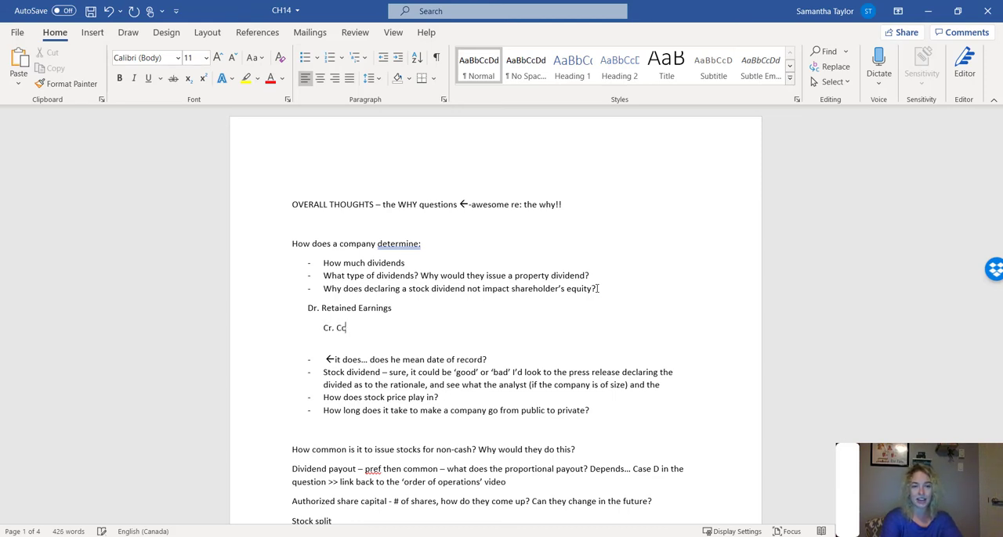
pyautogui.write('ommon Shares')
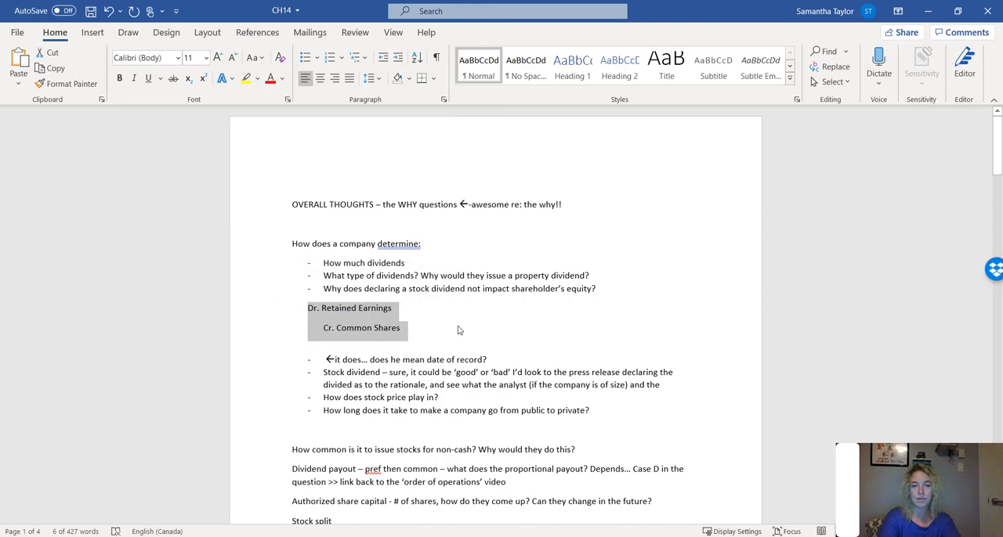
# - Remove the 'it does… does he mean date of record?' bullet below the entry
pyautogui.click(459, 329)
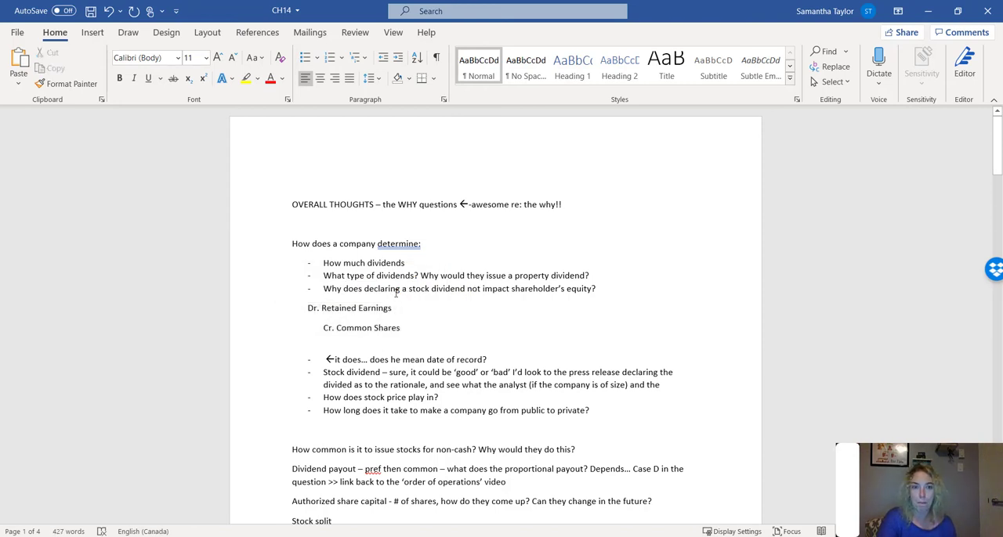
pyautogui.moveTo(303, 532)
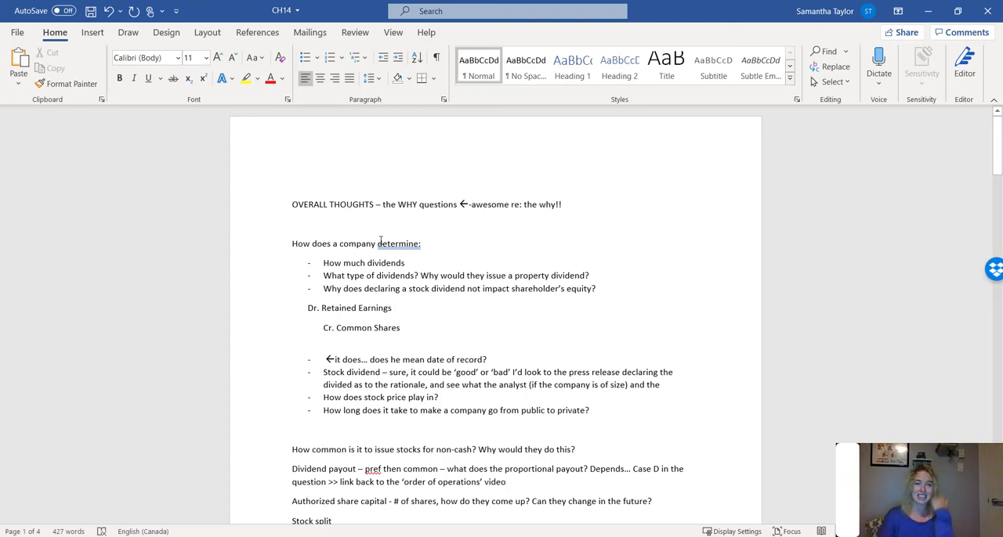
pyautogui.click(394, 308)
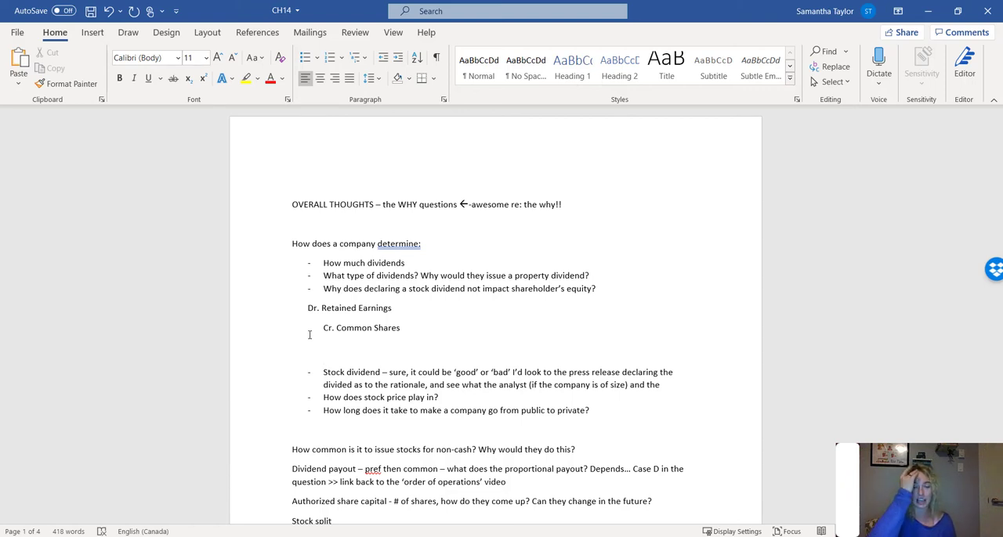
# - Insert a blank line after 'How does stock price play in?' before the going-private bullet
pyautogui.click(323, 359)
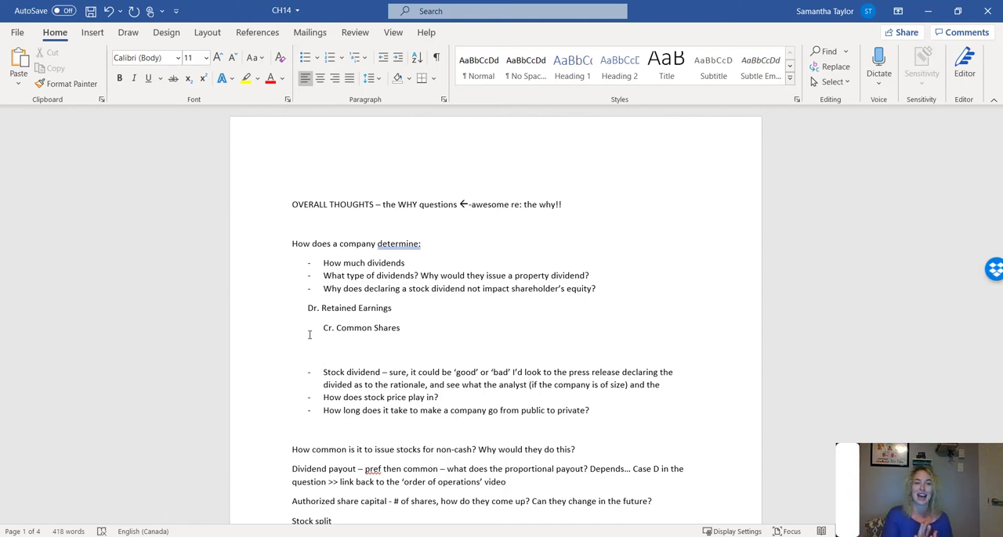
pyautogui.click(323, 359)
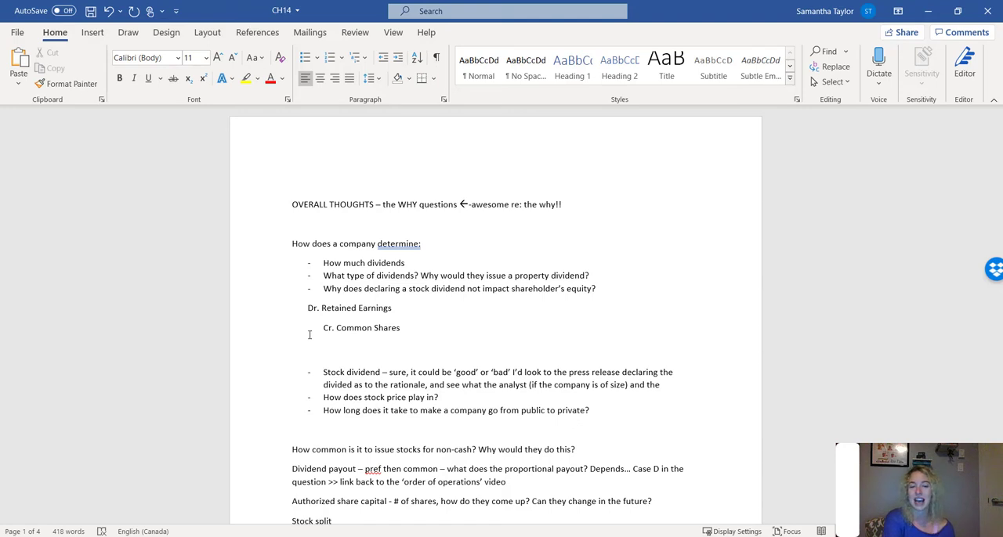
pyautogui.click(323, 359)
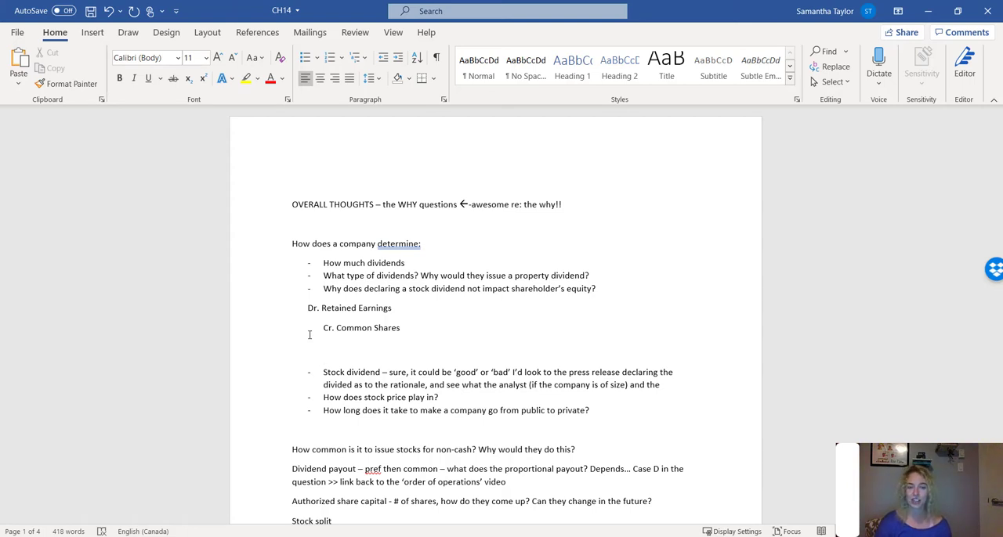
pyautogui.click(323, 359)
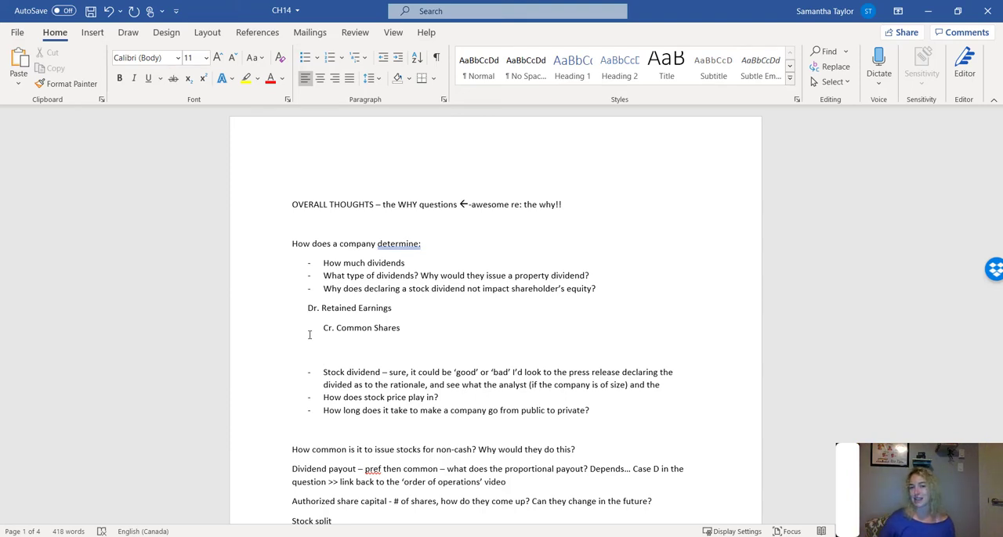
pyautogui.click(322, 358)
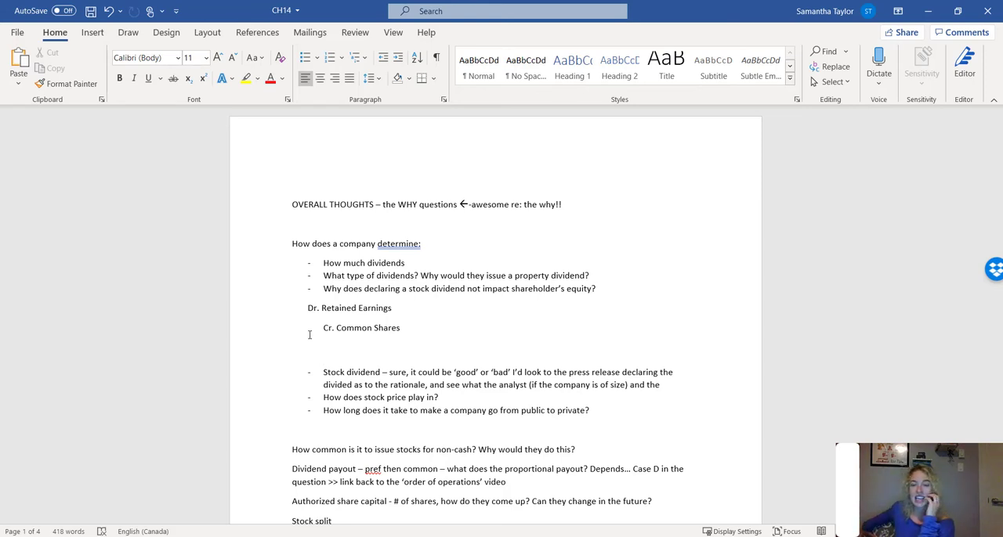
pyautogui.click(323, 359)
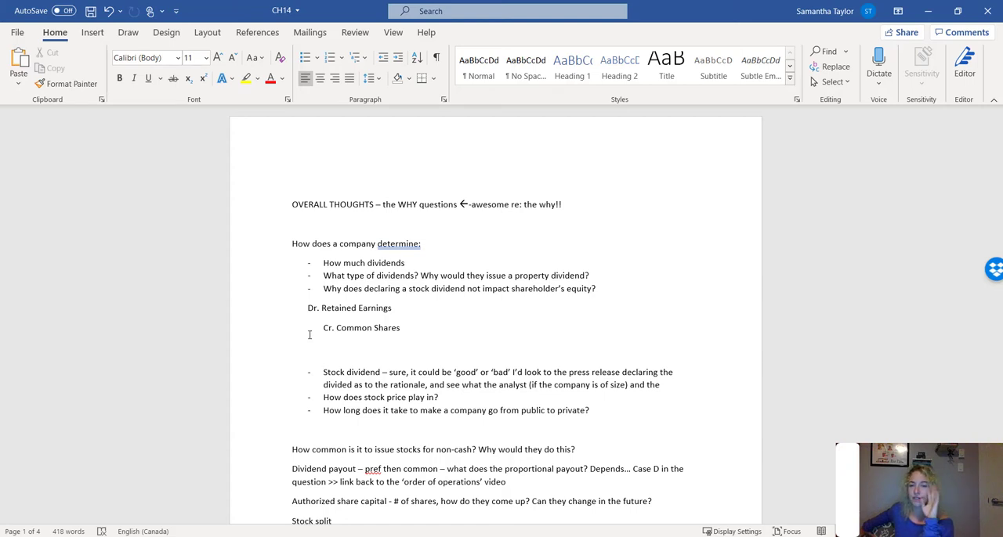
pyautogui.click(323, 359)
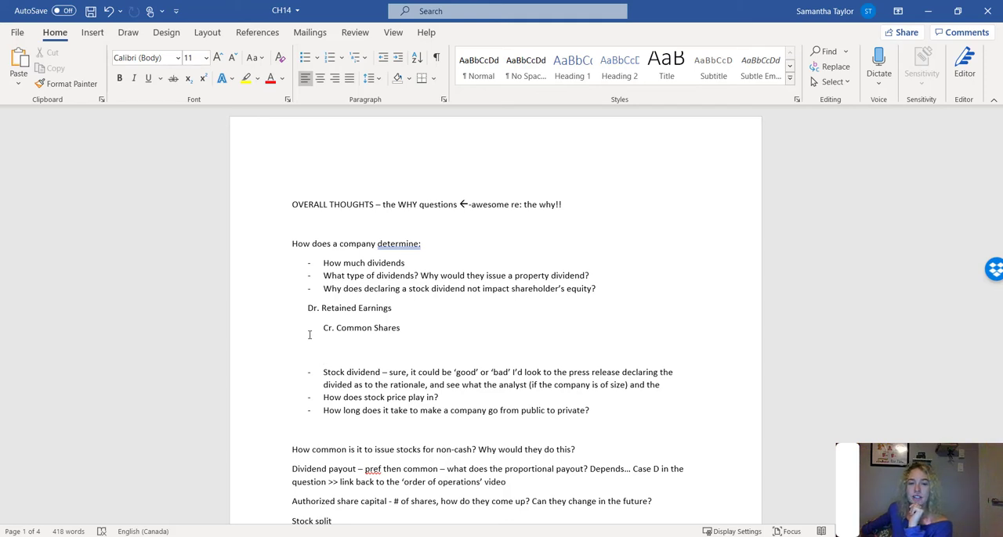
pyautogui.click(323, 359)
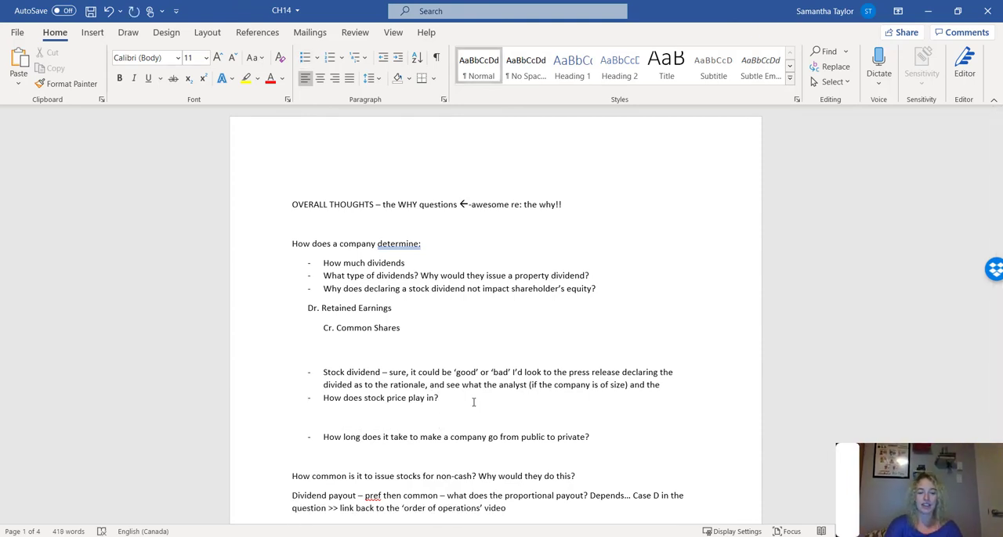
pyautogui.write('BV')
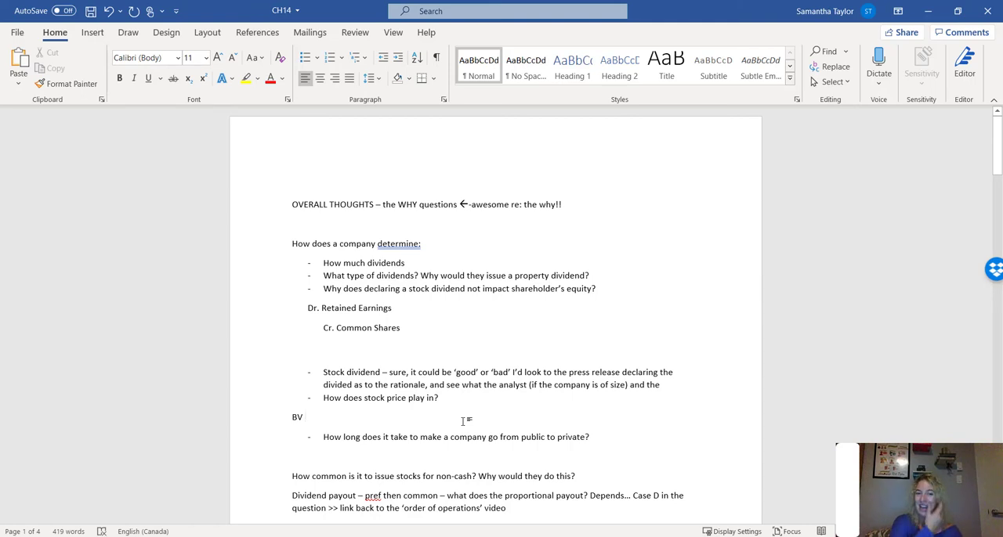
pyautogui.click(305, 417)
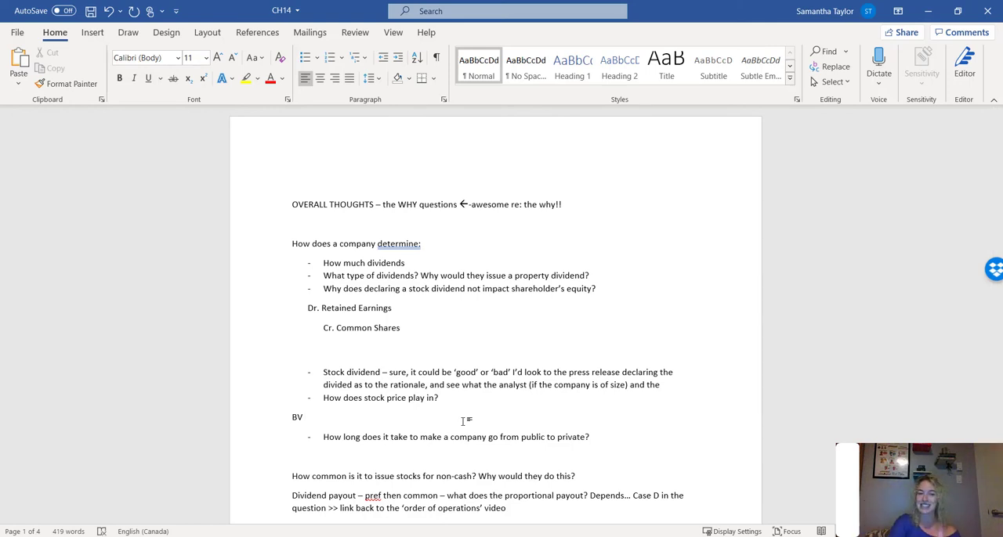
pyautogui.click(306, 417)
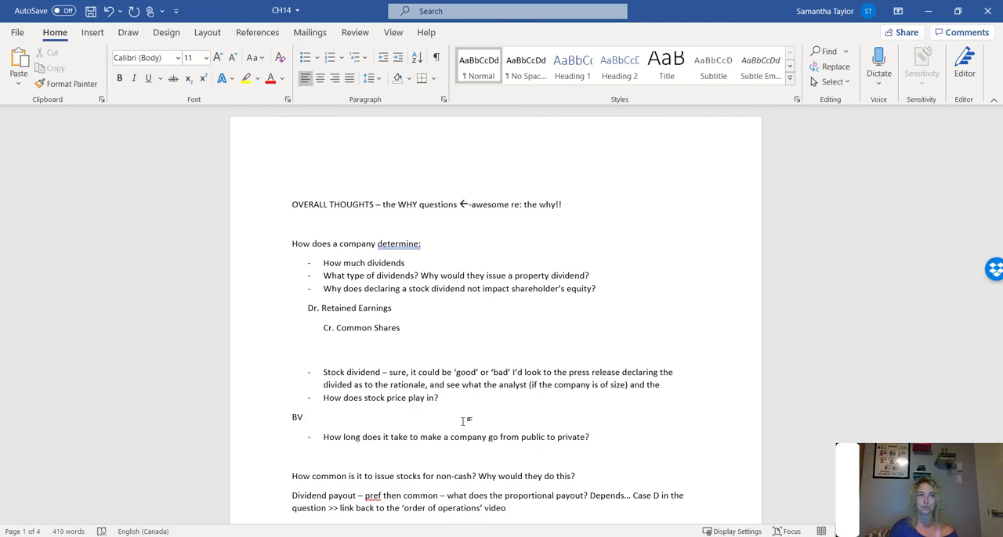
pyautogui.click(306, 417)
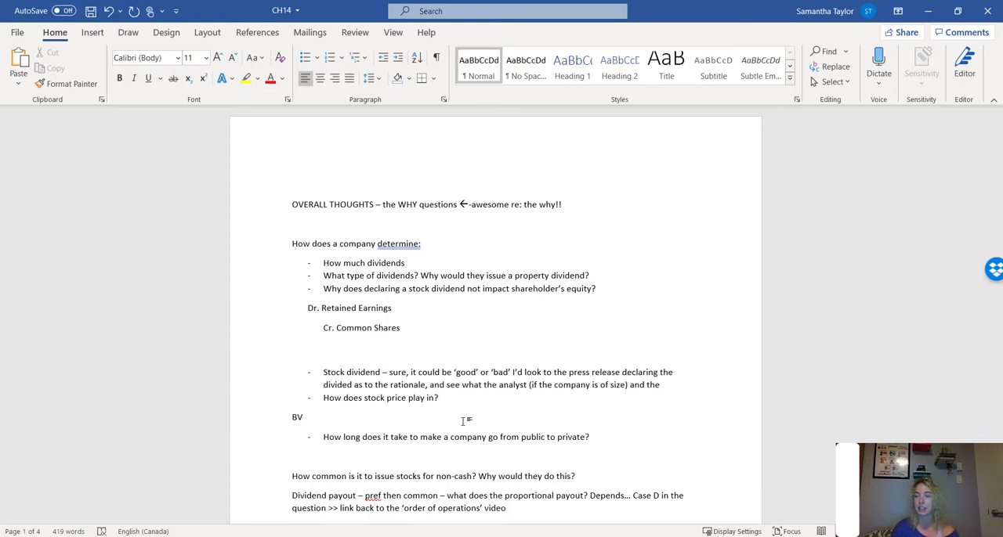
pyautogui.click(306, 416)
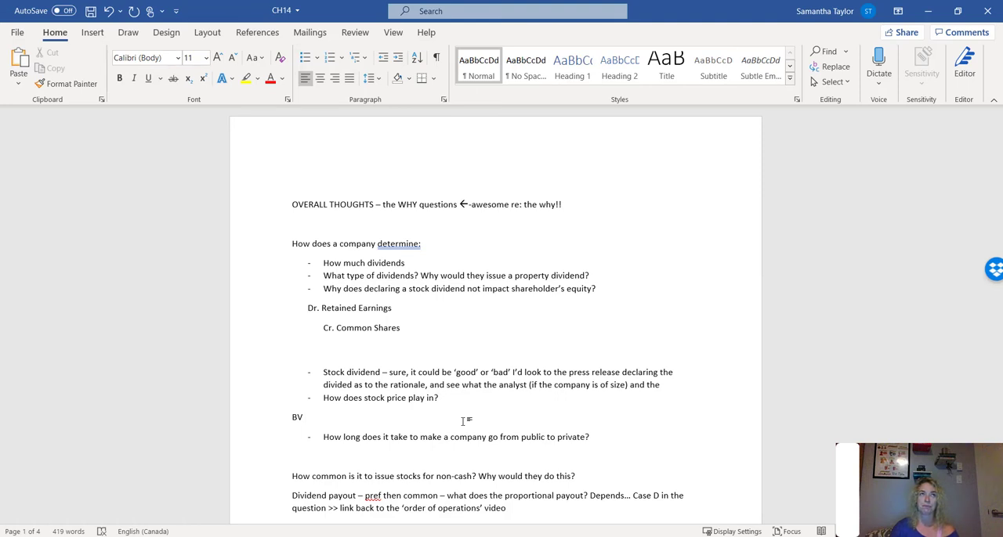
pyautogui.click(305, 417)
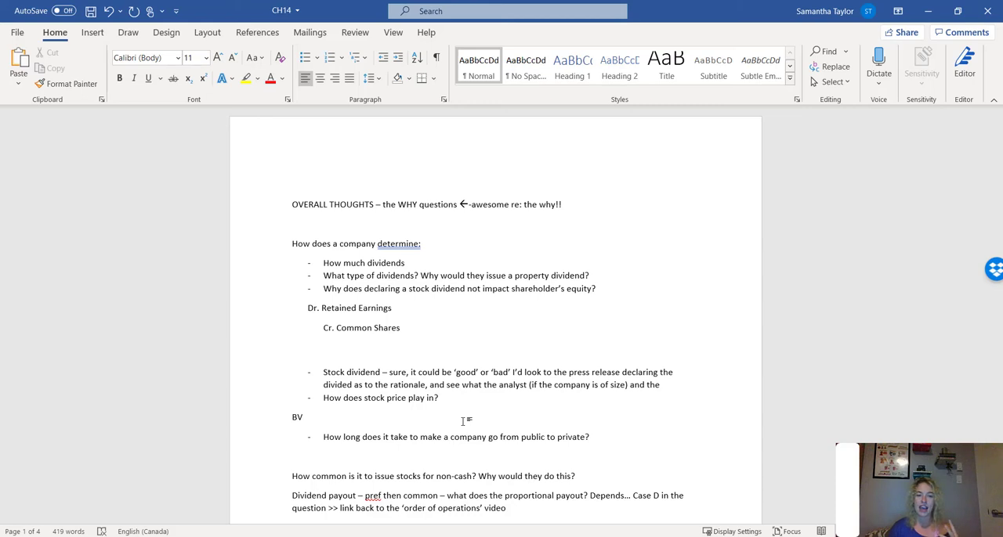
pyautogui.click(306, 417)
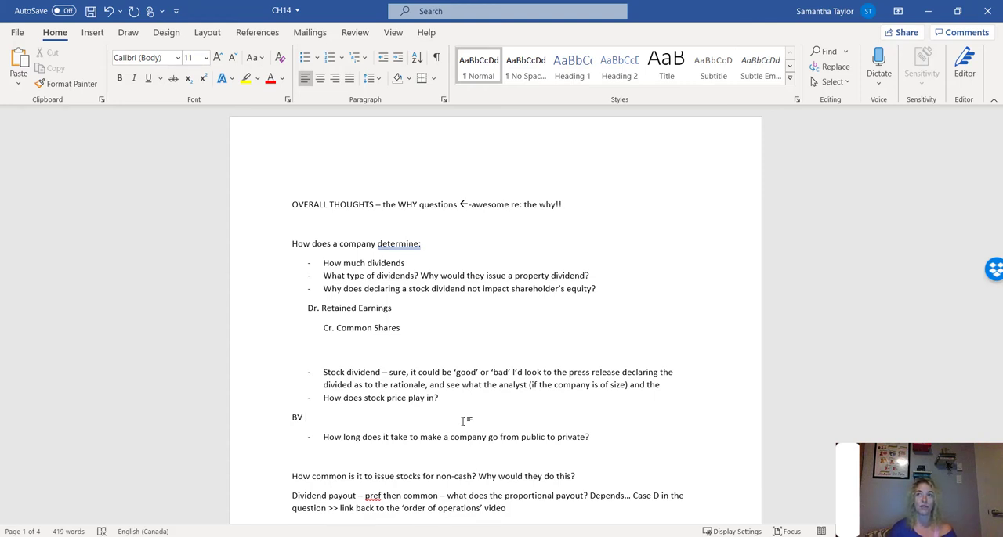
pyautogui.click(306, 417)
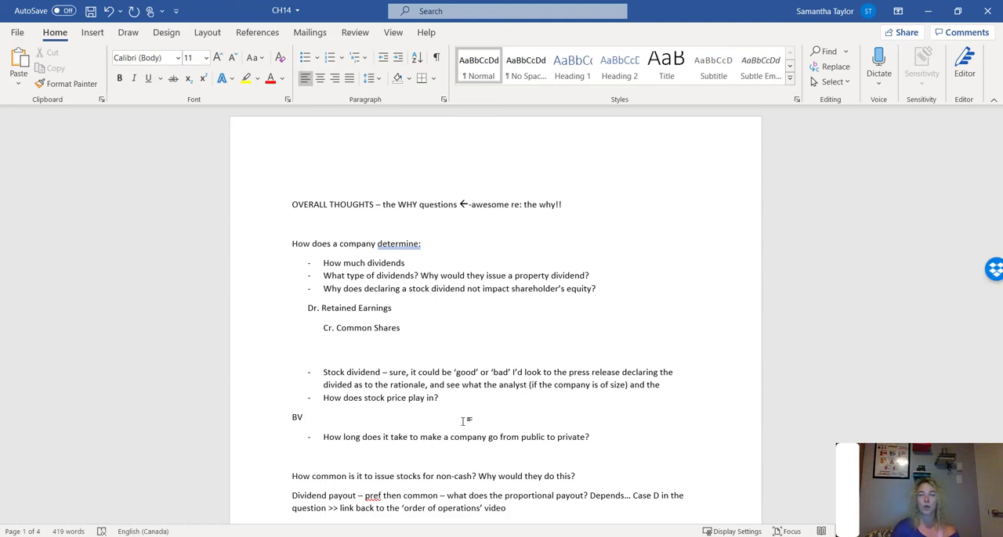
pyautogui.click(307, 417)
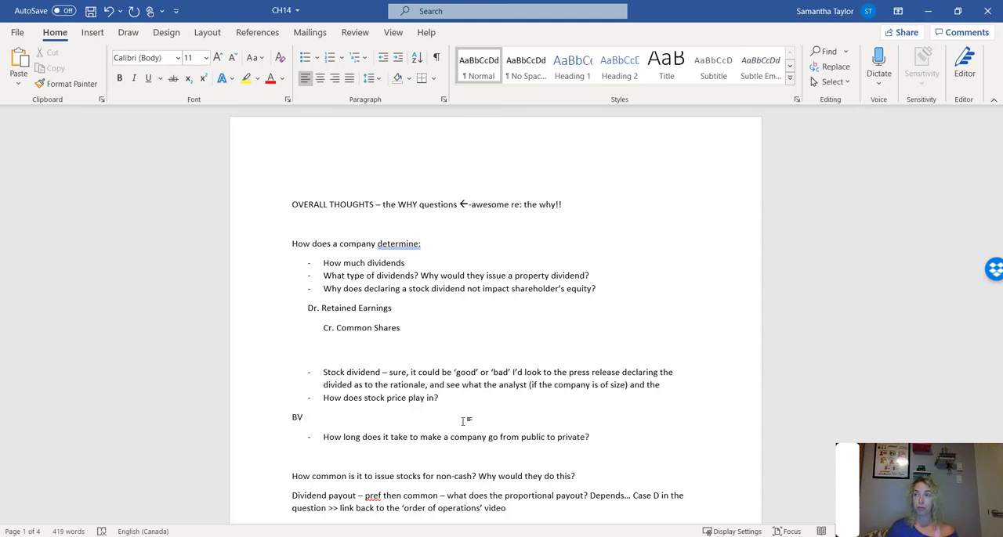
pyautogui.click(306, 417)
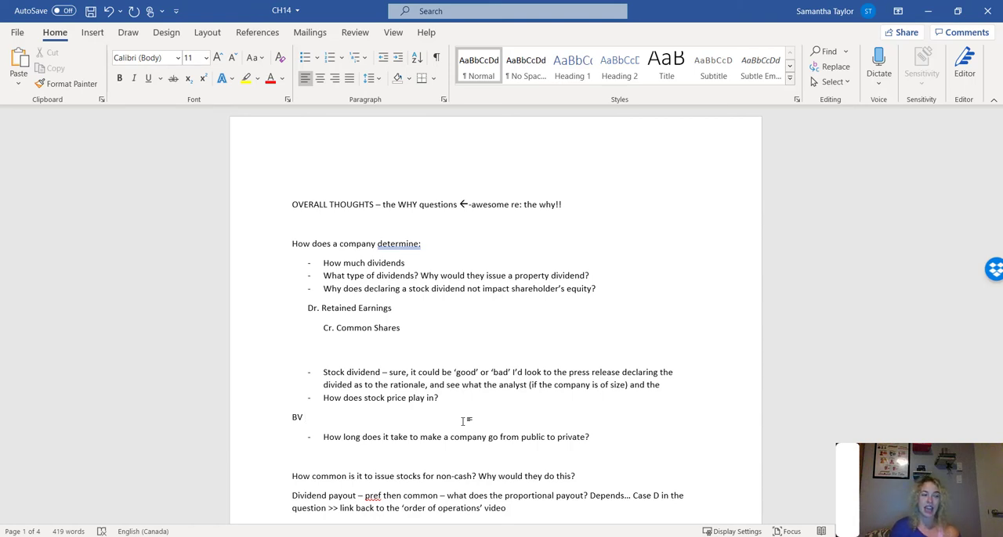
pyautogui.click(305, 417)
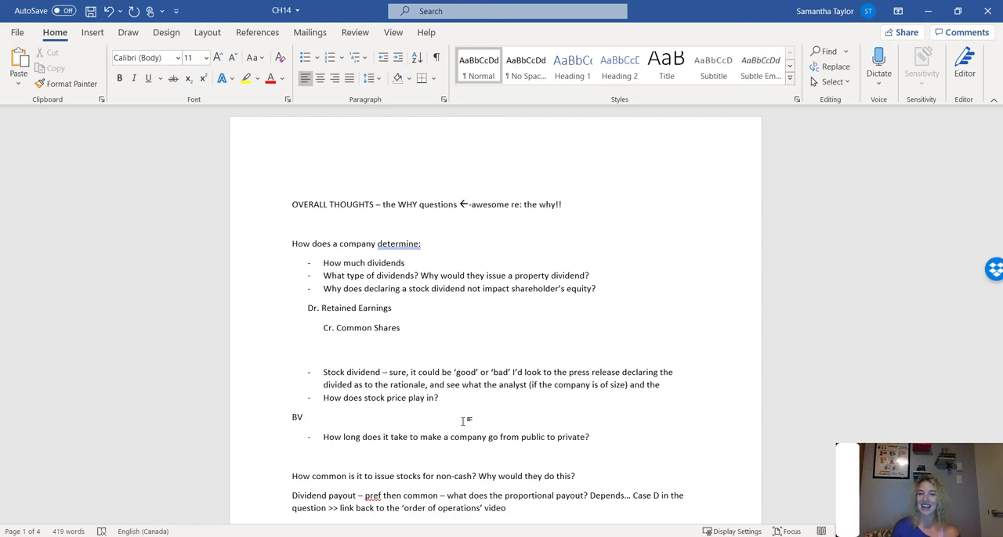
pyautogui.click(305, 416)
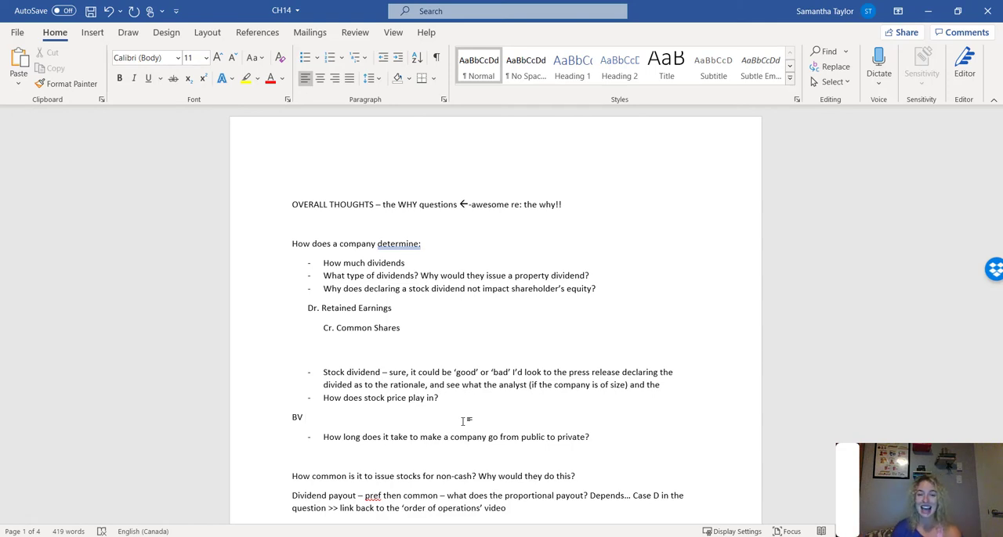
pyautogui.click(307, 417)
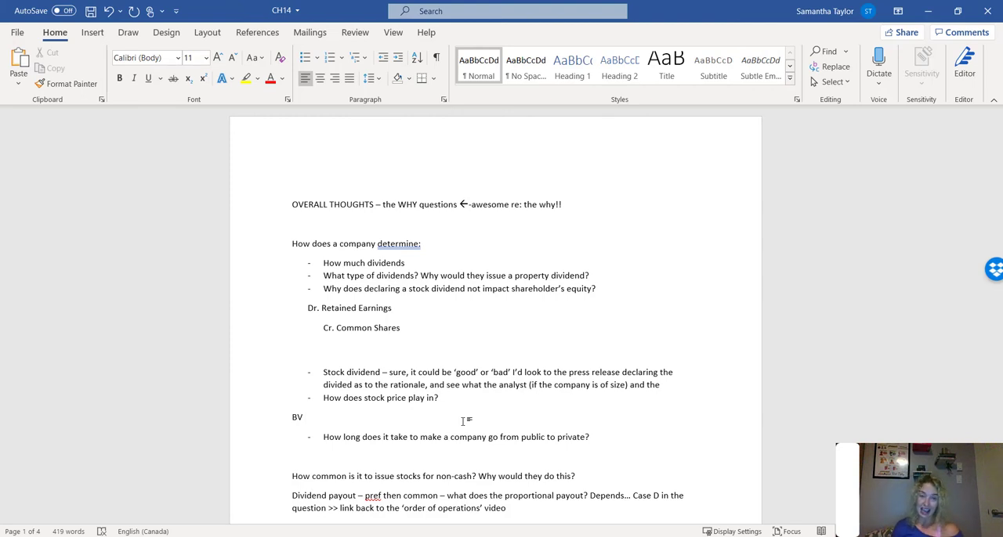
pyautogui.click(306, 417)
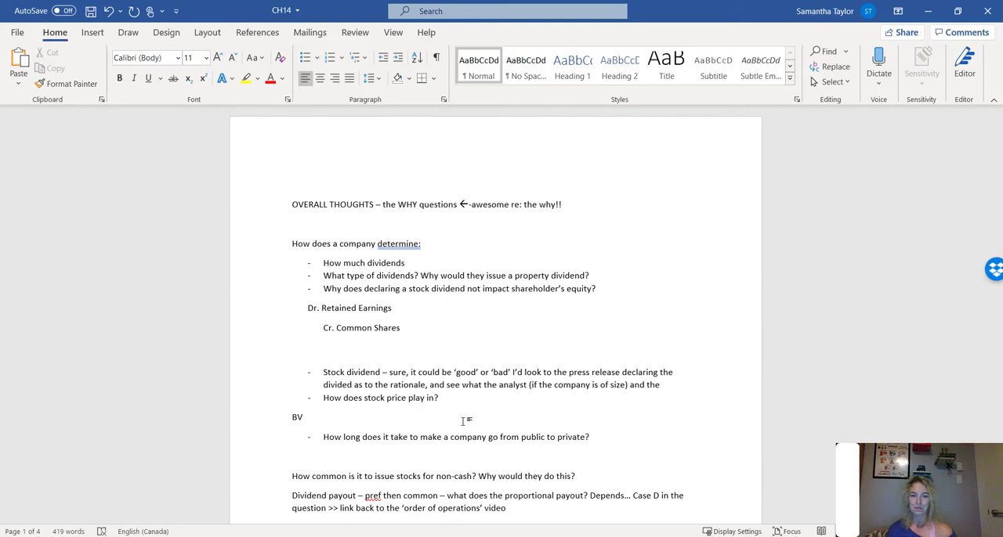
pyautogui.click(305, 417)
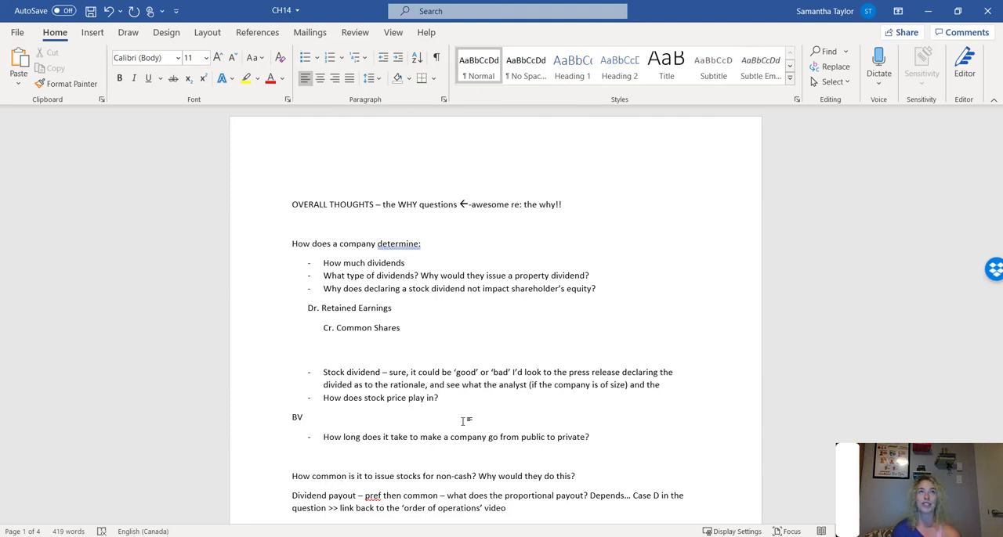
pyautogui.click(305, 417)
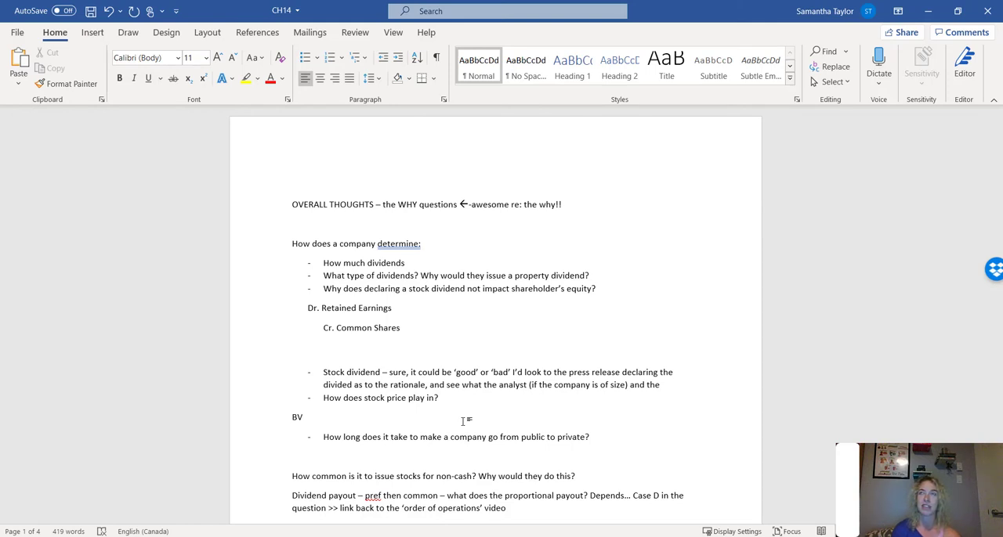
pyautogui.click(305, 417)
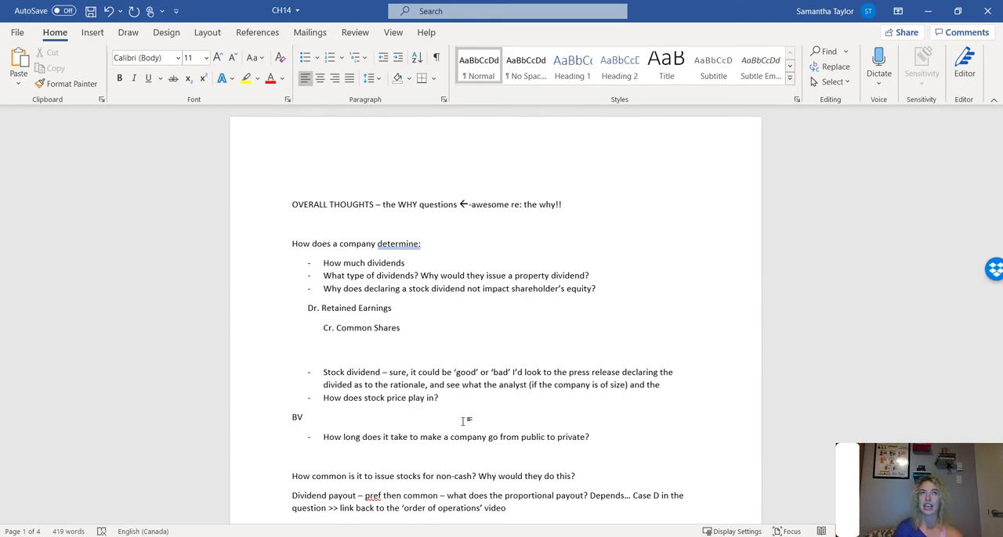
pyautogui.click(305, 417)
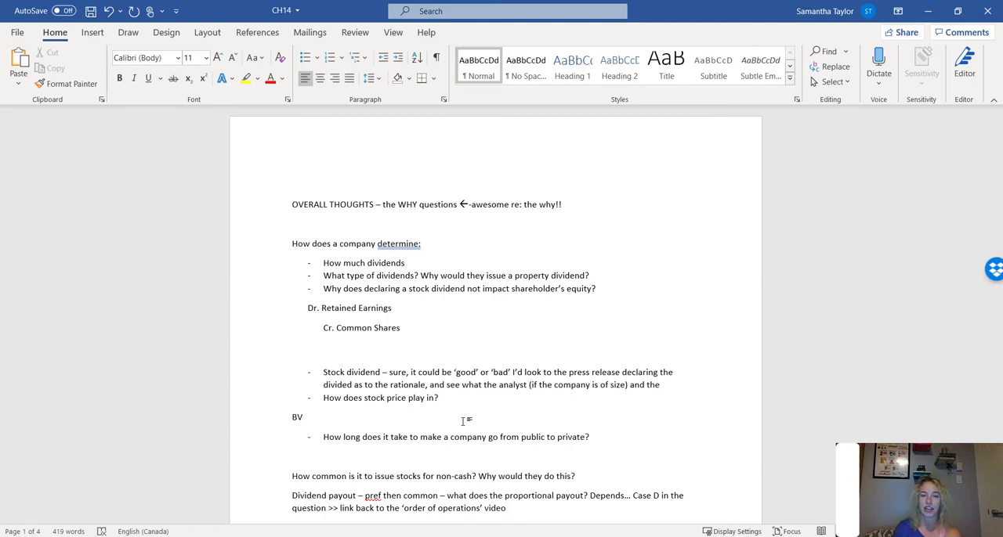
pyautogui.click(305, 417)
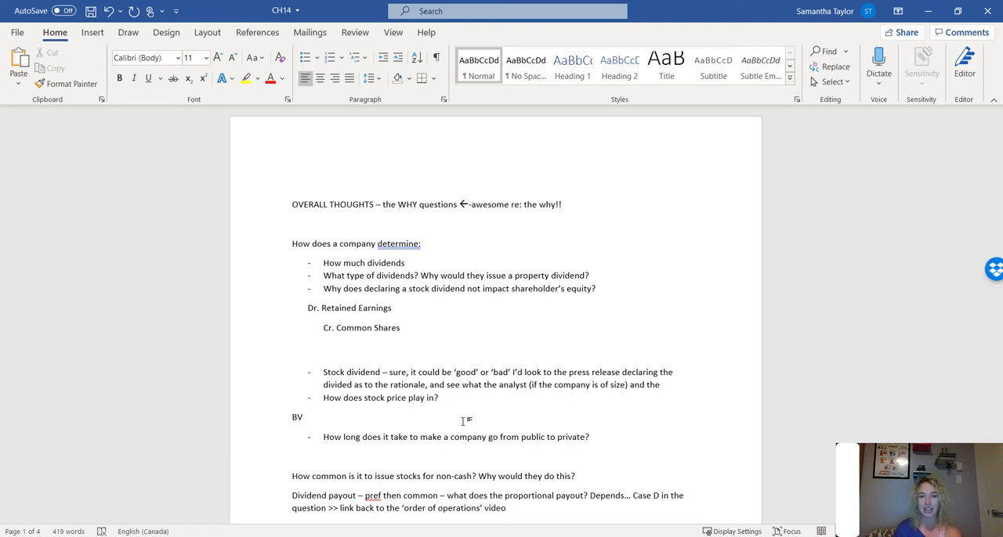
pyautogui.click(304, 417)
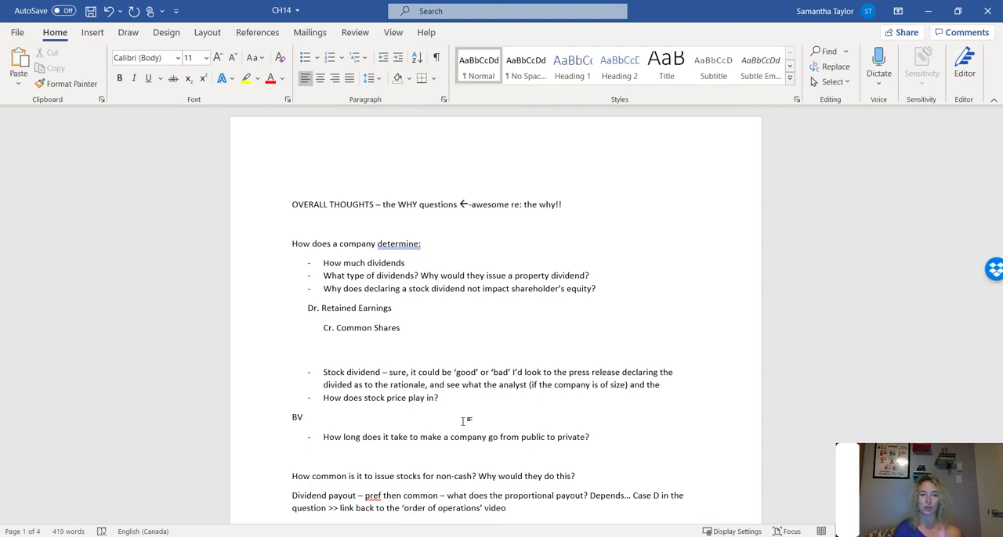
pyautogui.click(306, 416)
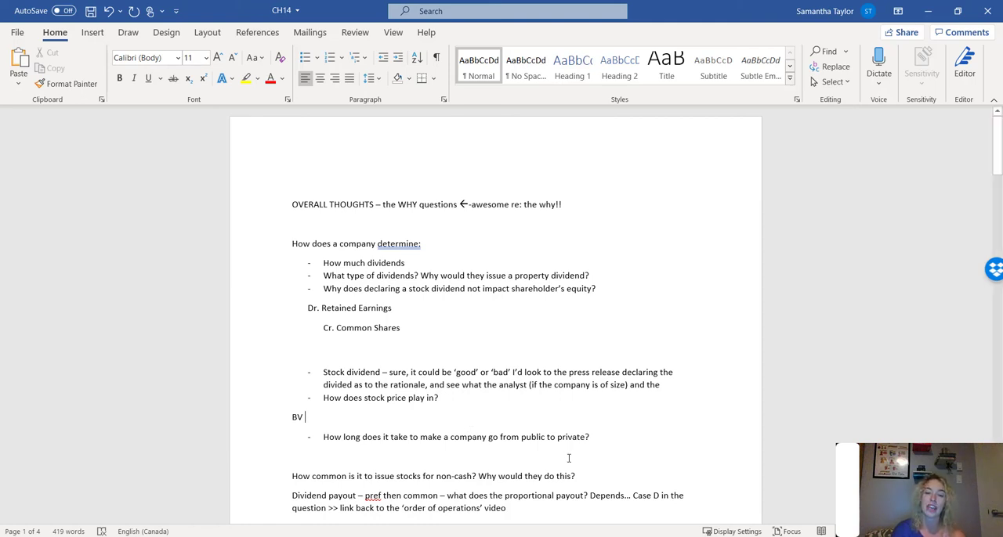
pyautogui.doubleClick(524, 477)
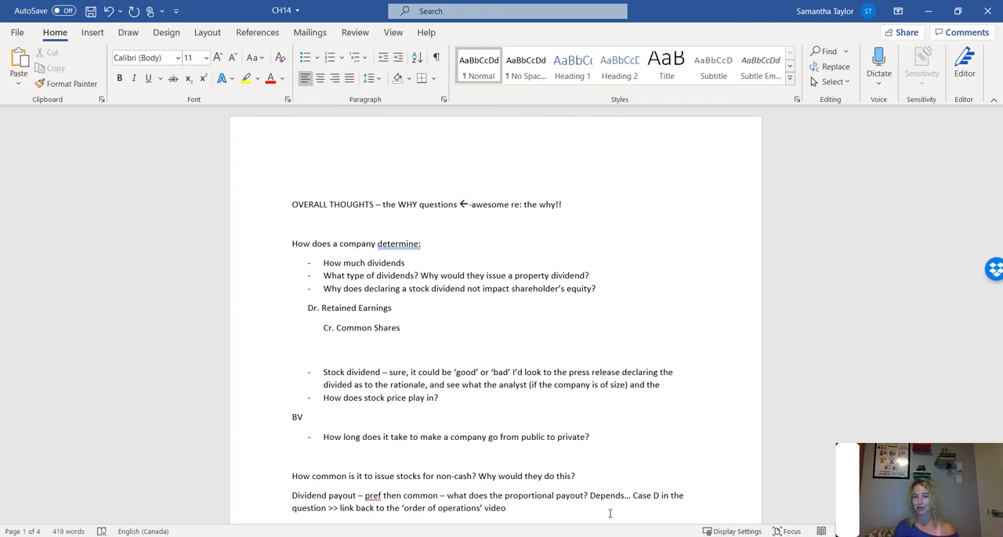
pyautogui.click(507, 508)
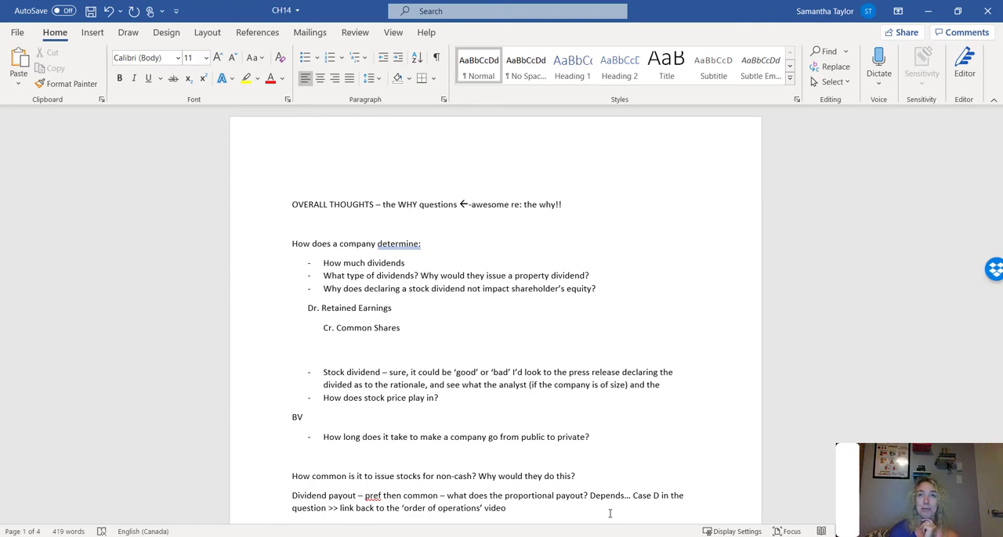
pyautogui.click(508, 508)
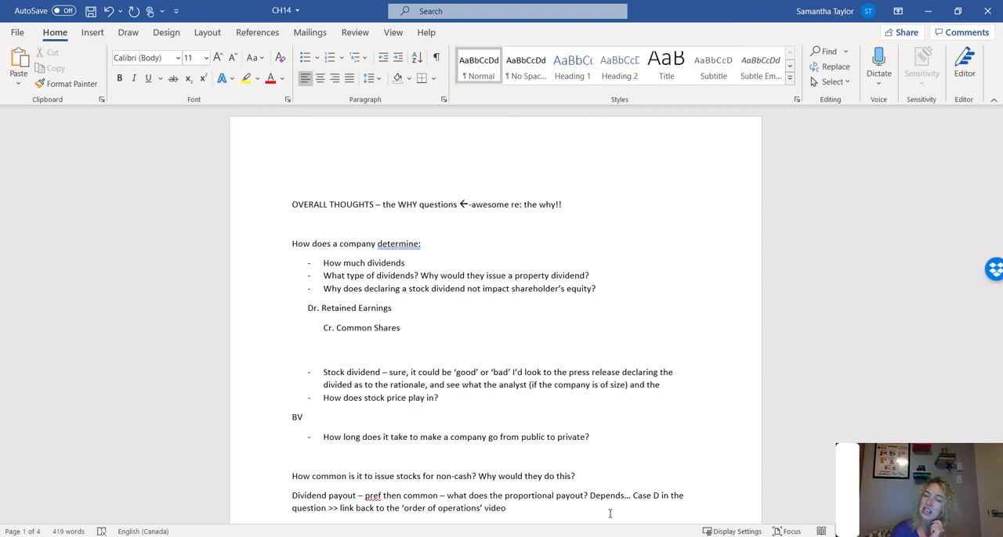
pyautogui.click(506, 507)
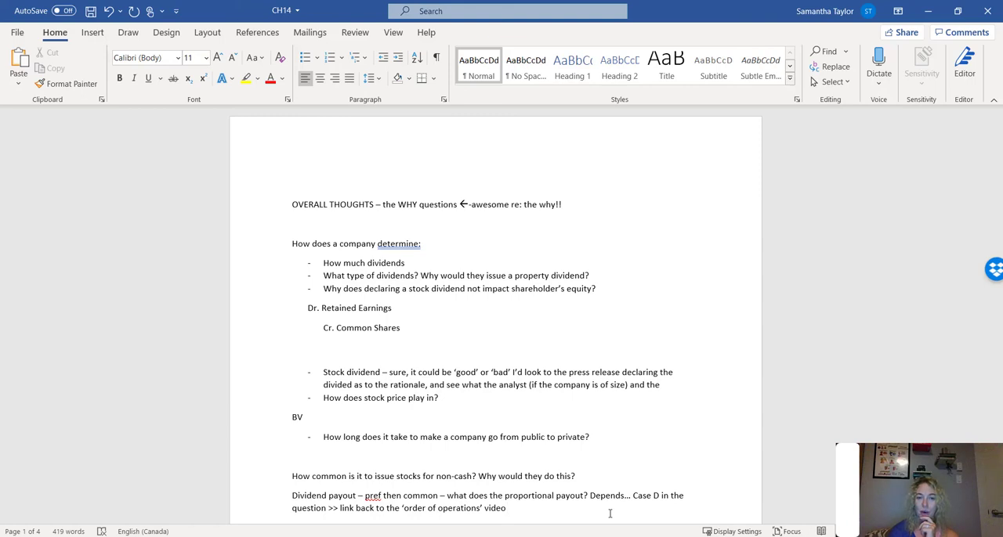
pyautogui.scroll(-3)
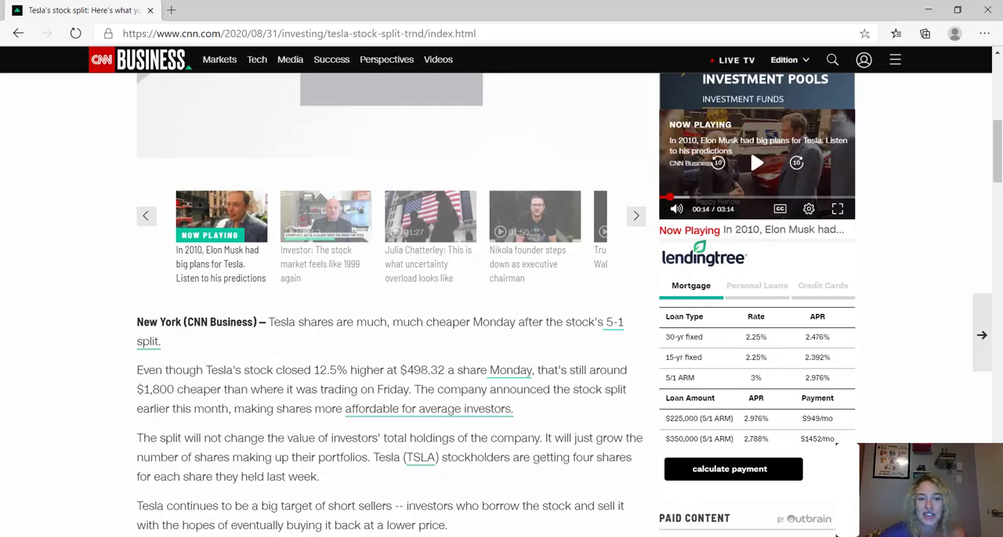
pyautogui.scroll(3)
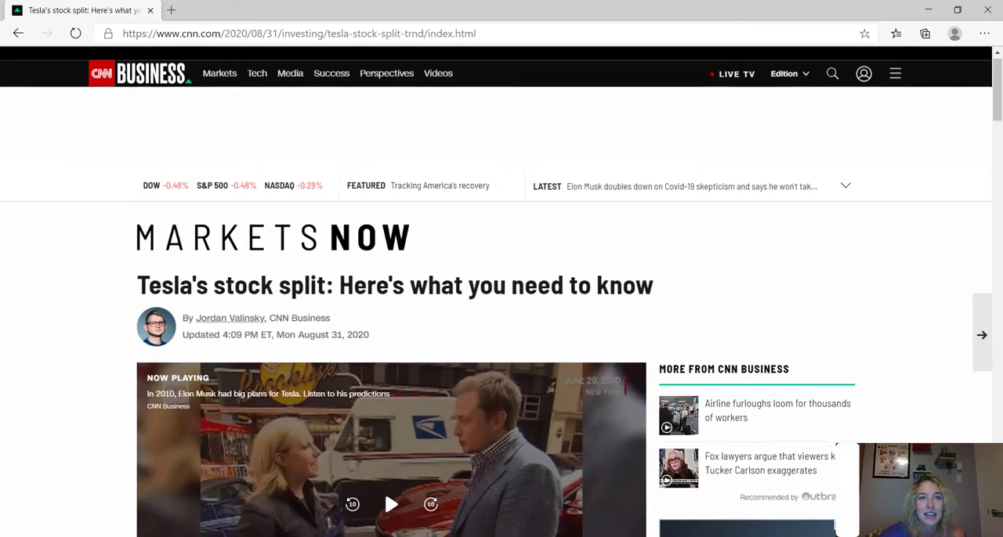
pyautogui.scroll(-3)
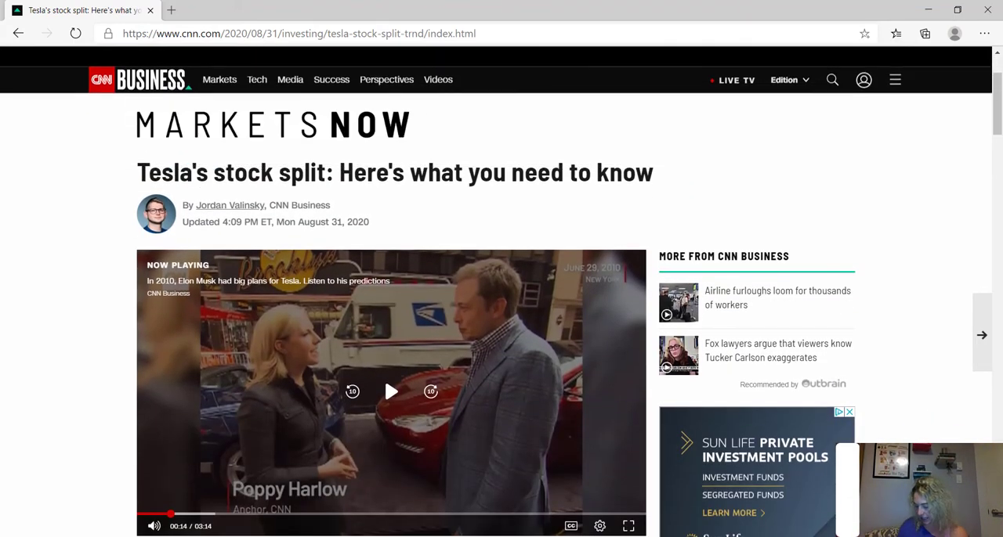
pyautogui.scroll(-3)
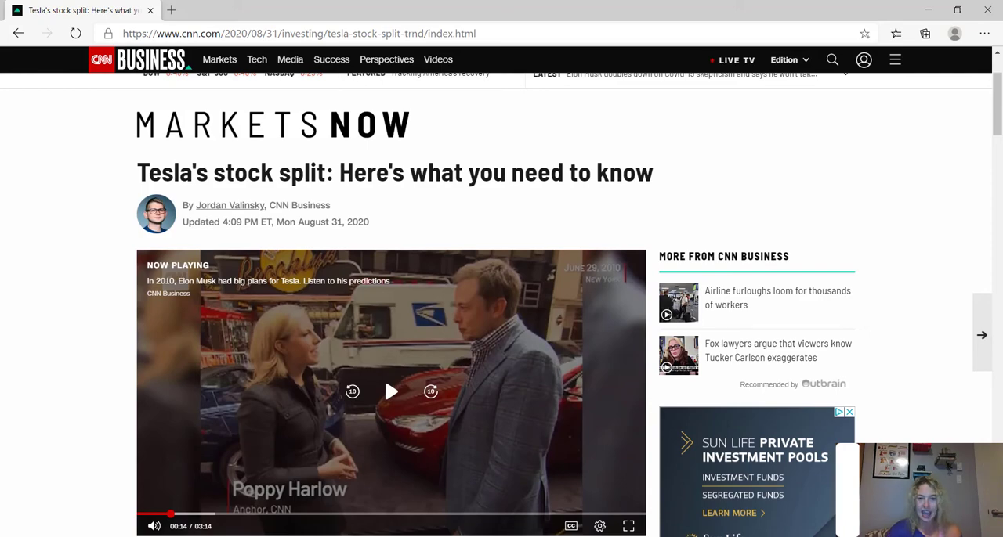
pyautogui.scroll(-3)
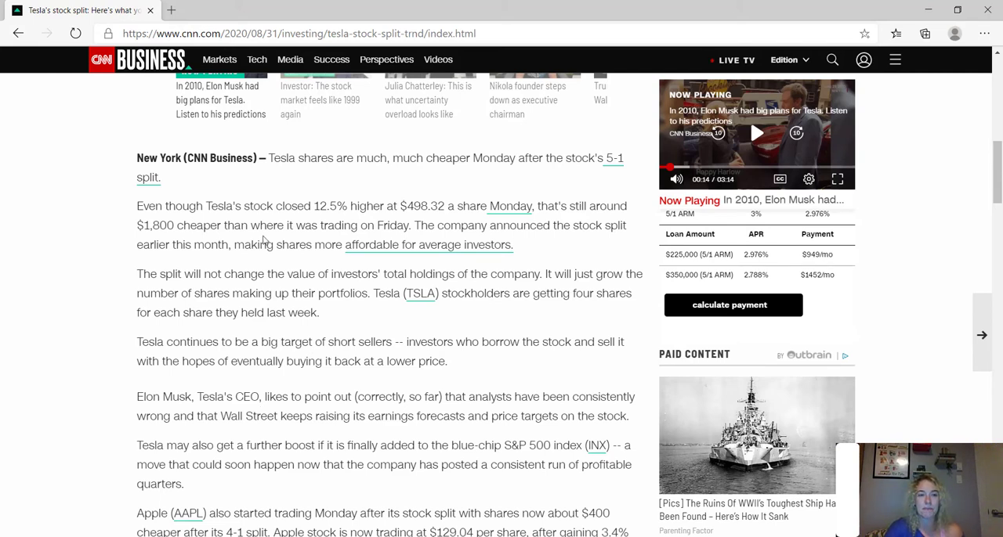
pyautogui.moveTo(340, 159)
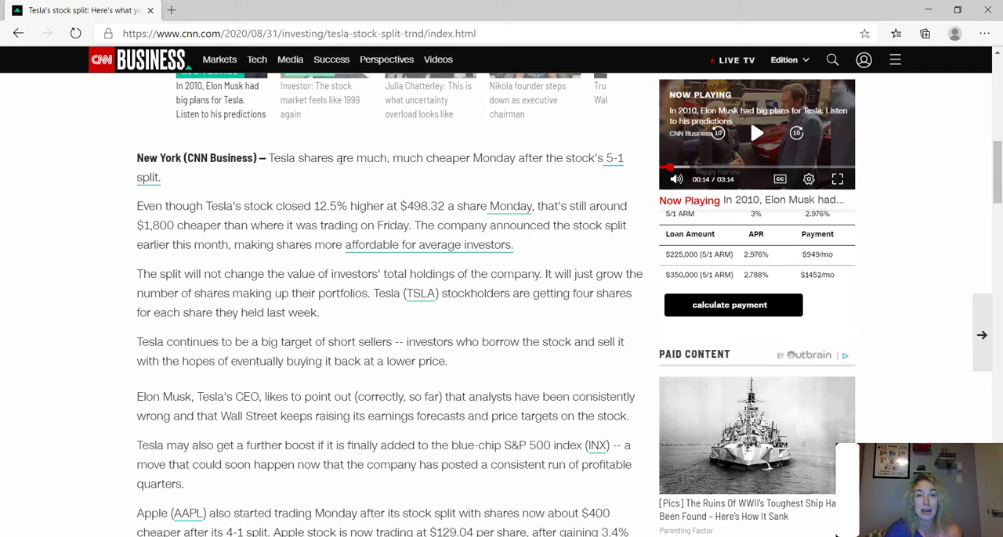
# - Highlight the Tesla article's passages on cheaper shares, closing price and affordability
pyautogui.moveTo(341, 157); pyautogui.dragTo(507, 158)
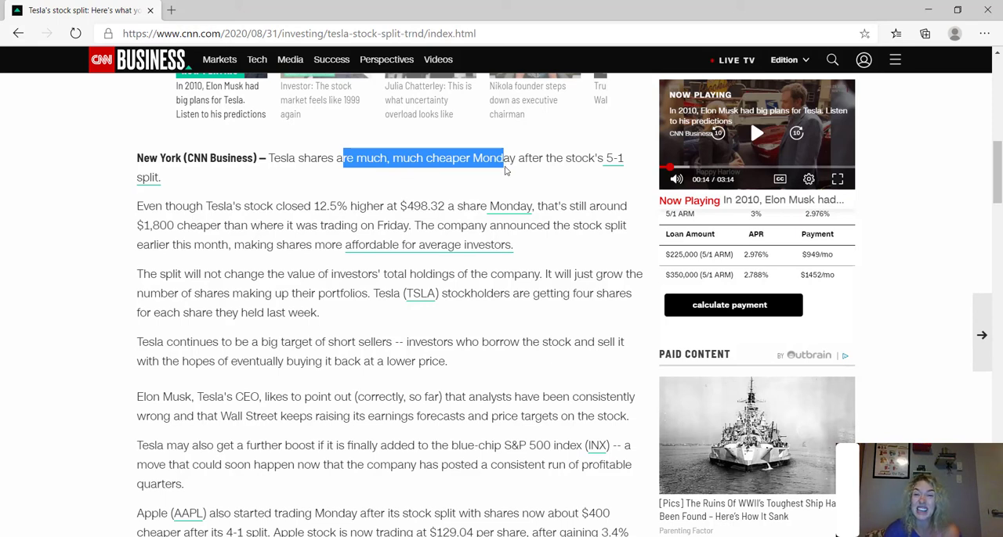
pyautogui.moveTo(515, 177)
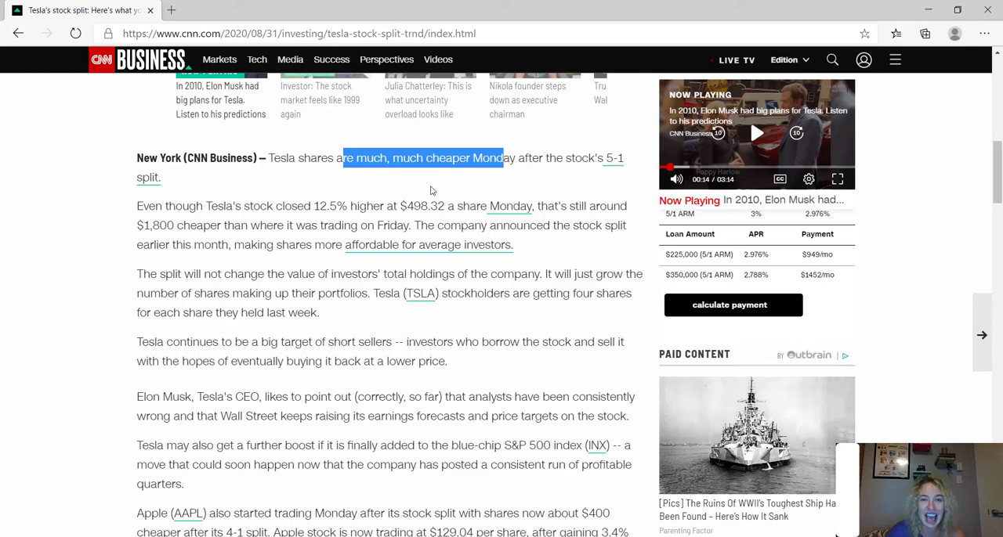
pyautogui.moveTo(428, 214)
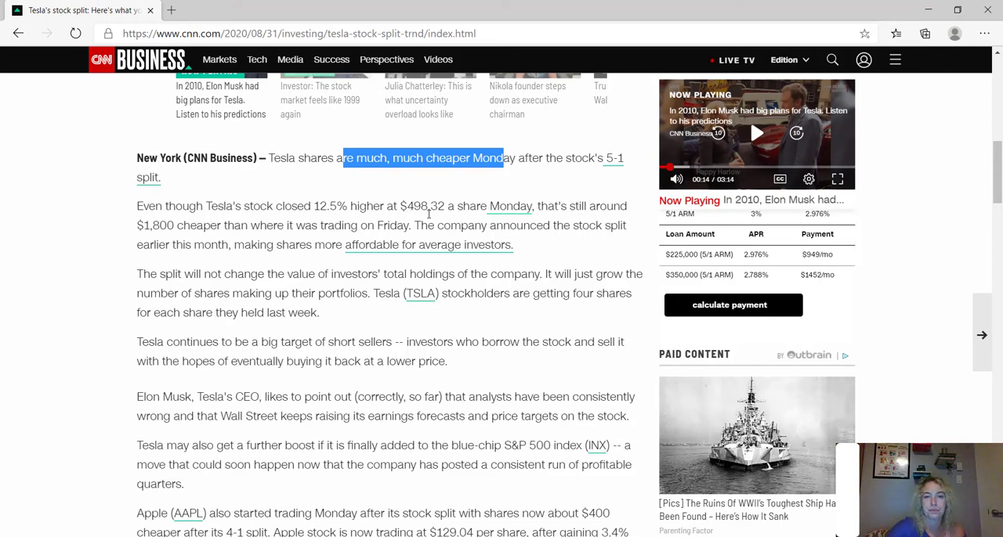
pyautogui.moveTo(430, 206); pyautogui.dragTo(515, 244)
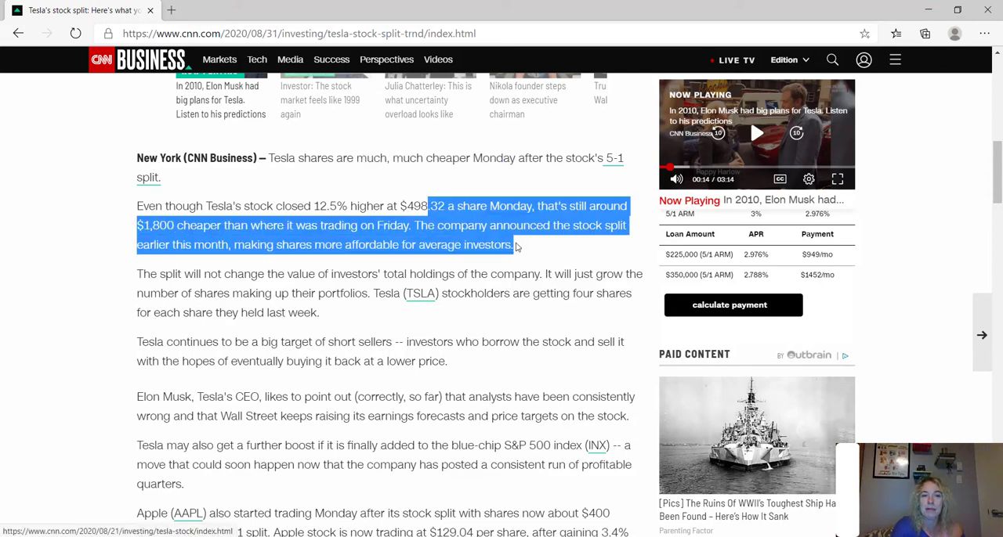
pyautogui.click(351, 312)
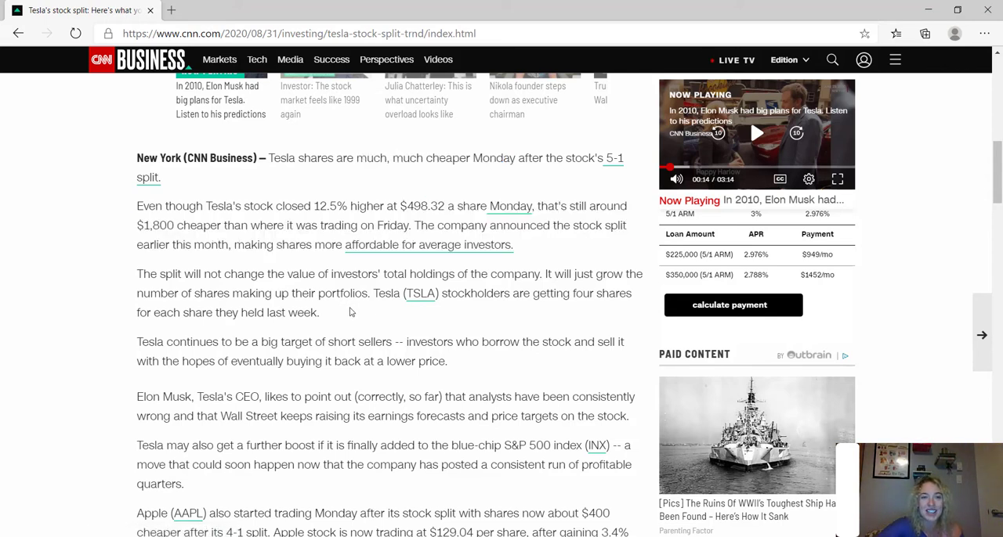
pyautogui.moveTo(138, 262)
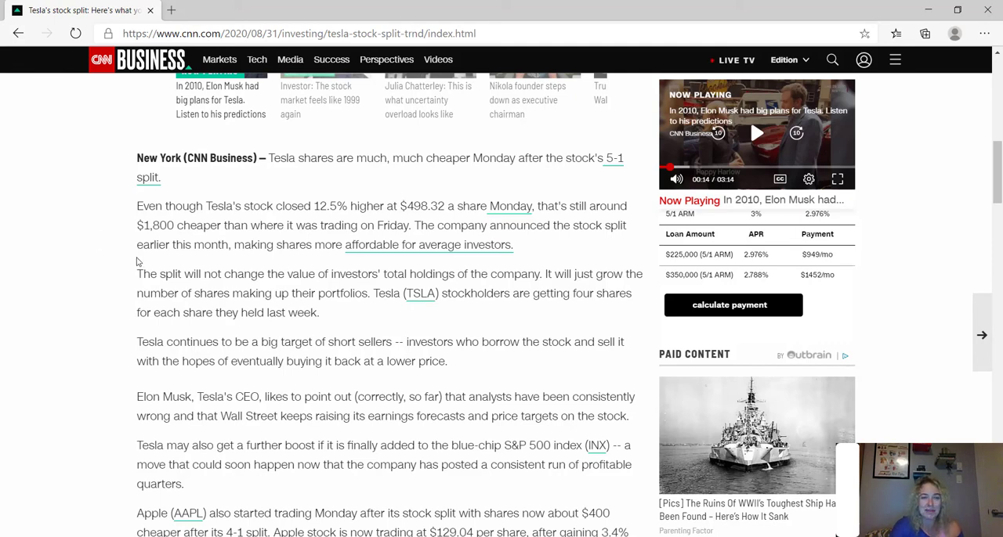
pyautogui.scroll(-3)
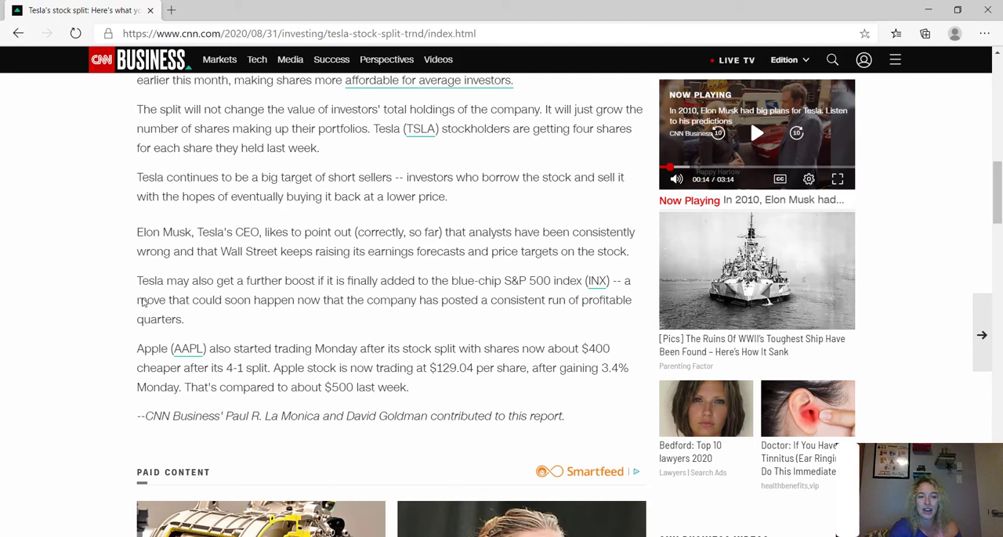
pyautogui.moveTo(144, 305); pyautogui.dragTo(285, 351)
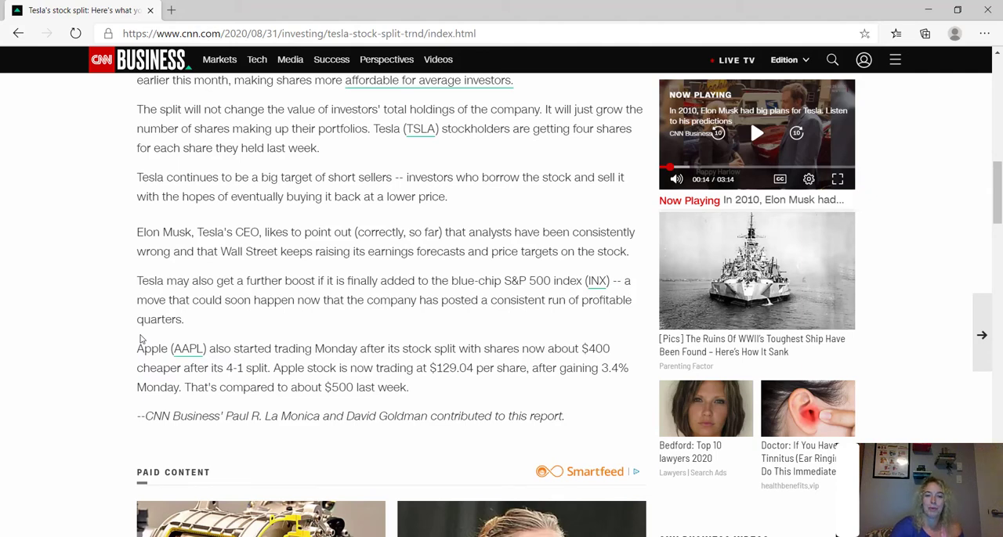
pyautogui.moveTo(857, 39)
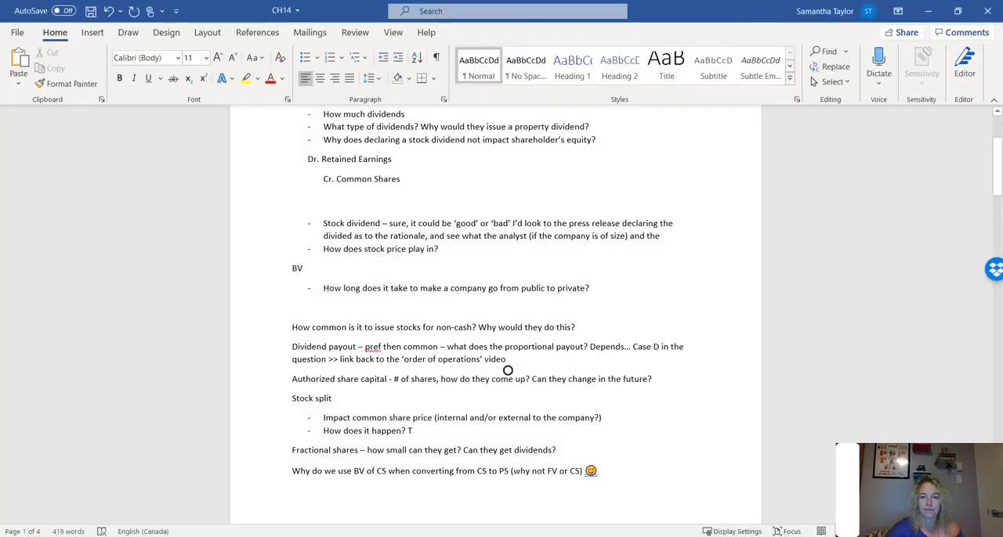
pyautogui.scroll(-3)
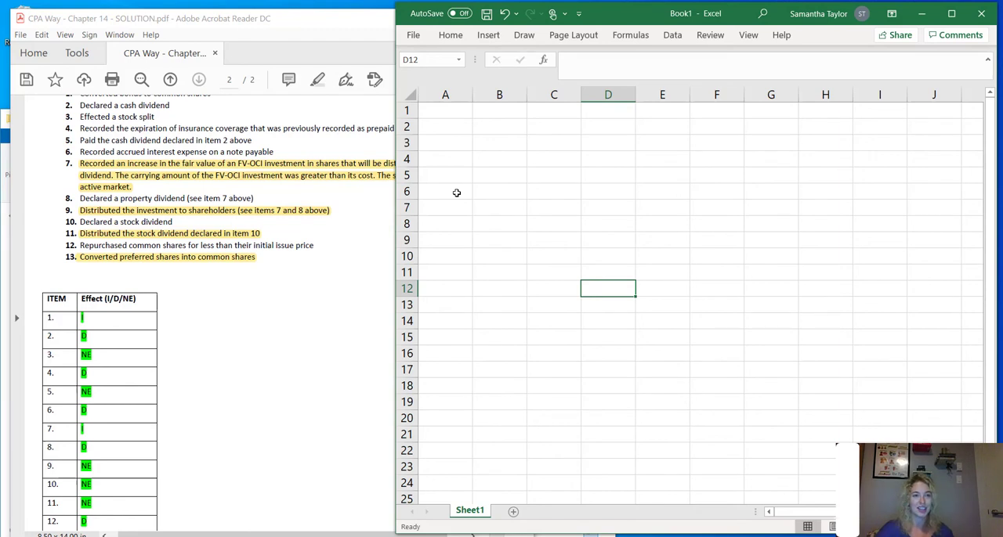
# - Enter the '#7' heading in cell B6
pyautogui.click(499, 191)
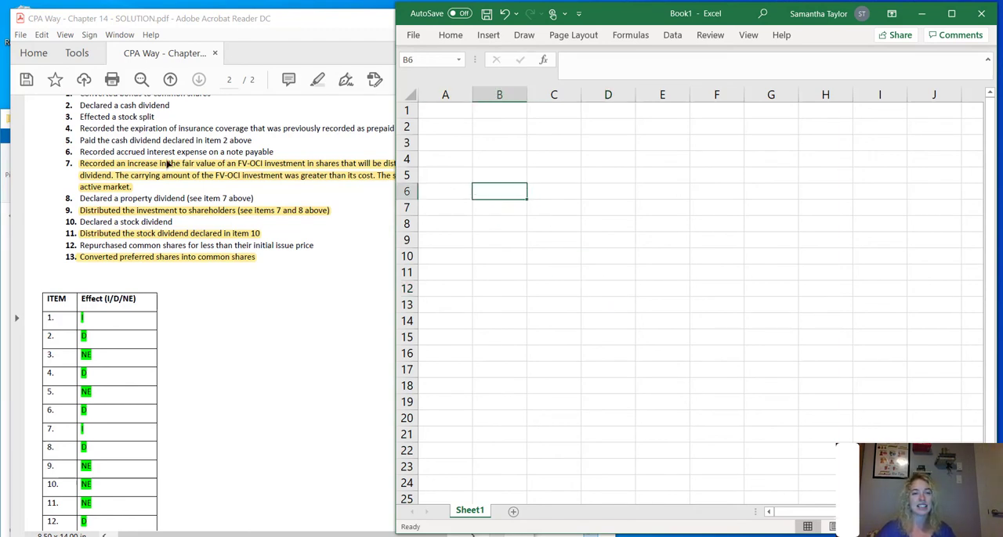
pyautogui.moveTo(394, 293)
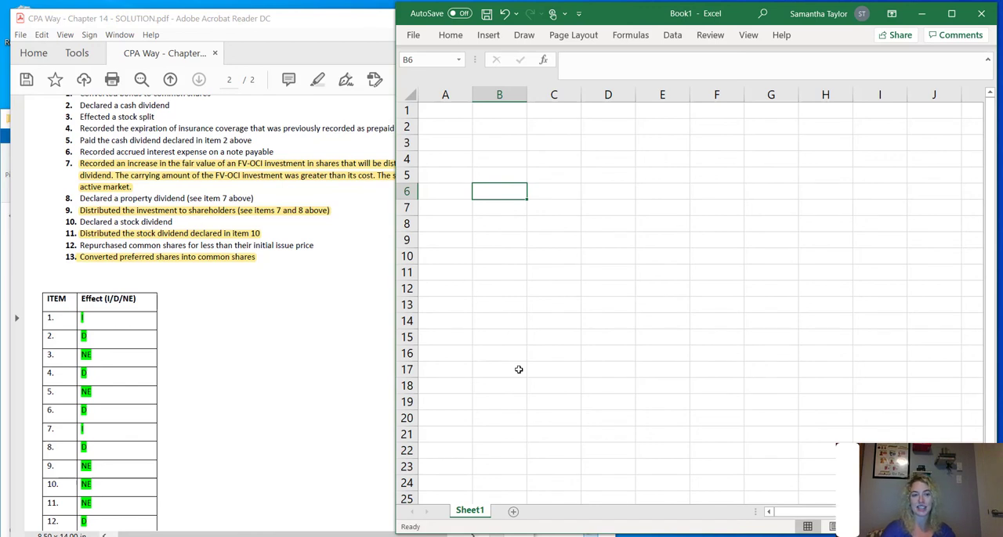
pyautogui.write('#7')
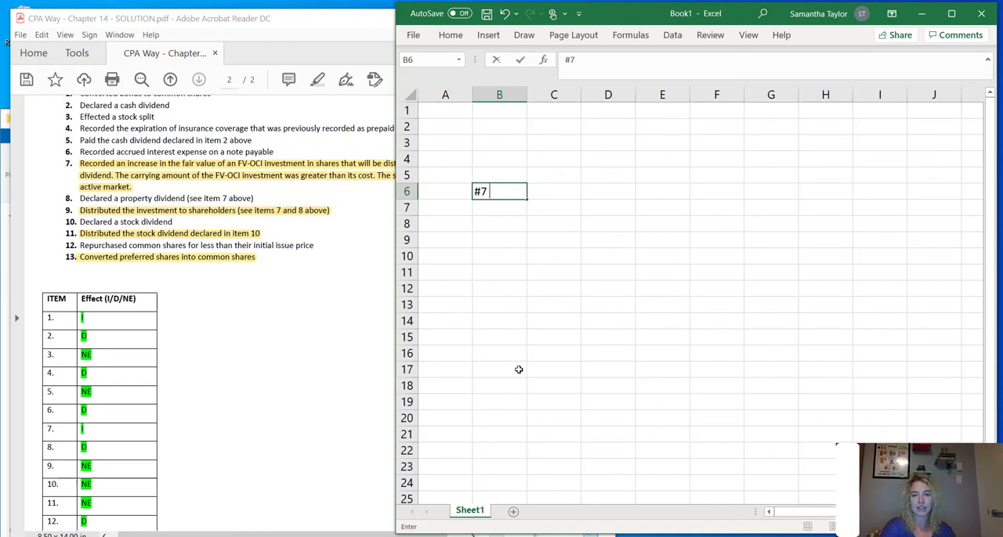
pyautogui.press('Return')
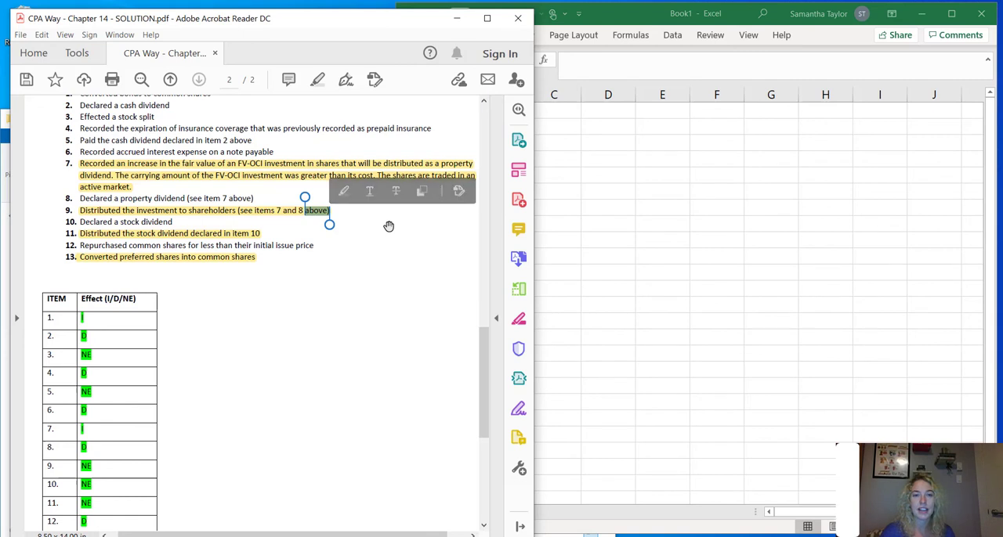
pyautogui.moveTo(71, 174)
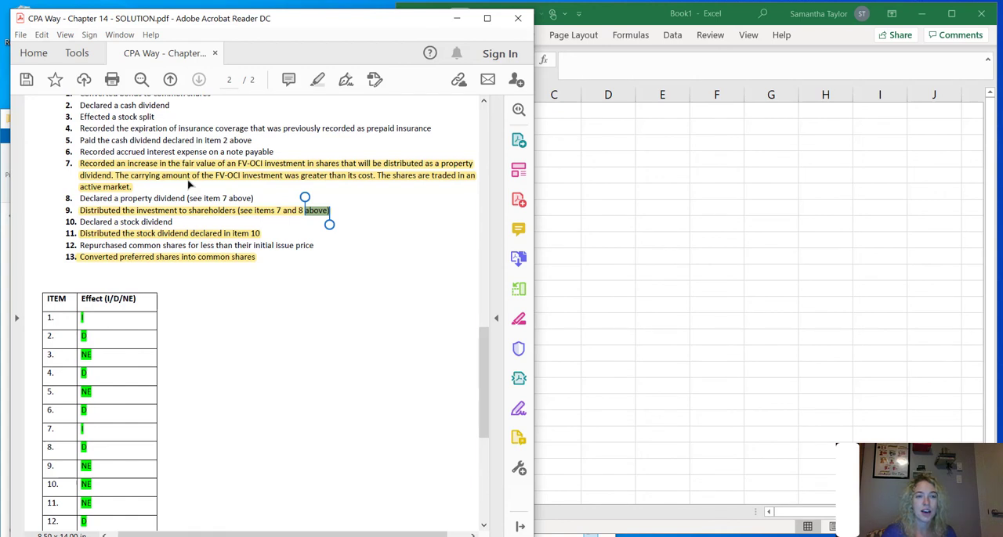
pyautogui.moveTo(249, 190)
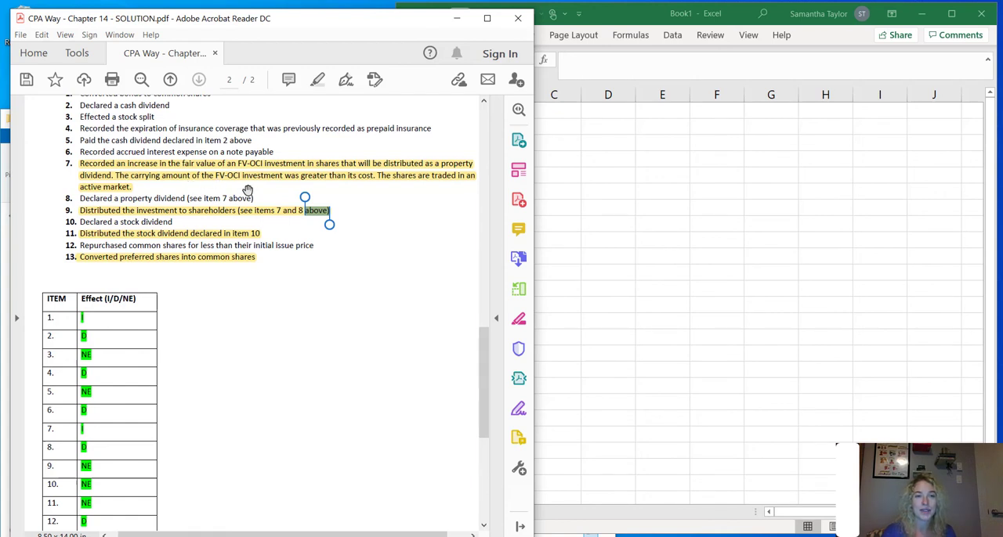
pyautogui.moveTo(286, 197)
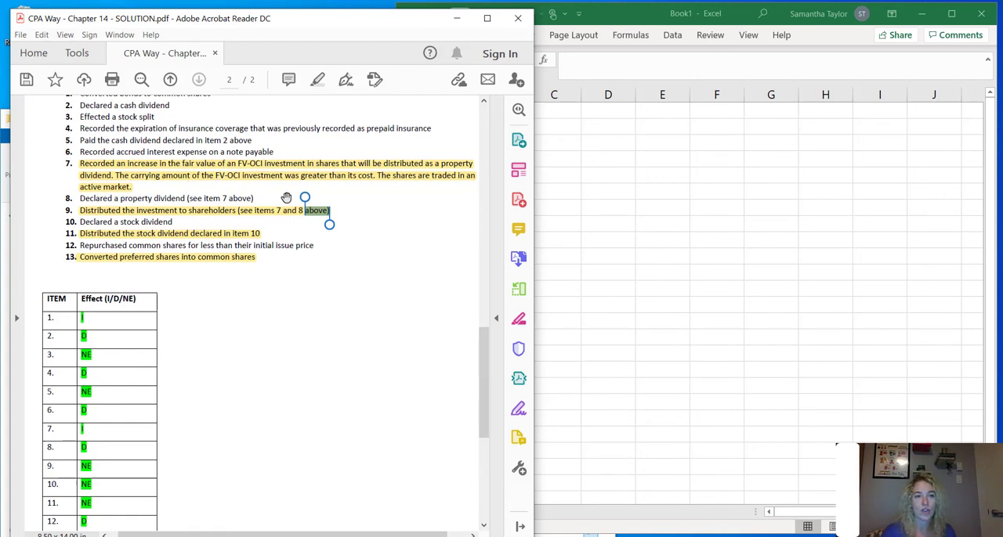
pyautogui.moveTo(361, 209)
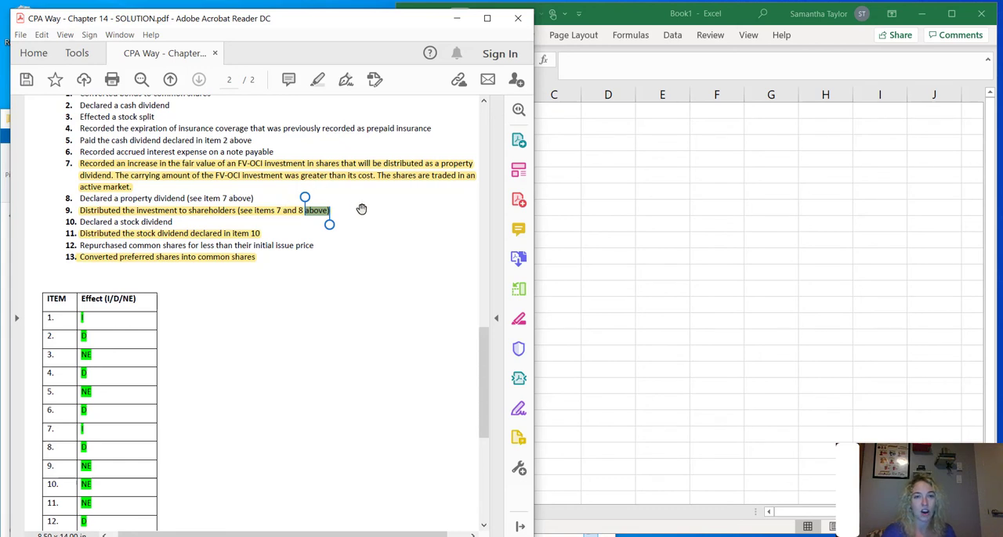
pyautogui.moveTo(301, 152)
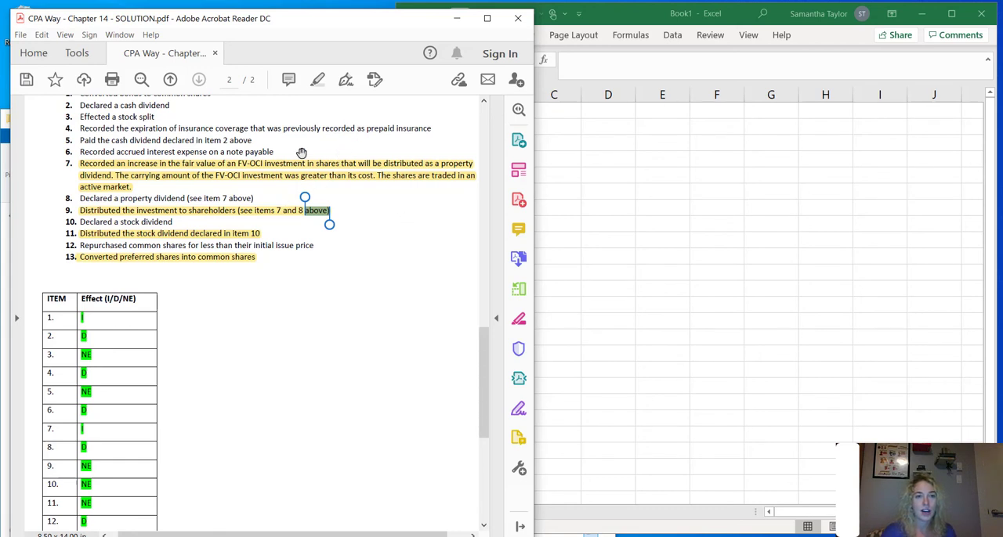
pyautogui.moveTo(188, 166)
pyautogui.write('#7')
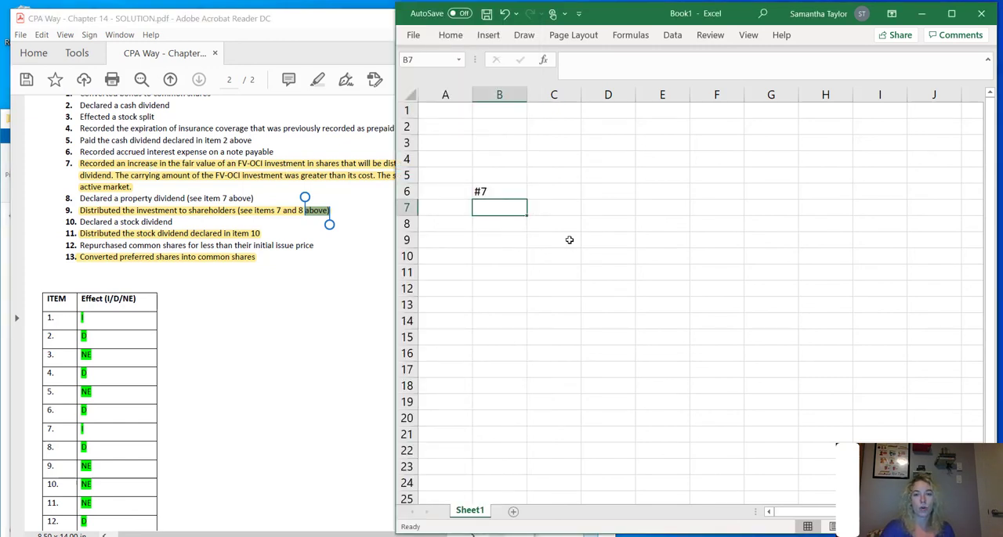
# - Record entry #7: Dr. Investment - FV OCI Shares in B8, Cr. OCI Account in C9
pyautogui.click(499, 224)
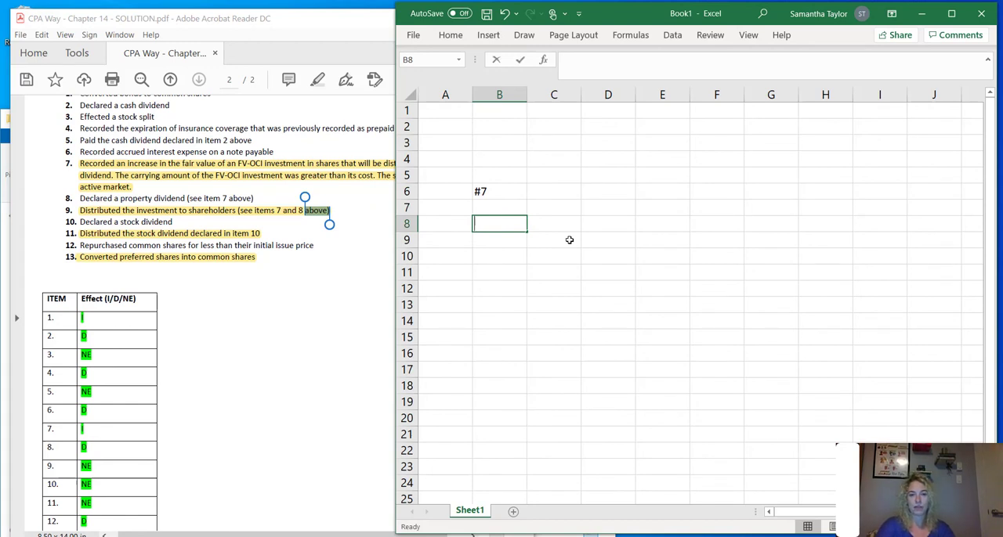
pyautogui.write('Dr. I')
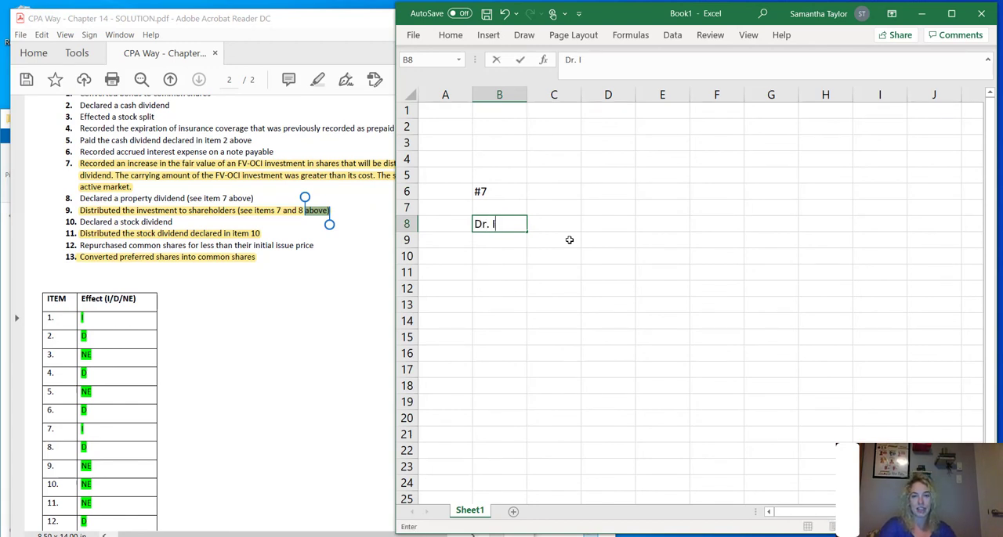
pyautogui.write('nvestment -')
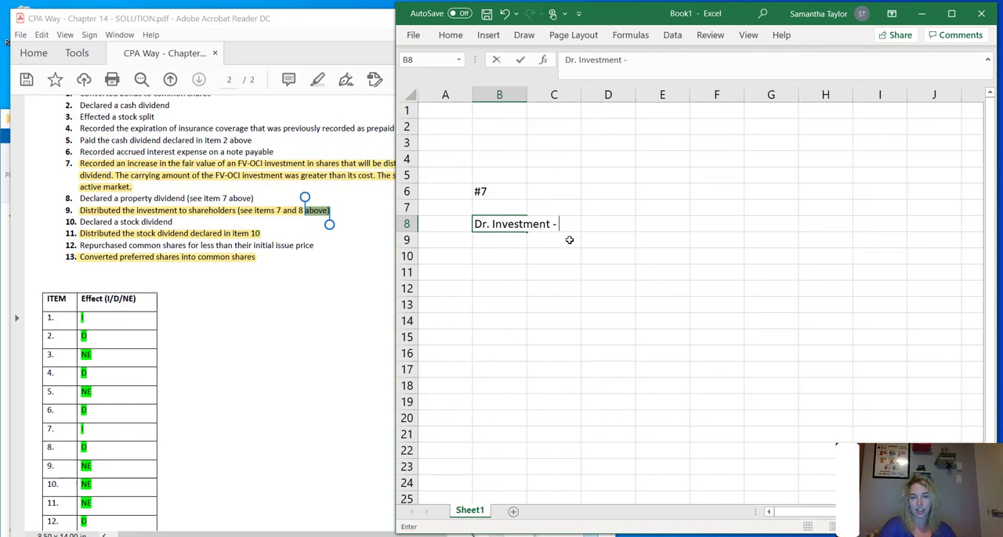
pyautogui.write('FV OCI Shares')
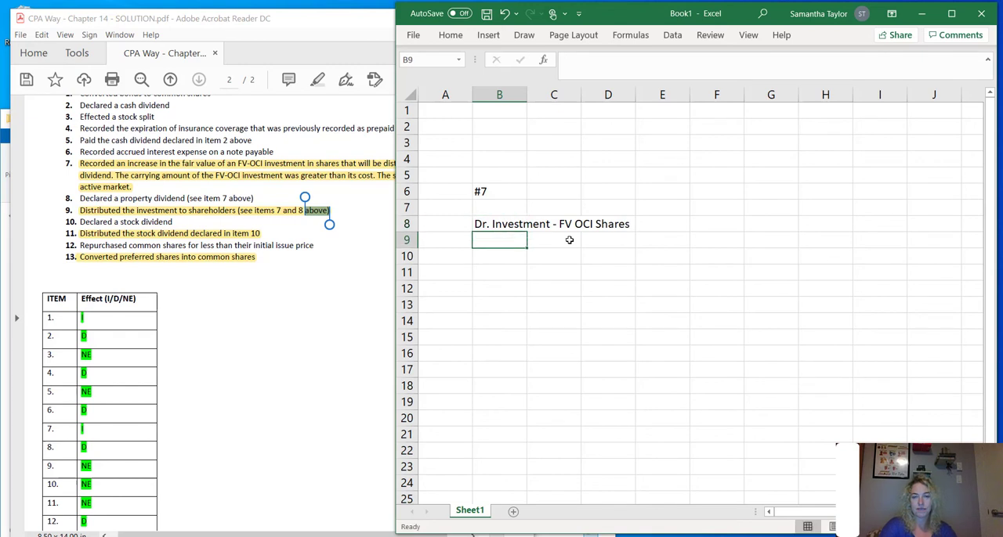
pyautogui.click(553, 240)
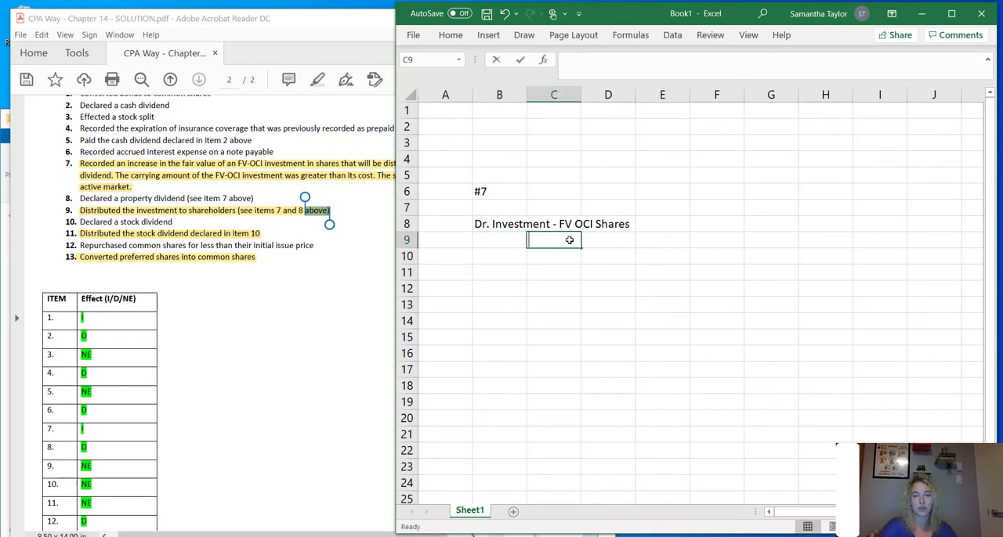
pyautogui.write('Cr. OC')
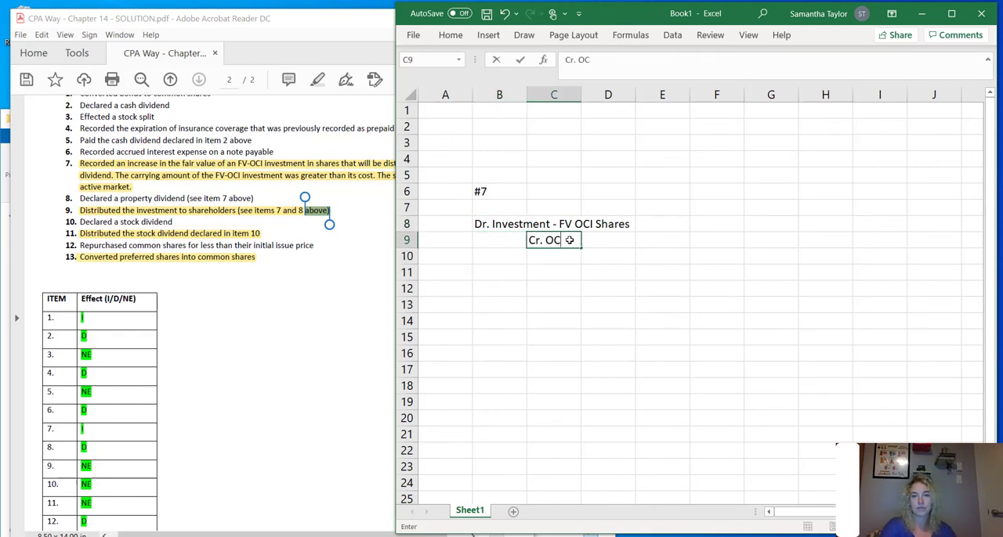
pyautogui.write('I Accou')
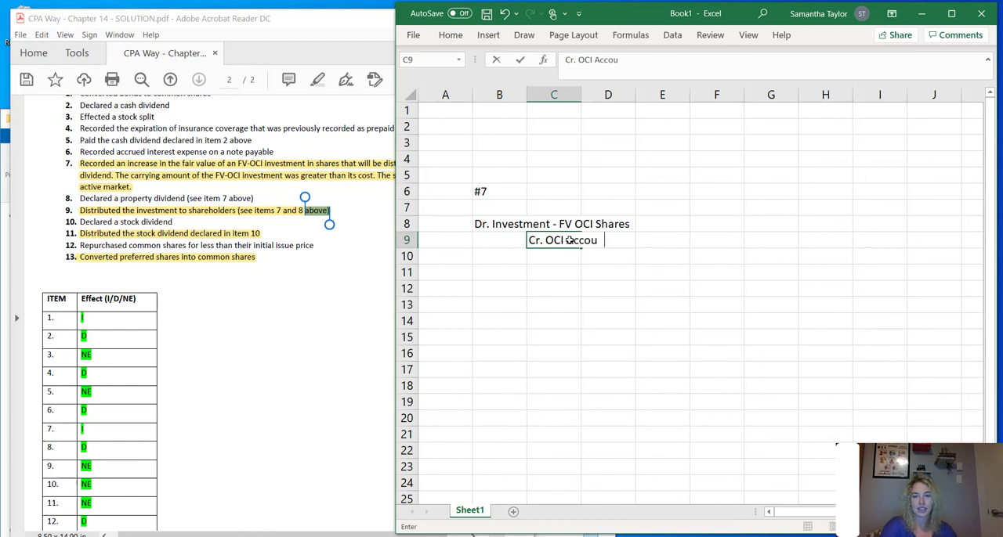
pyautogui.press('Return')
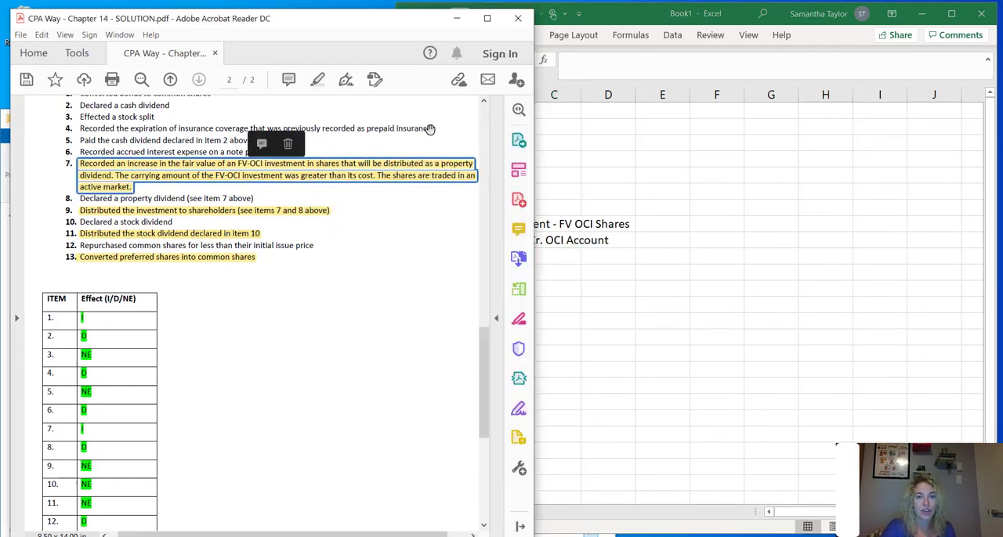
# - Check entry #7's debit in B8 and credit in C9
pyautogui.click(553, 256)
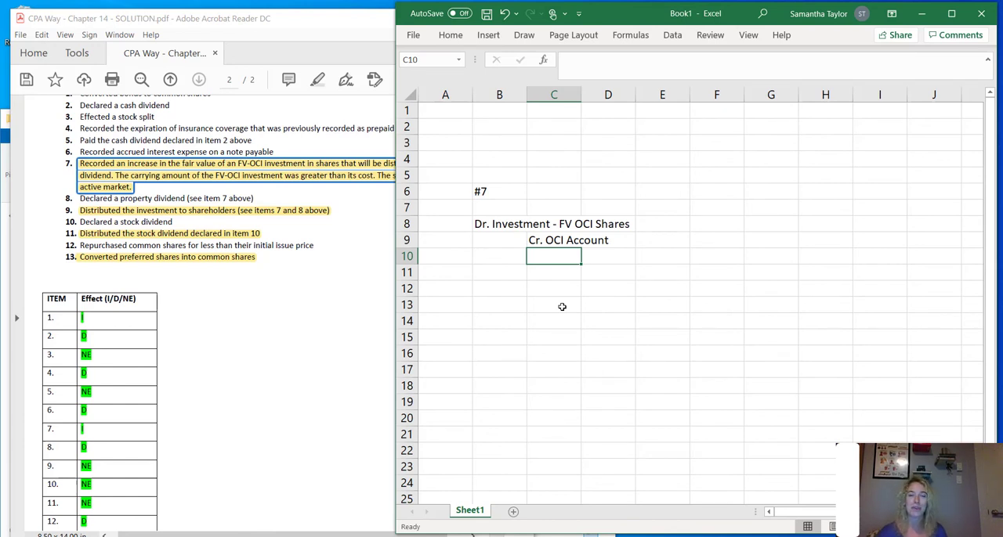
pyautogui.click(499, 224)
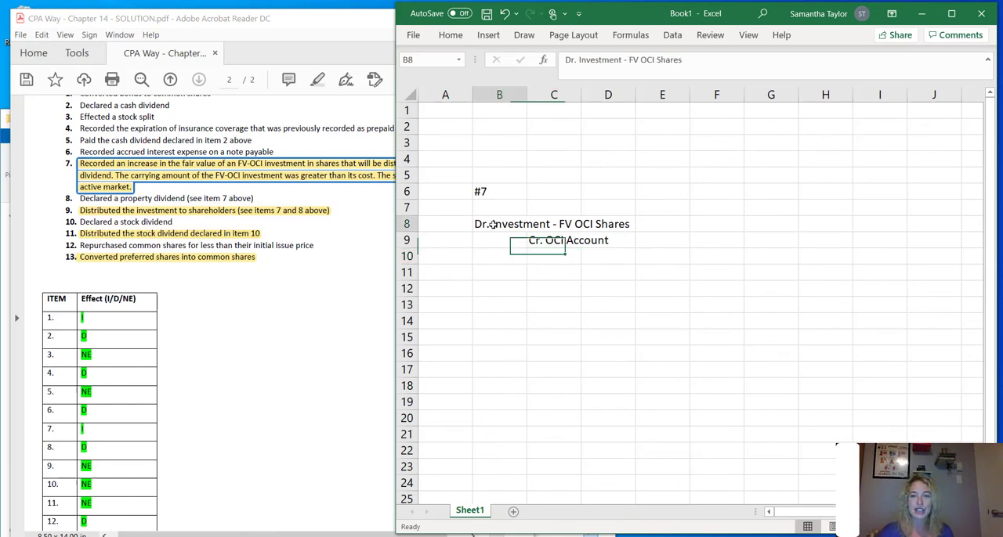
pyautogui.click(554, 240)
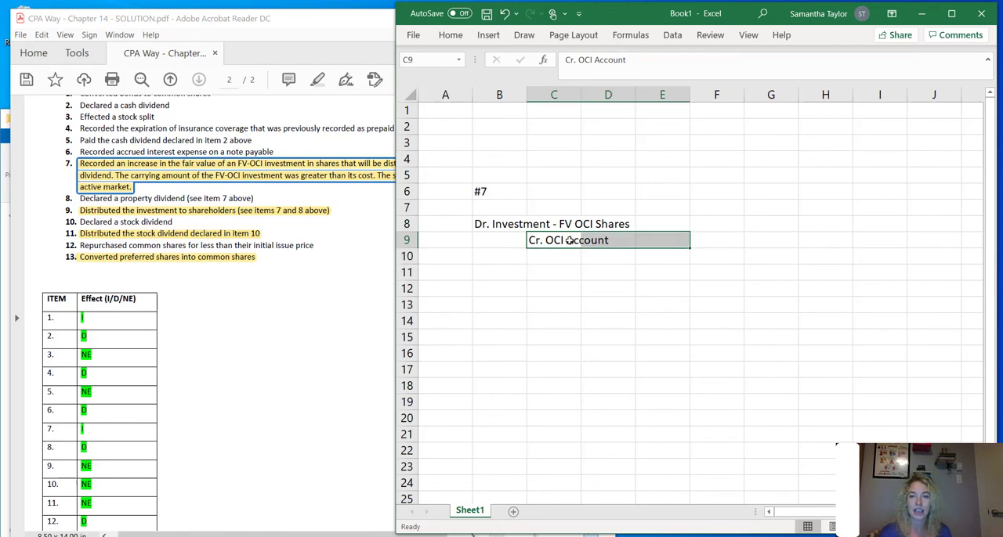
pyautogui.moveTo(178, 423)
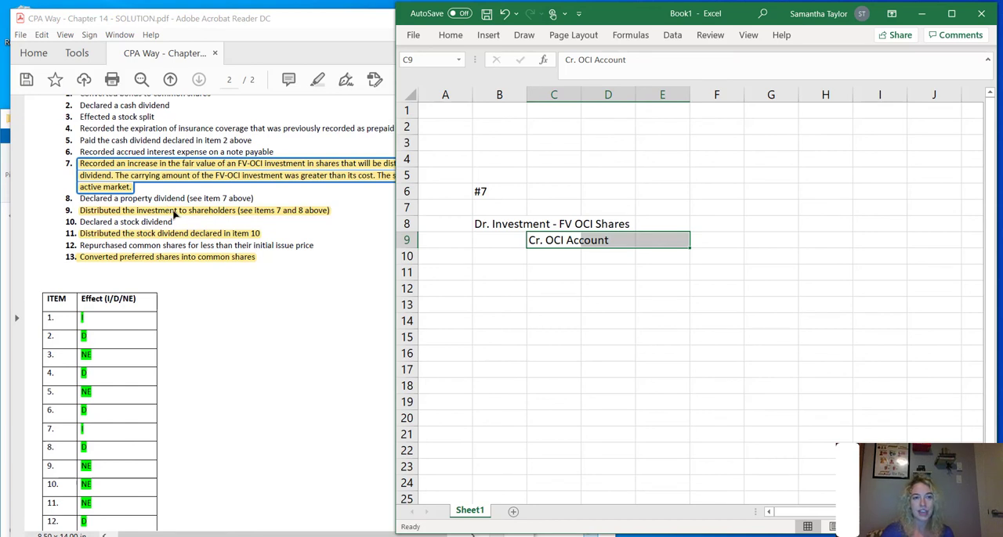
pyautogui.moveTo(200, 218)
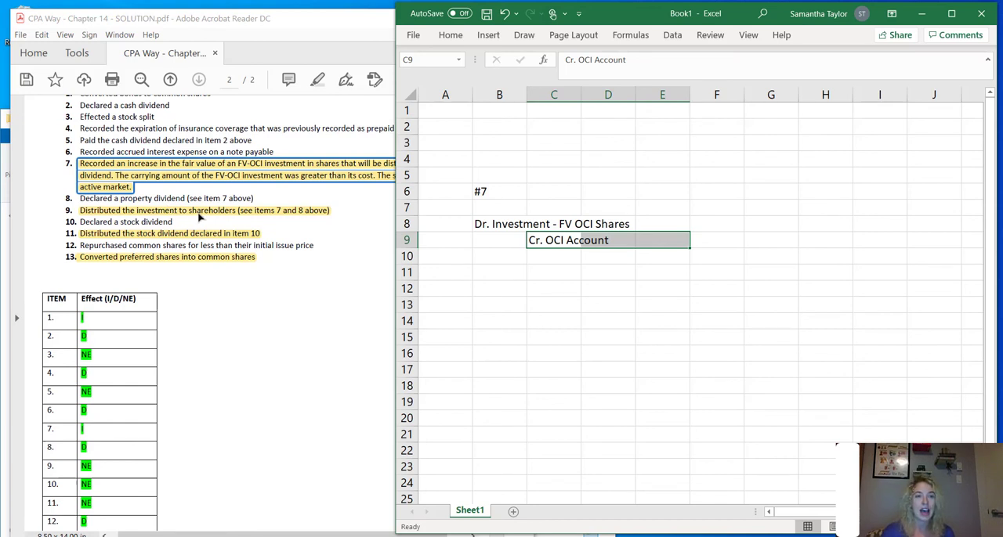
pyautogui.moveTo(340, 249)
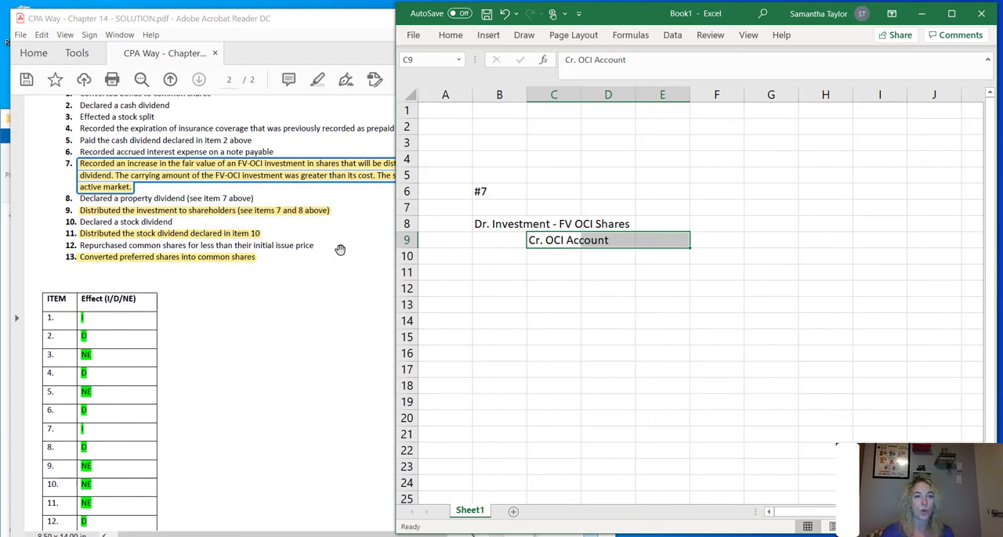
pyautogui.moveTo(105, 170)
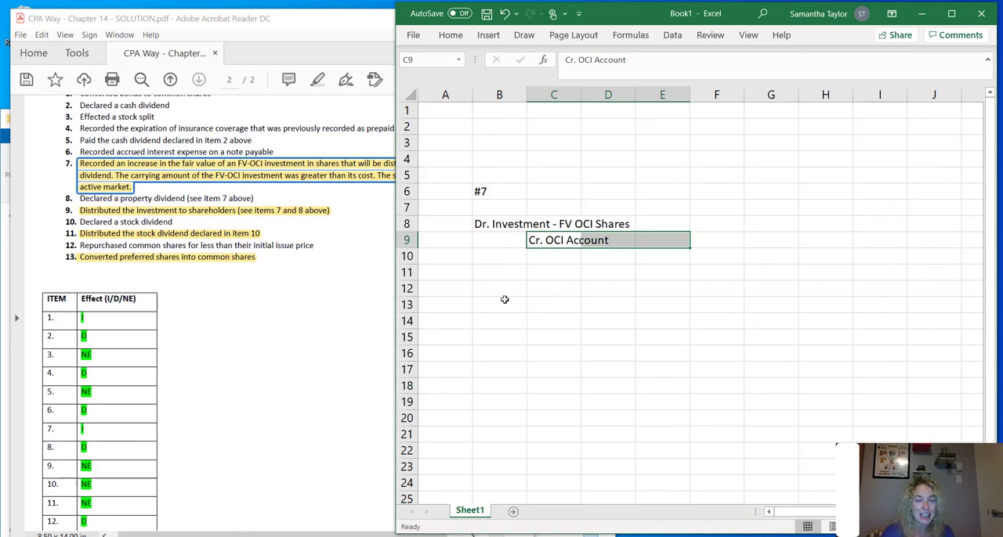
pyautogui.click(499, 289)
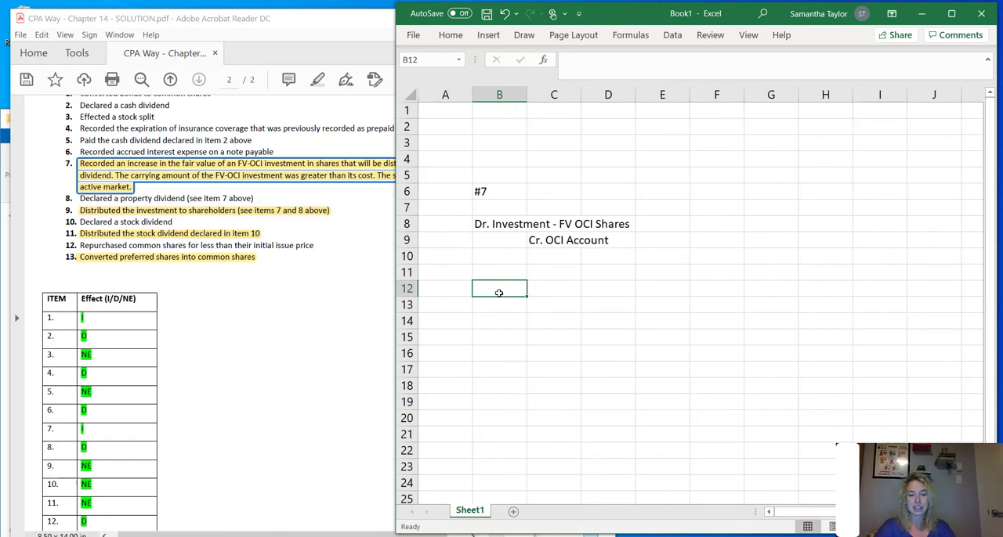
# - Type entry #8: Dr. Retained Earnings, Cr. Dividends payable (investment shares)
pyautogui.write('#8.')
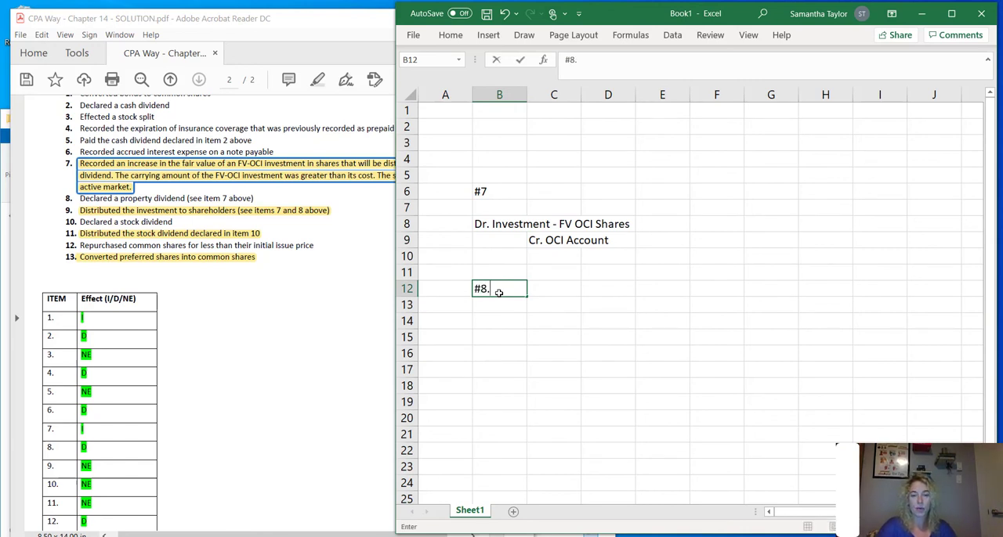
pyautogui.write('Dr/')
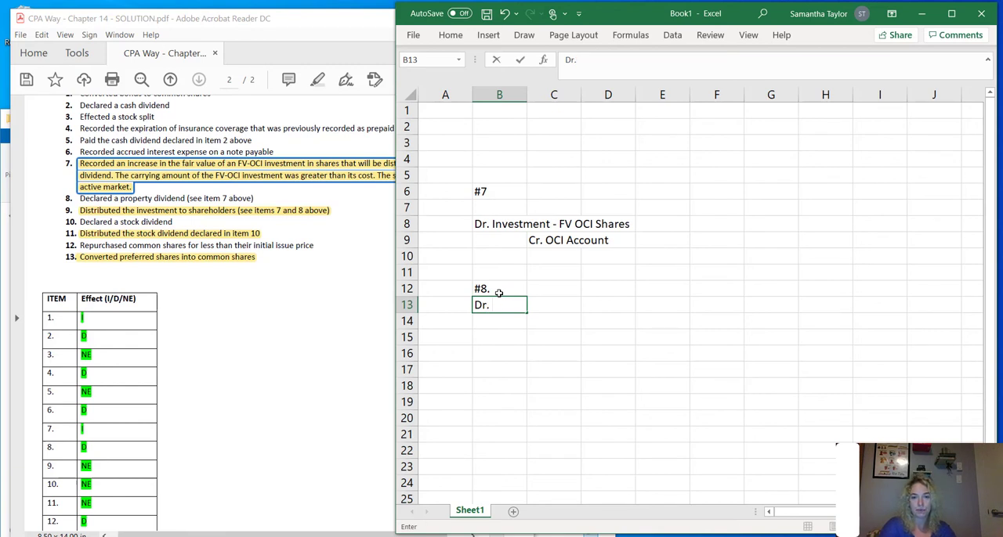
pyautogui.write('Retained Earnings')
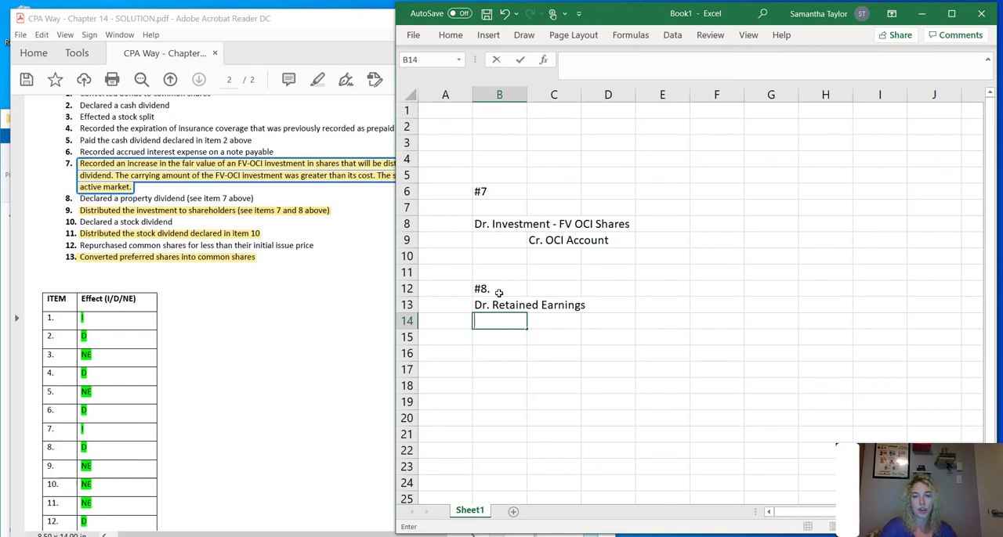
pyautogui.write('Cr.')
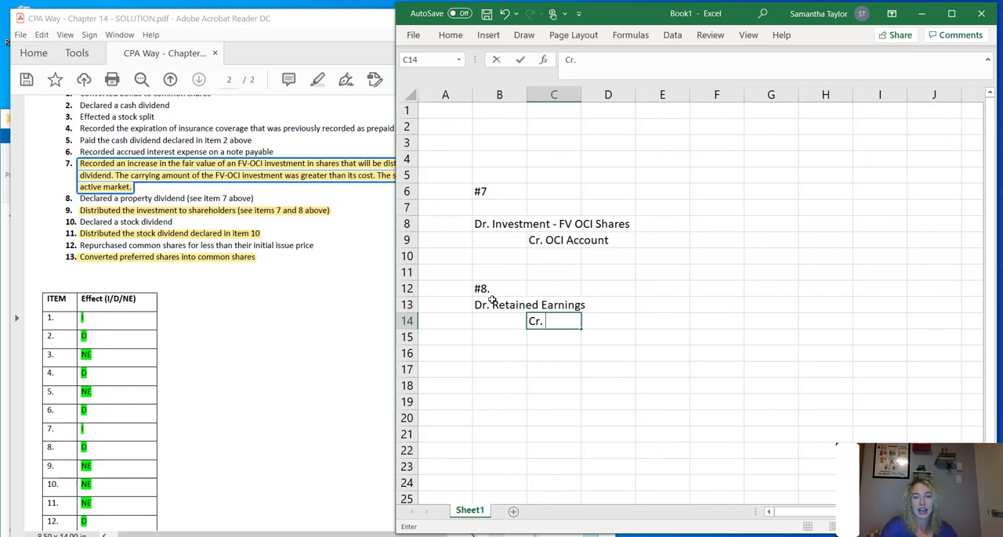
pyautogui.write('Dividends payable')
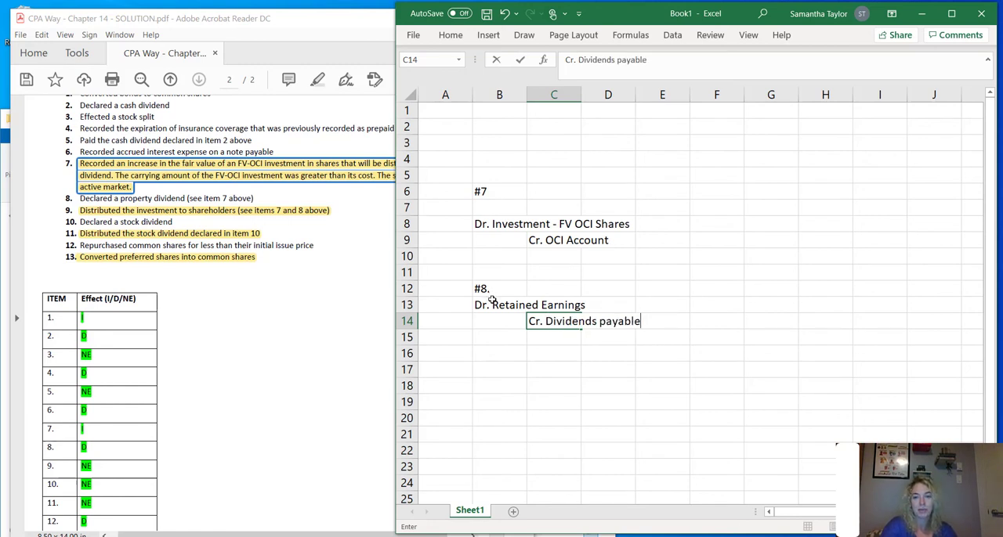
pyautogui.write('(')
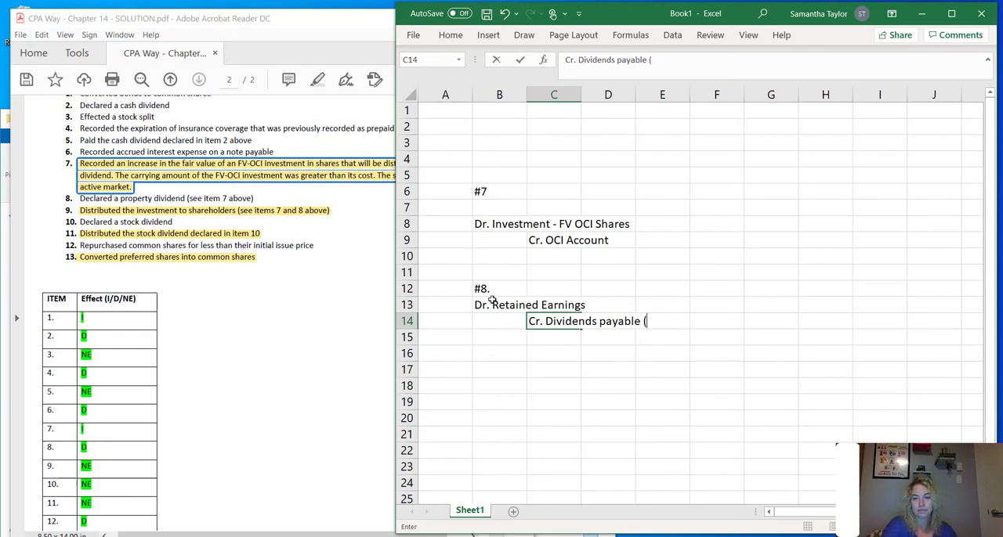
pyautogui.write('investment shares')
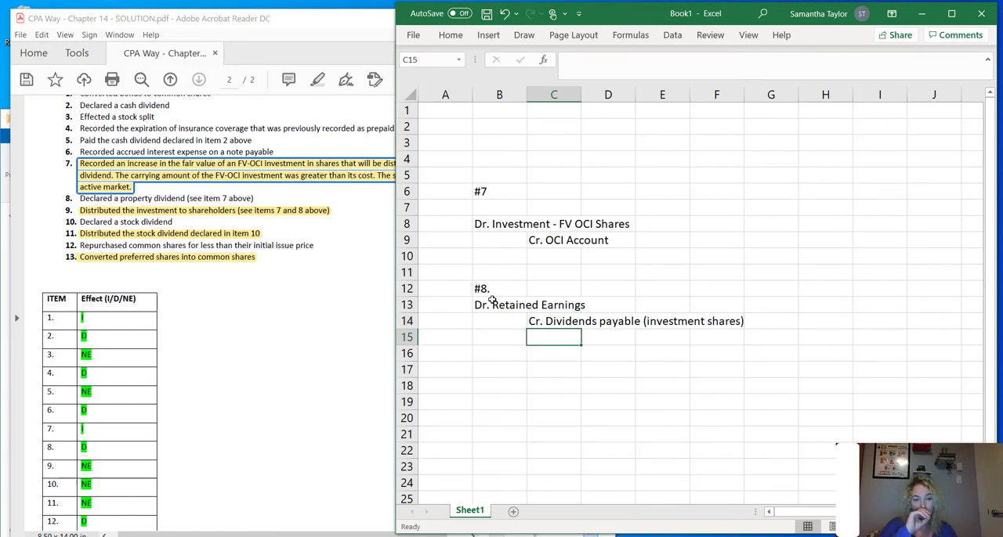
pyautogui.click(499, 305)
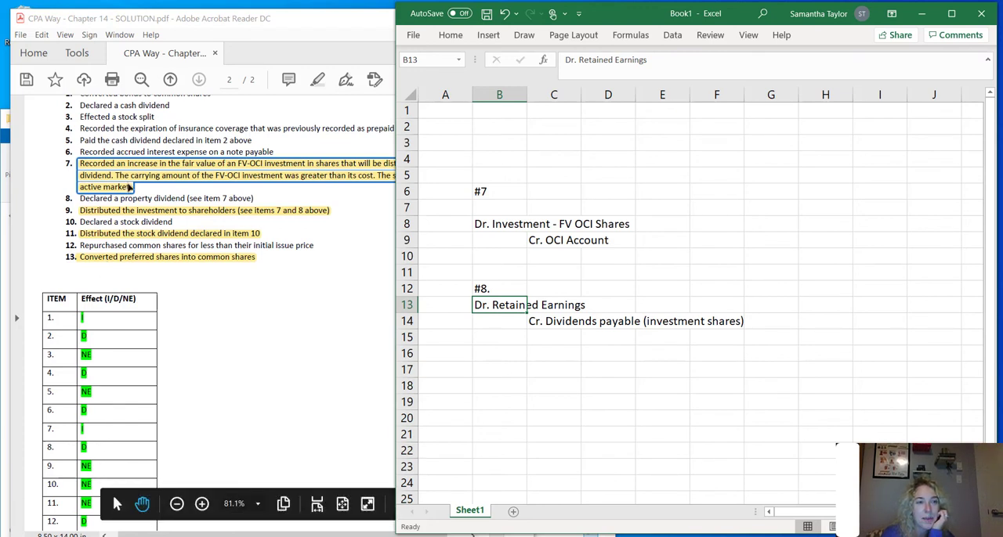
# - Enter #9: Dr. Dividends payable (investment shares), Cr. Investment - FV OCI Shares, then check both
pyautogui.click(499, 354)
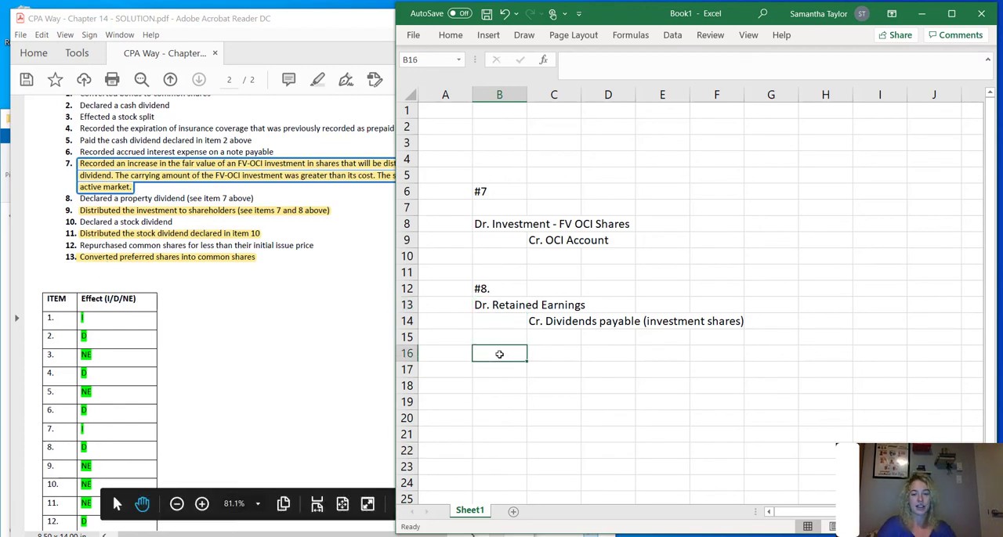
pyautogui.write('#9.')
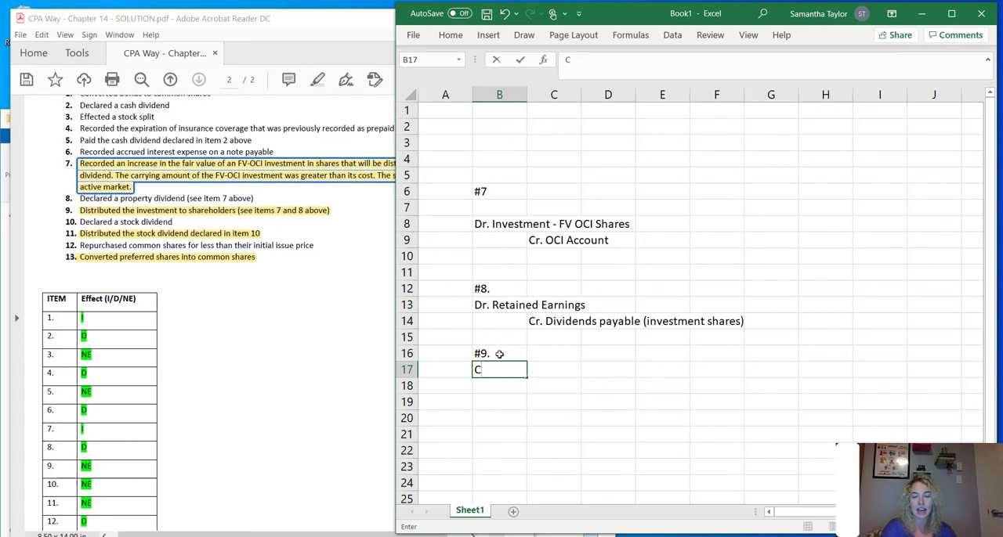
pyautogui.write('Cr. Dividends payable (invstemnet shares')
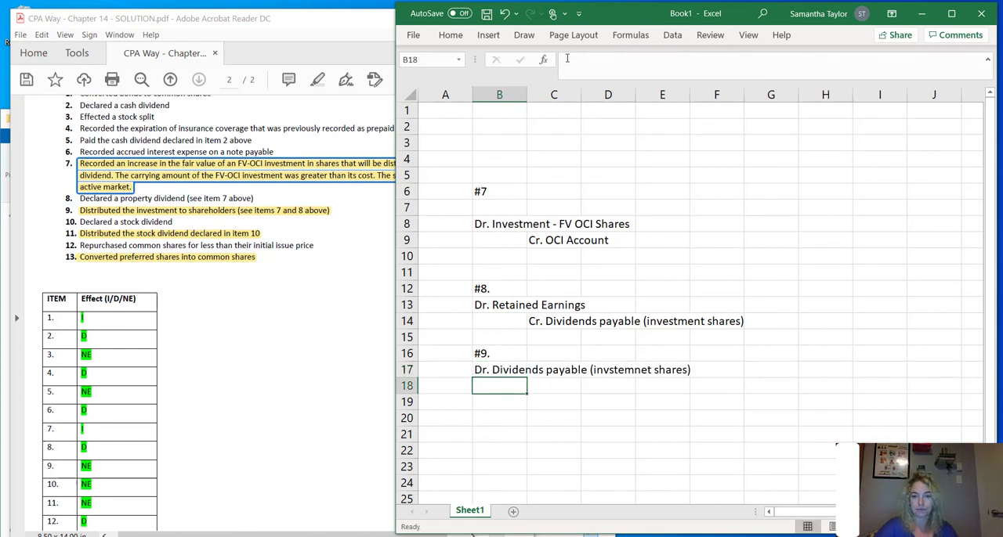
pyautogui.write('Cr.')
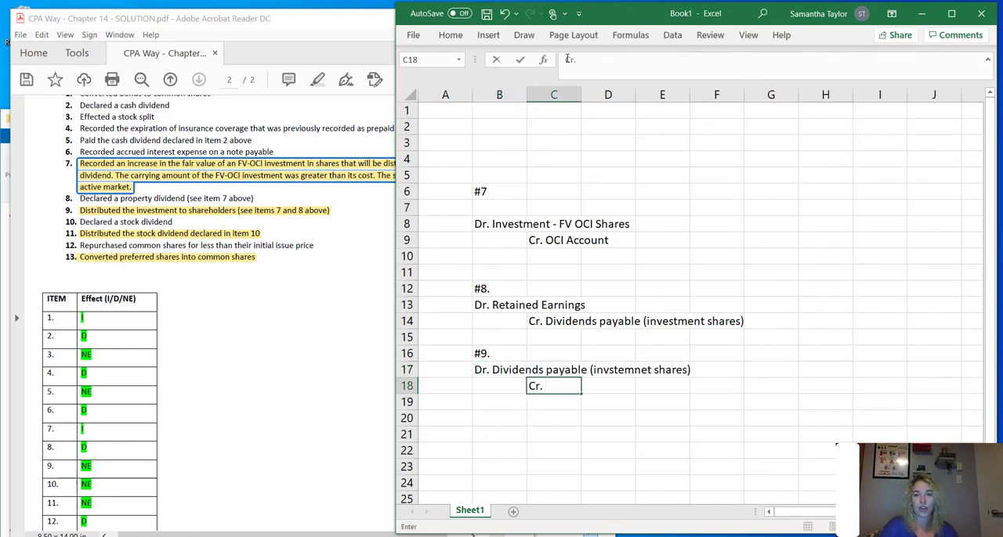
pyautogui.write('In')
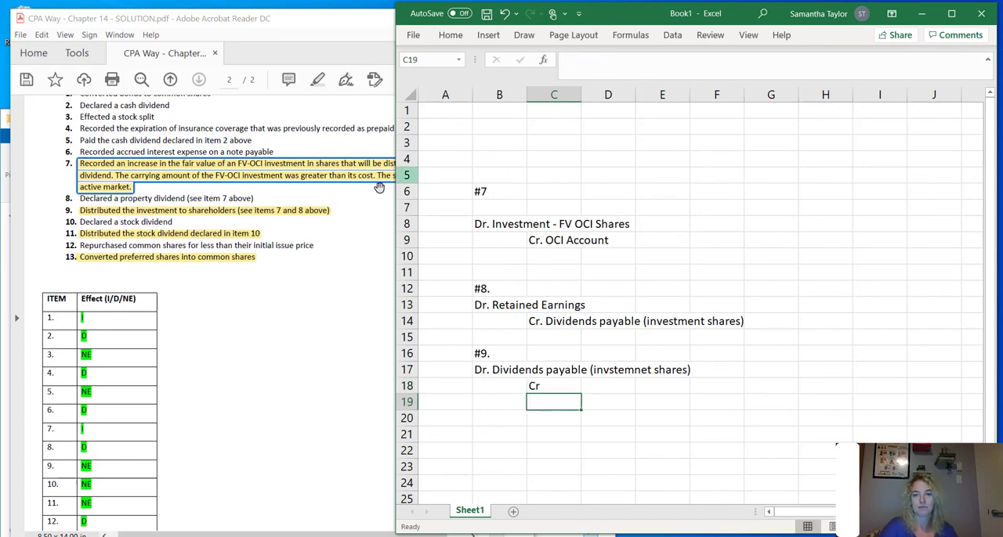
pyautogui.click(499, 224)
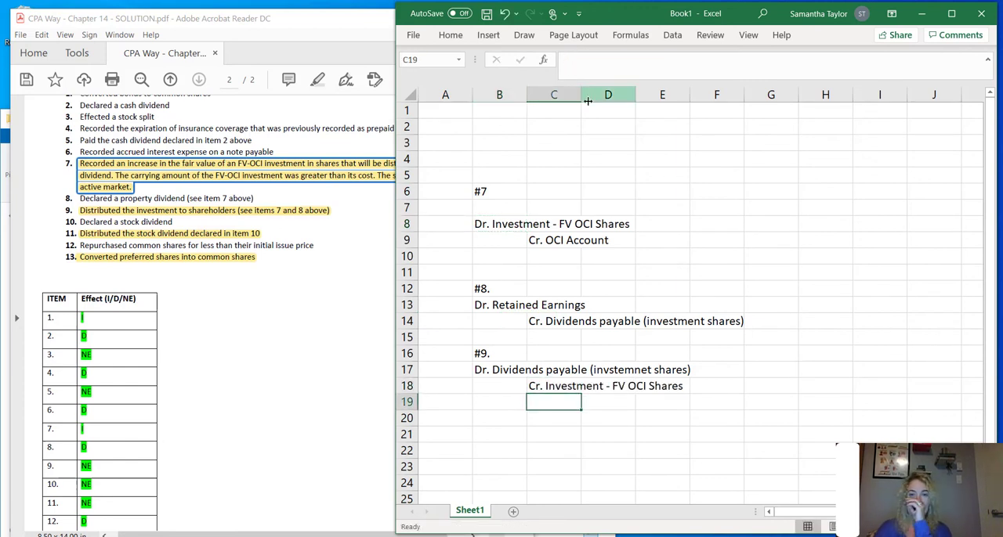
pyautogui.click(499, 369)
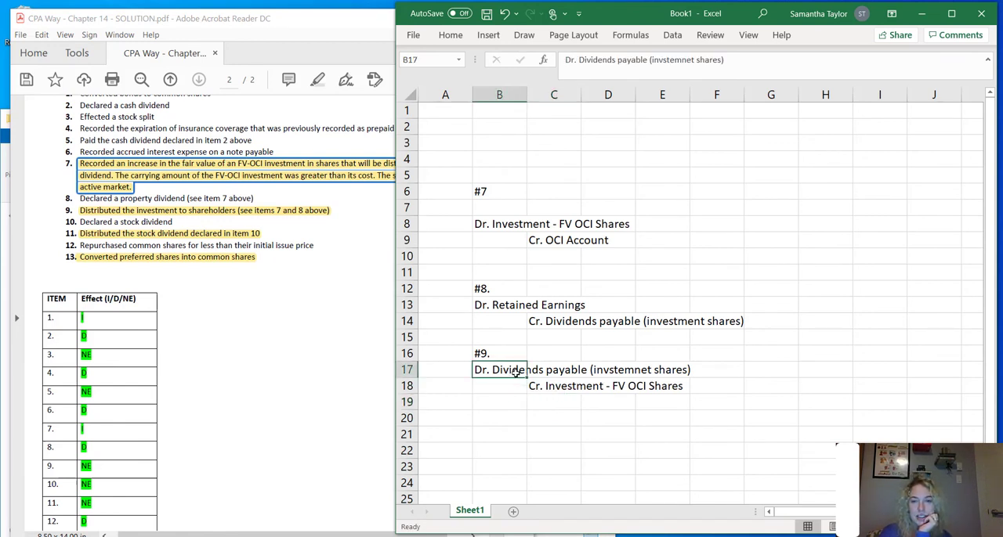
pyautogui.click(554, 385)
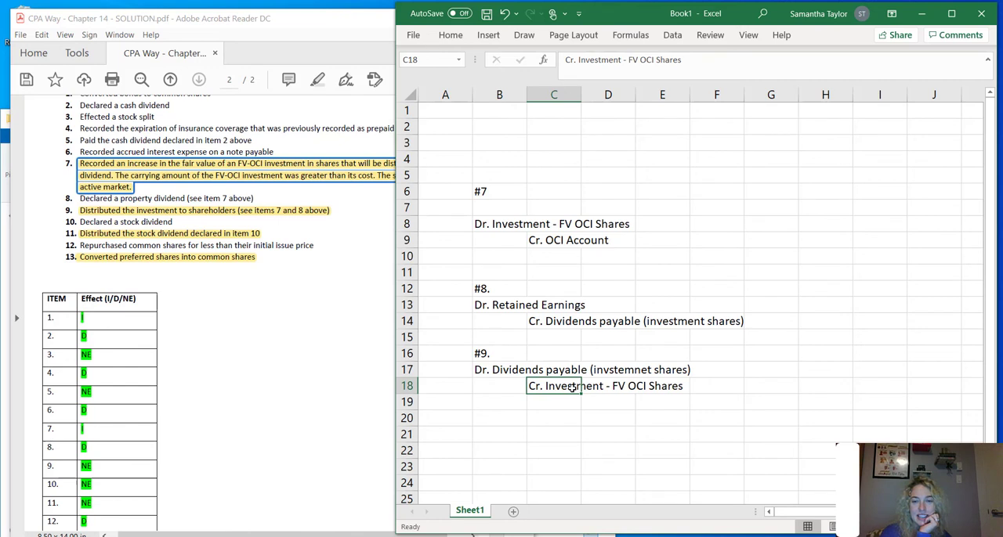
pyautogui.moveTo(539, 360)
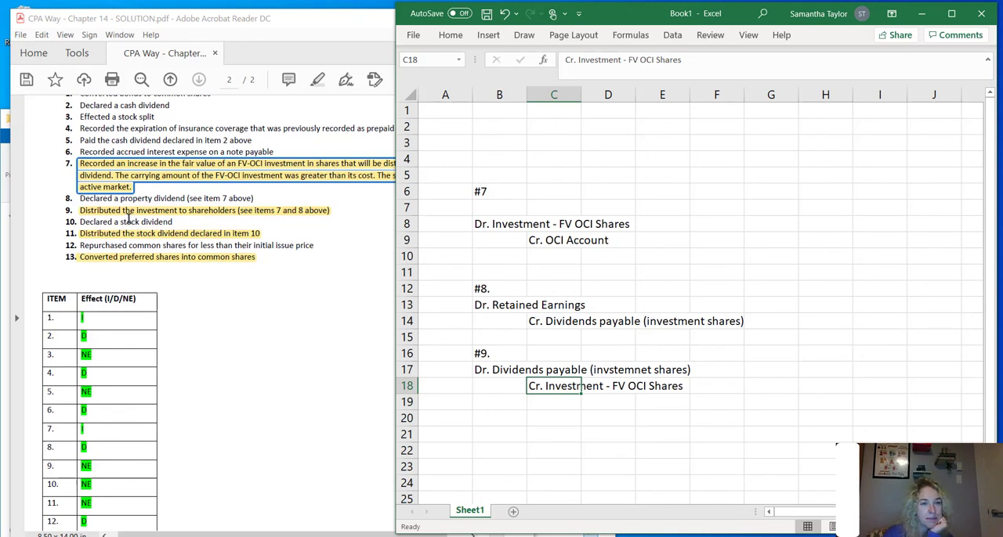
pyautogui.moveTo(143, 235)
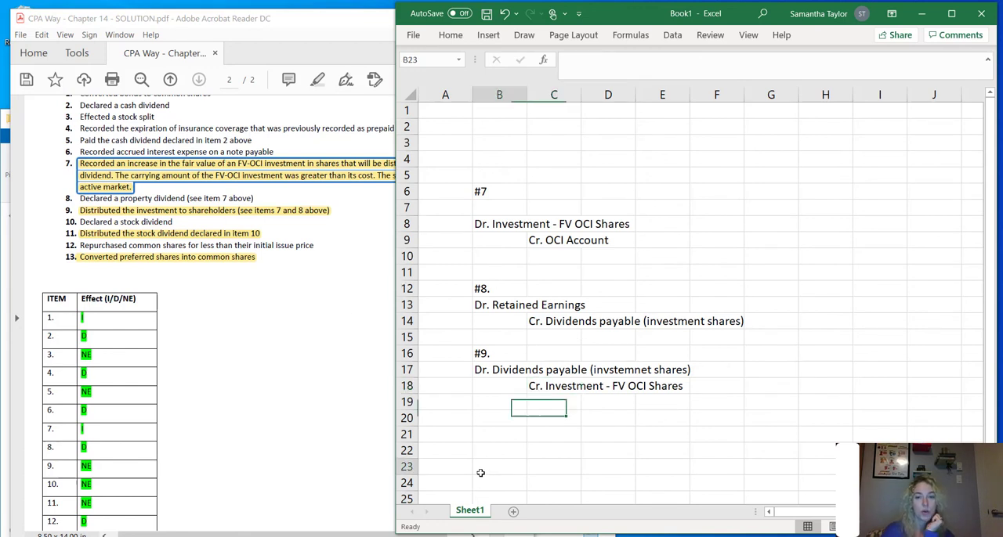
# - Label item #1 and enter the 'Dr. Retained Earnings' debit line
pyautogui.click(499, 435)
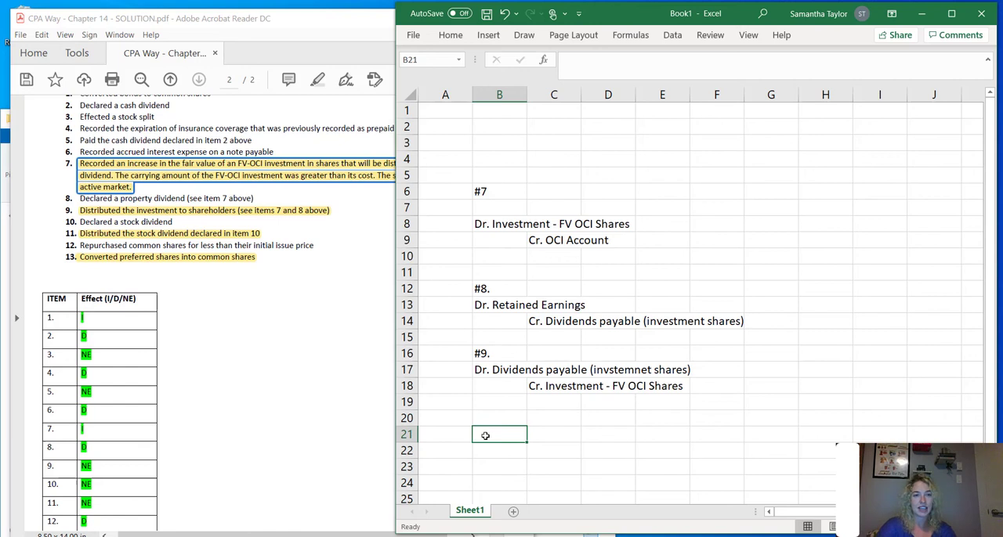
pyautogui.write('#1')
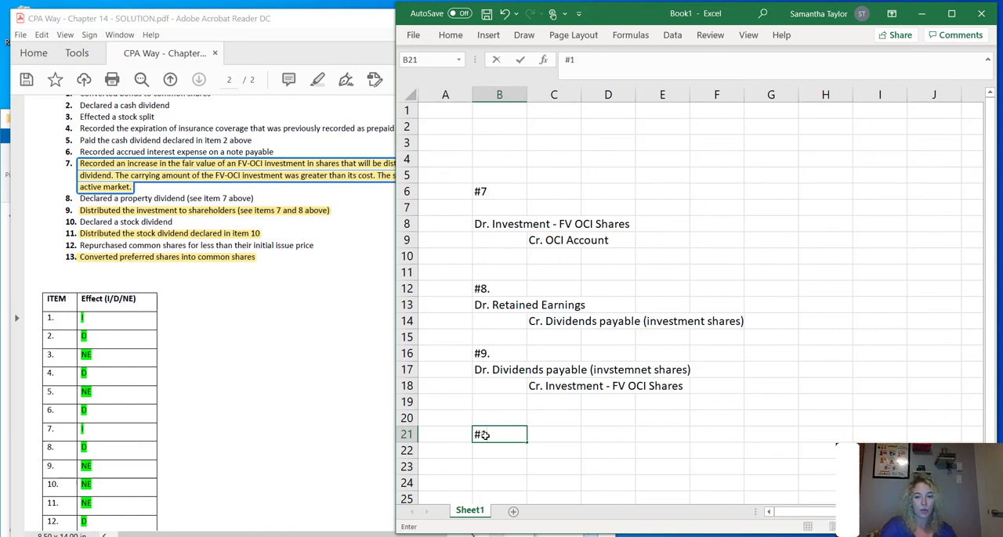
pyautogui.press('Return')
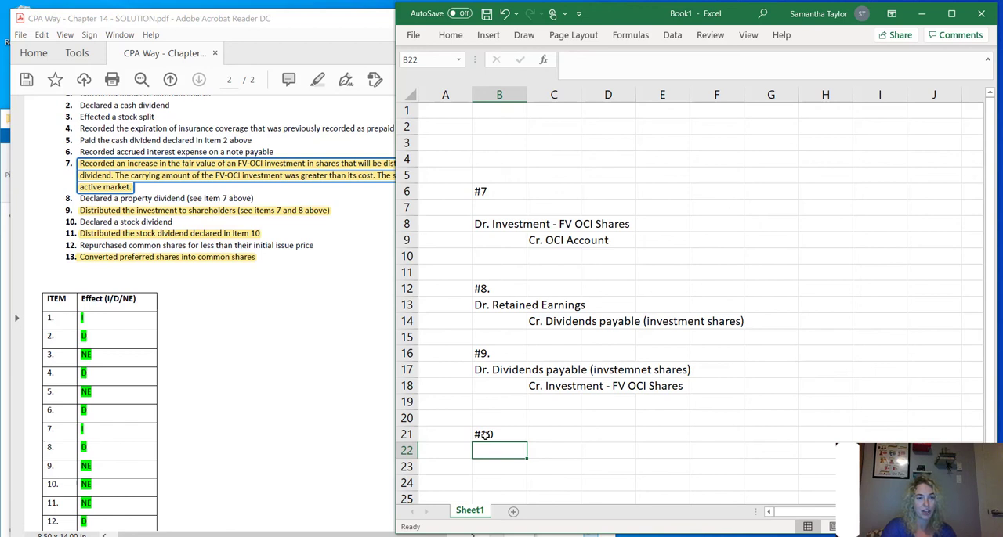
pyautogui.write('Dr.')
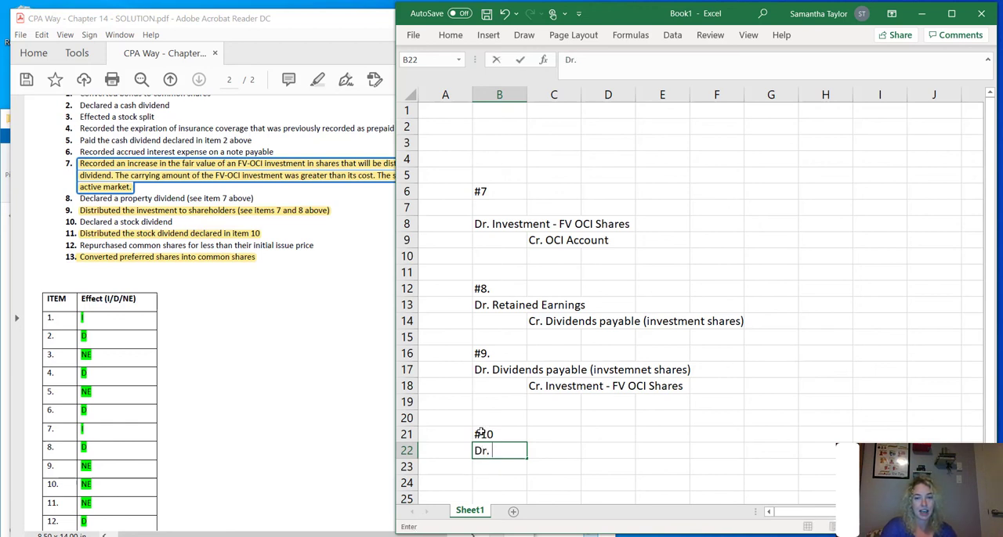
pyautogui.write('Retained Earnings')
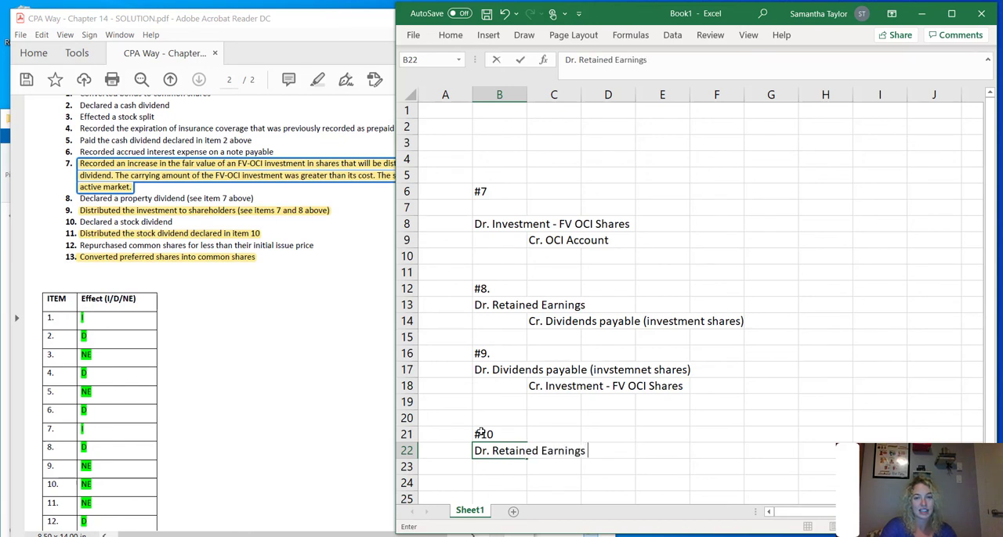
pyautogui.press('Return')
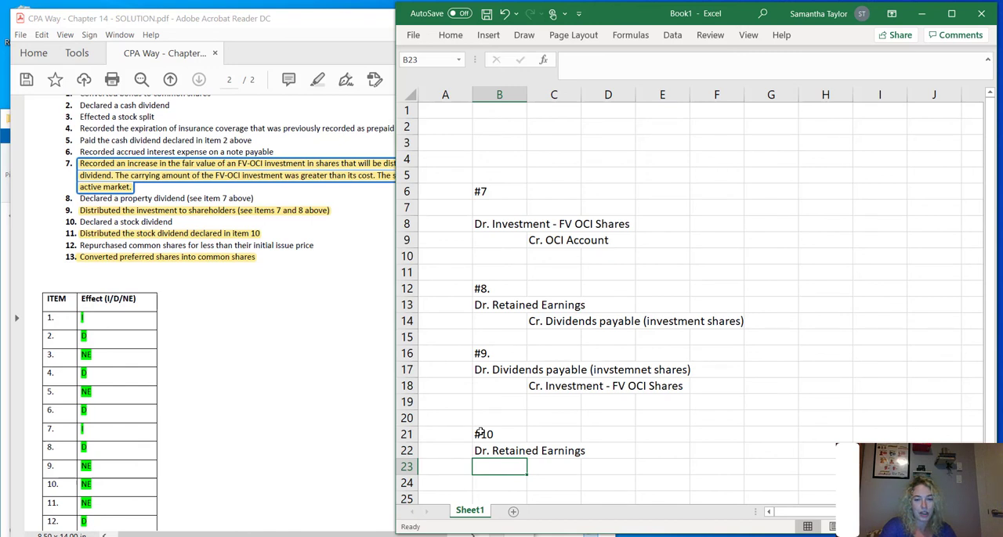
# - Enter the 'Cr. Common' credit line and add a blank Sheet2
pyautogui.write('Cr.')
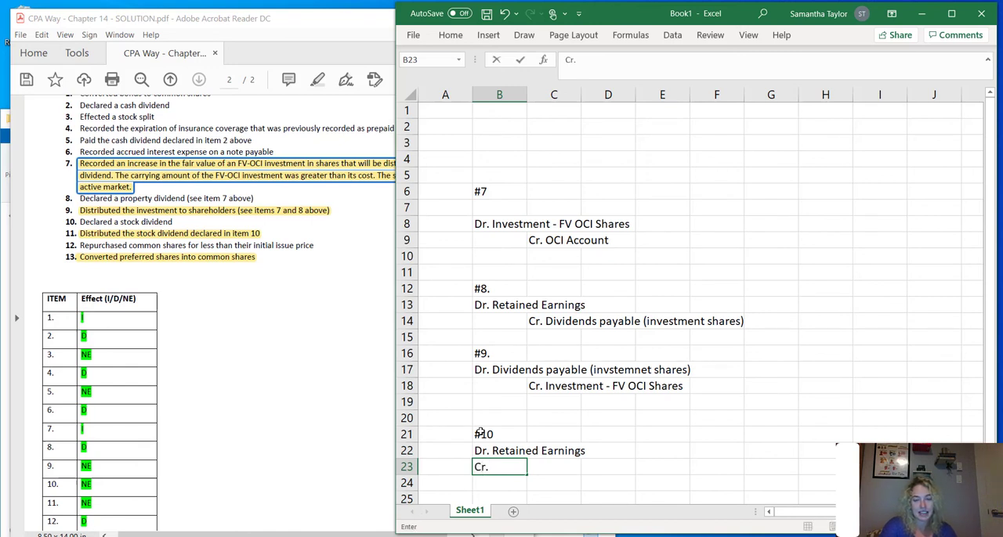
pyautogui.write('Common Shares')
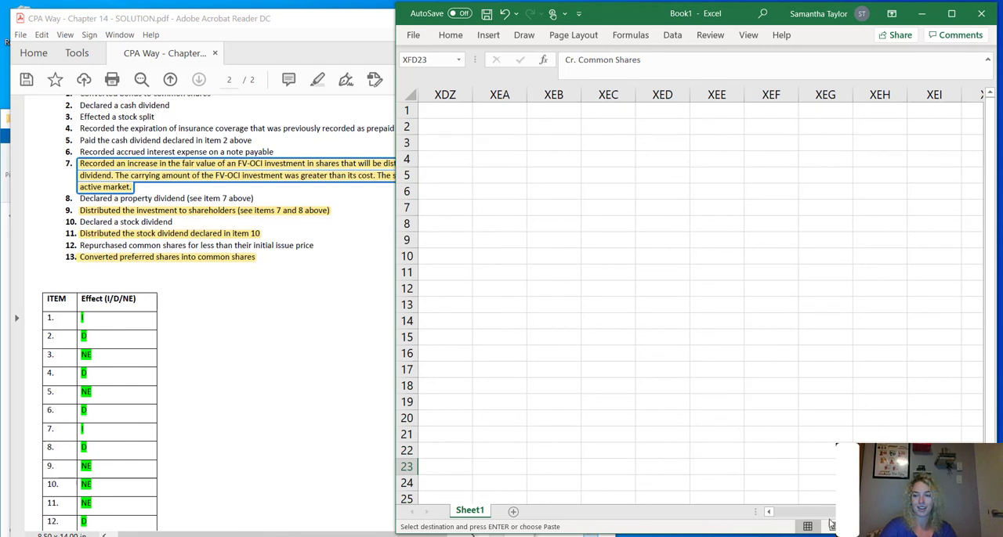
pyautogui.click(770, 289)
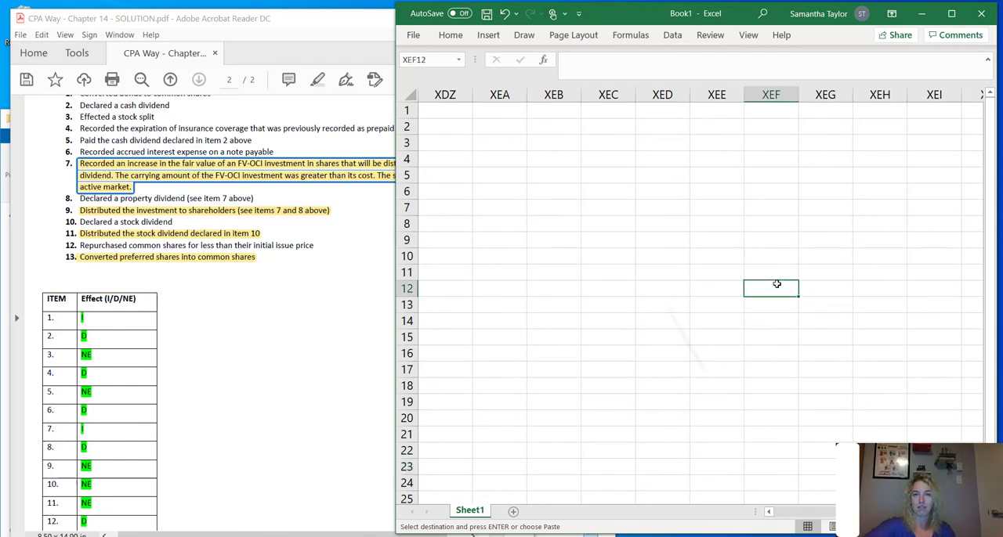
pyautogui.click(514, 511)
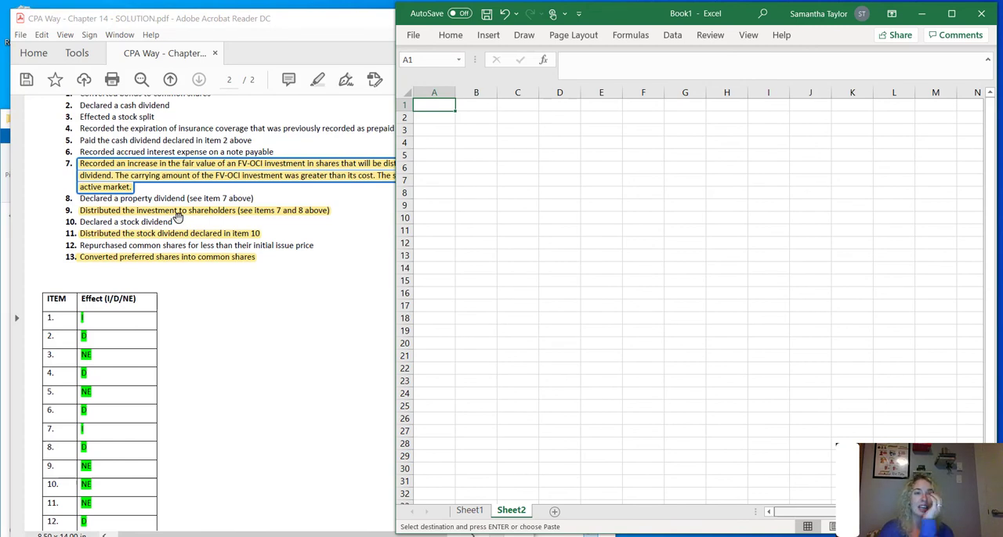
pyautogui.moveTo(223, 262)
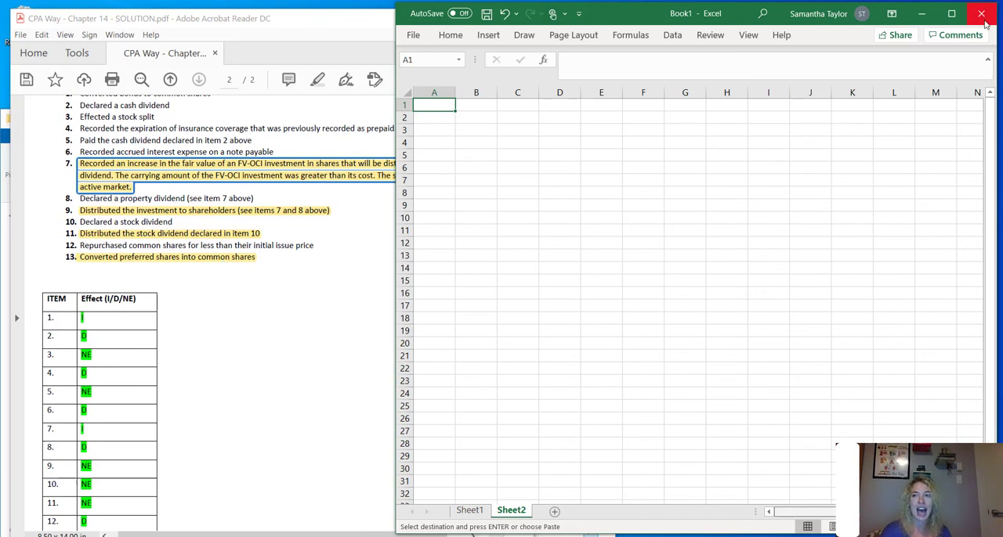
# - Close the Excel workbook window
pyautogui.click(981, 13)
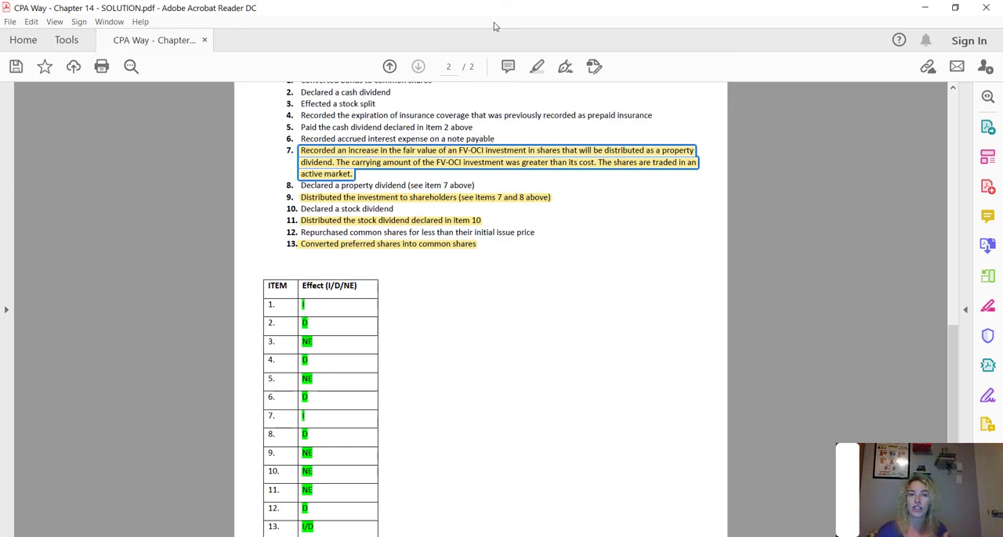
pyautogui.moveTo(515, 186)
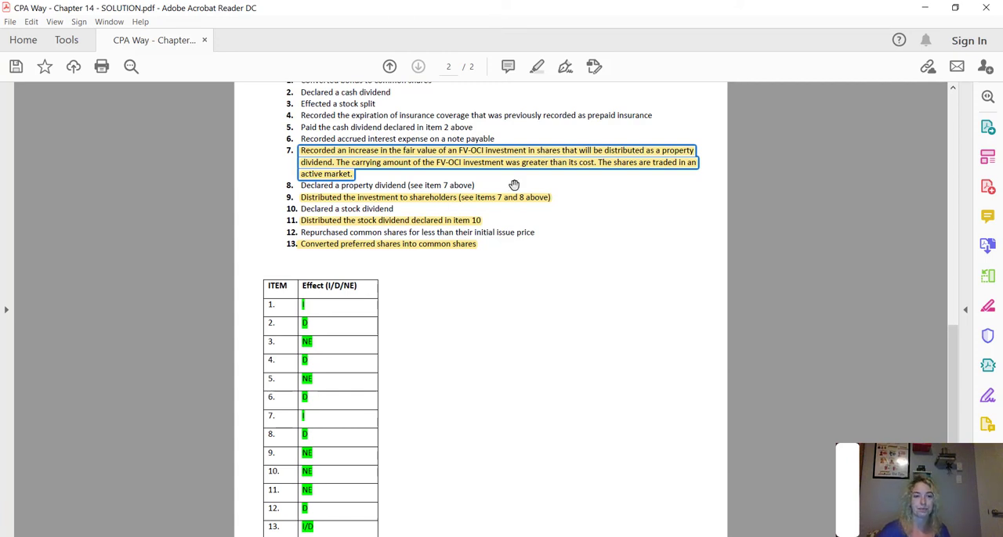
pyautogui.moveTo(431, 310)
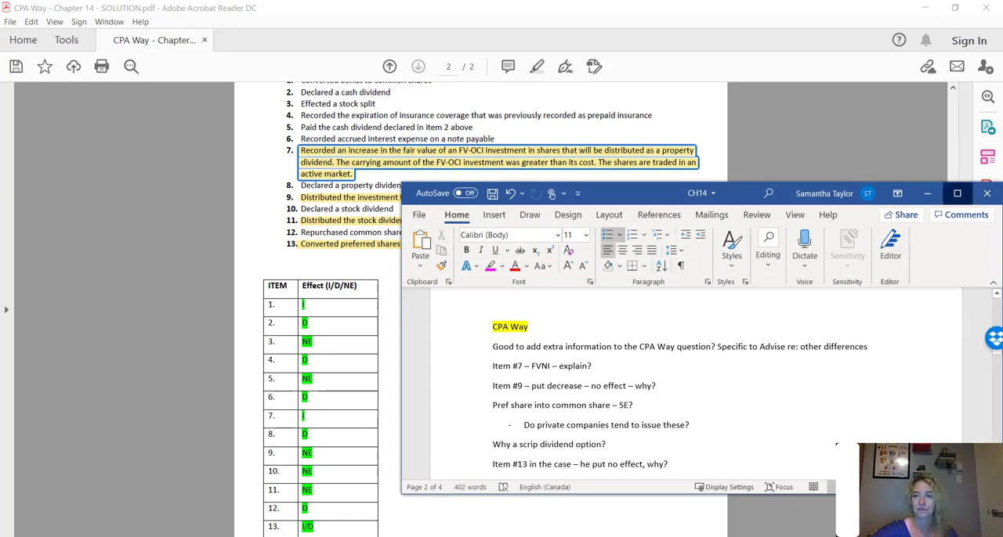
# - Maximize the CH14 Word notes window
pyautogui.click(956, 193)
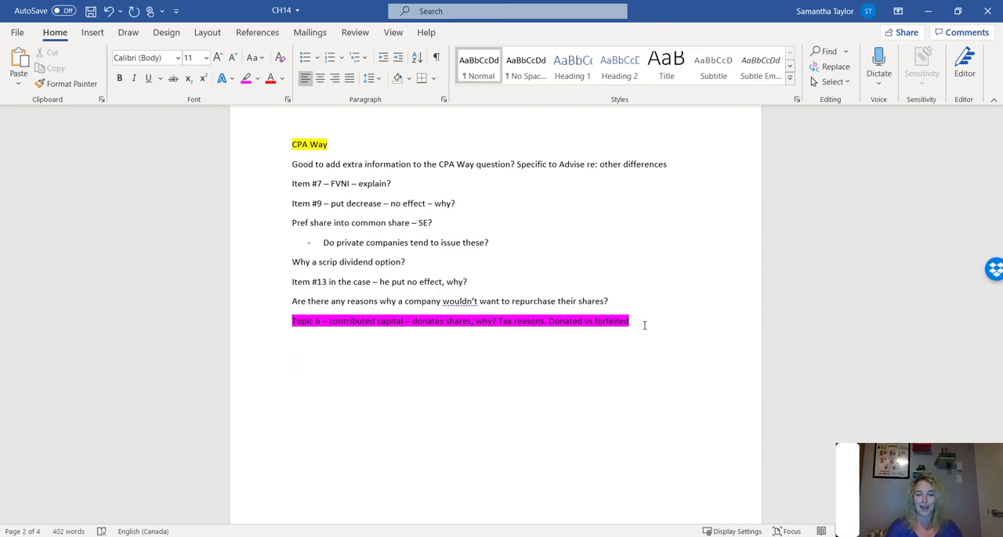
# - Type 'Dr. Property' with 'Cr. Contributed Surplus' beneath it
pyautogui.write('Dr. Pro')
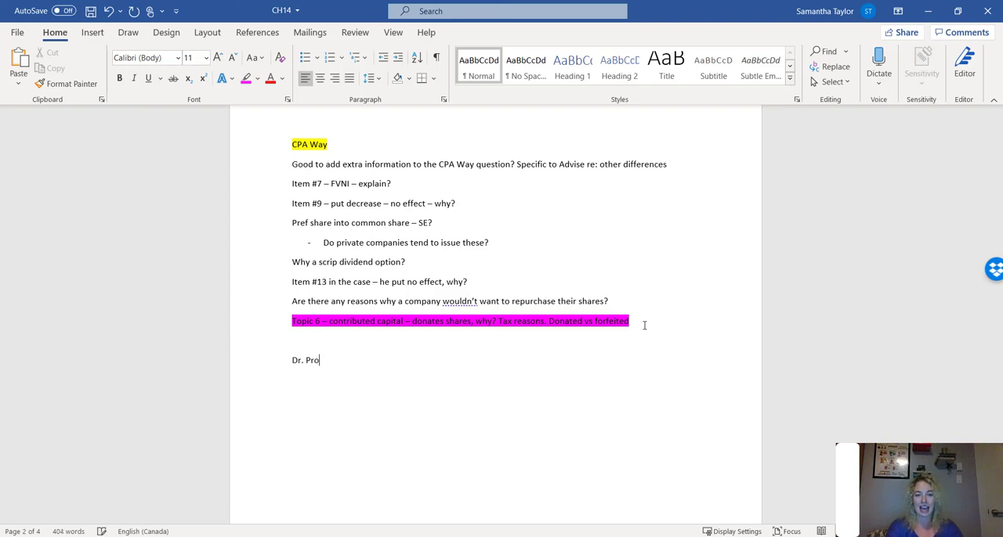
pyautogui.write('perty')
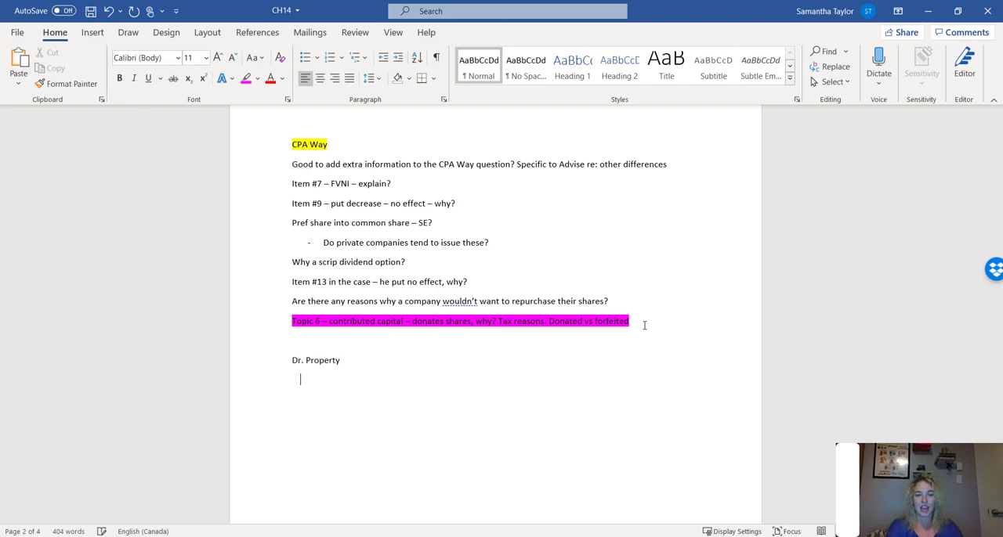
pyautogui.write('Cr. Contribu')
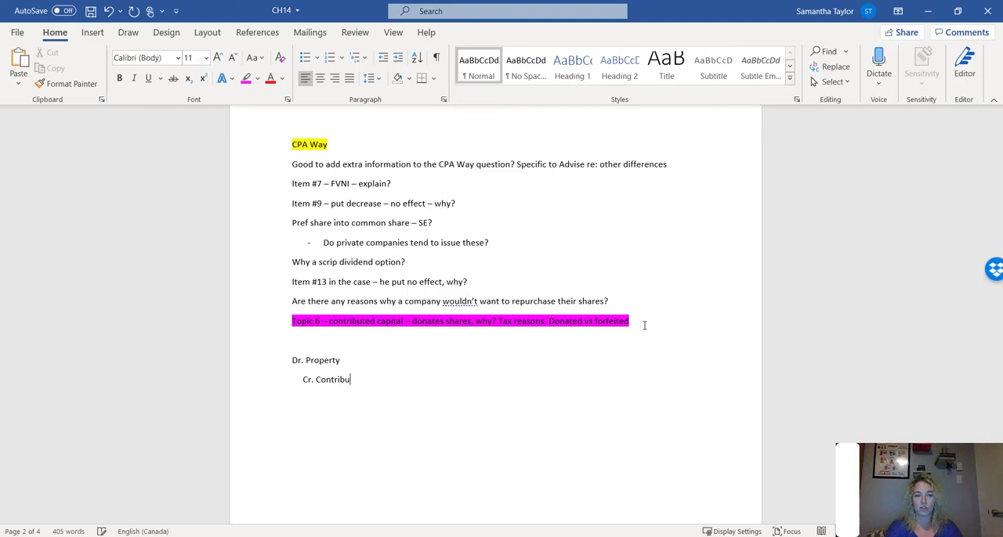
pyautogui.write('ted Surplus')
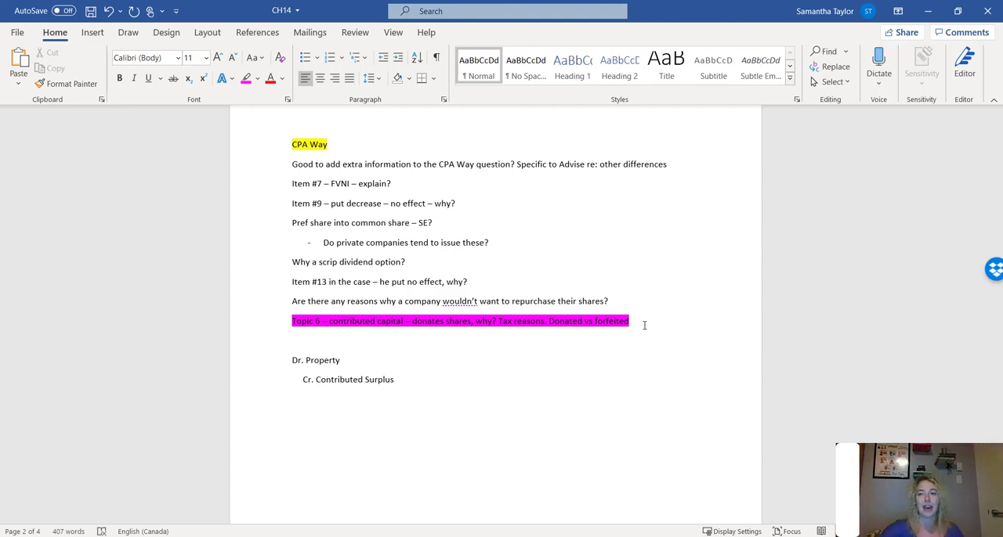
pyautogui.scroll(-3)
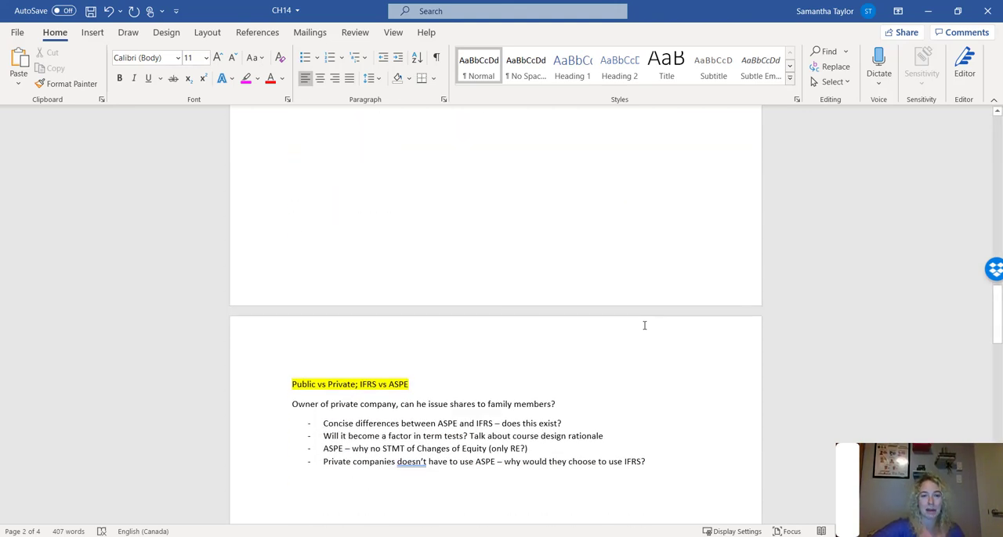
pyautogui.scroll(-3)
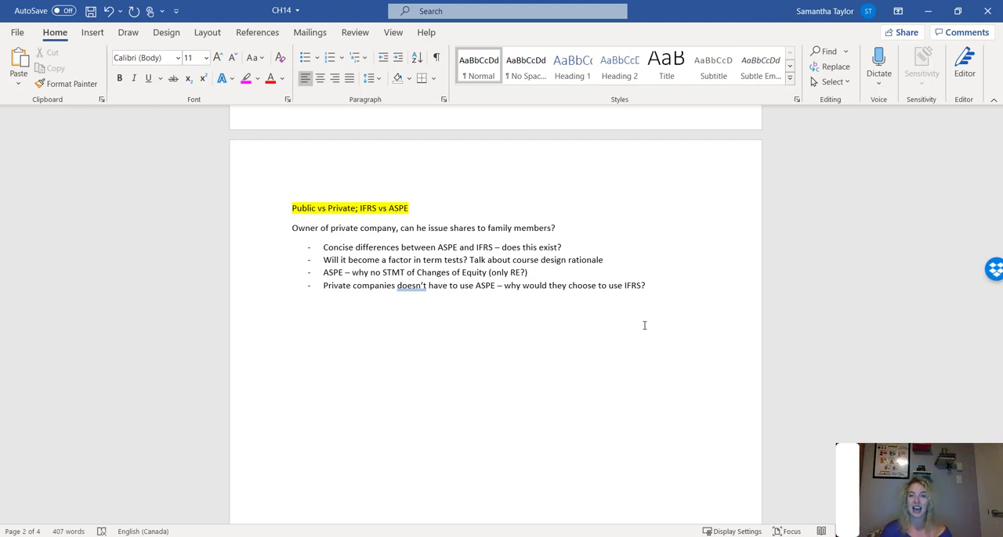
pyautogui.moveTo(600, 257)
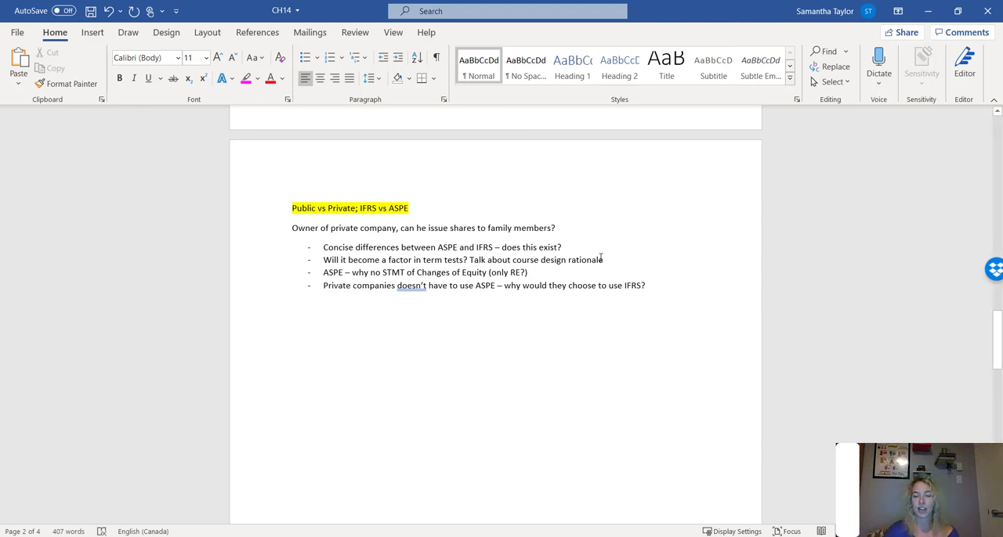
pyautogui.moveTo(471, 259); pyautogui.dragTo(604, 259)
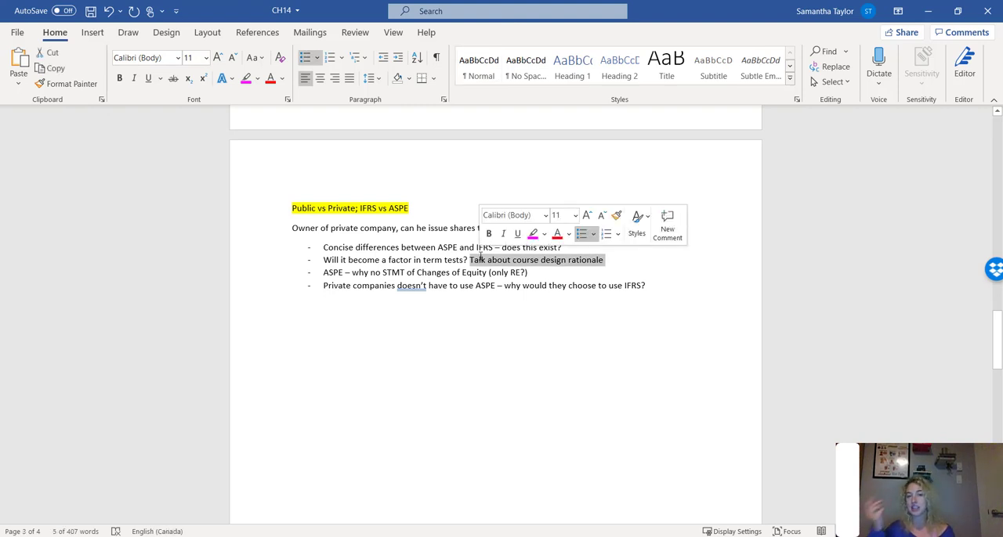
pyautogui.click(408, 247)
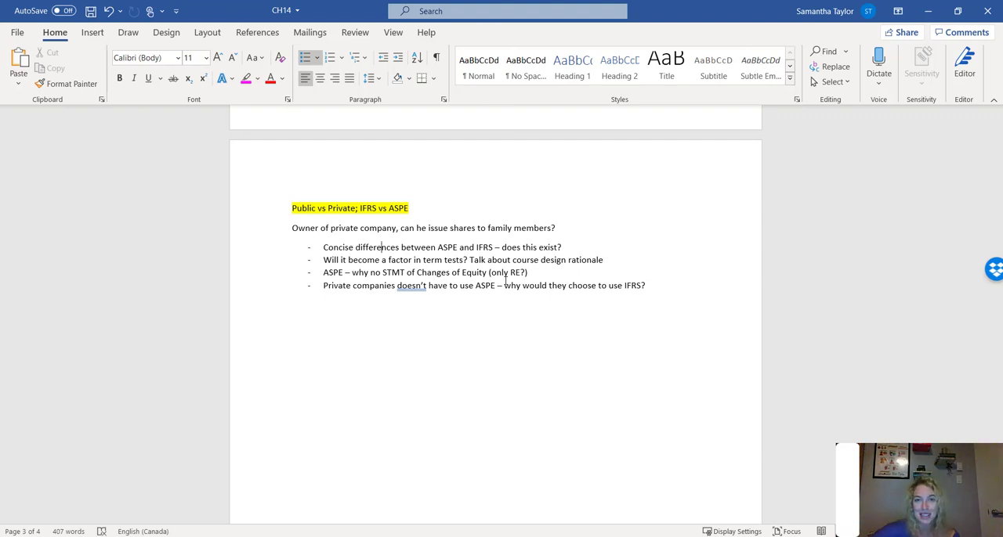
# - Scroll down to the 'Fun stuff' section on page 4
pyautogui.scroll(-3)
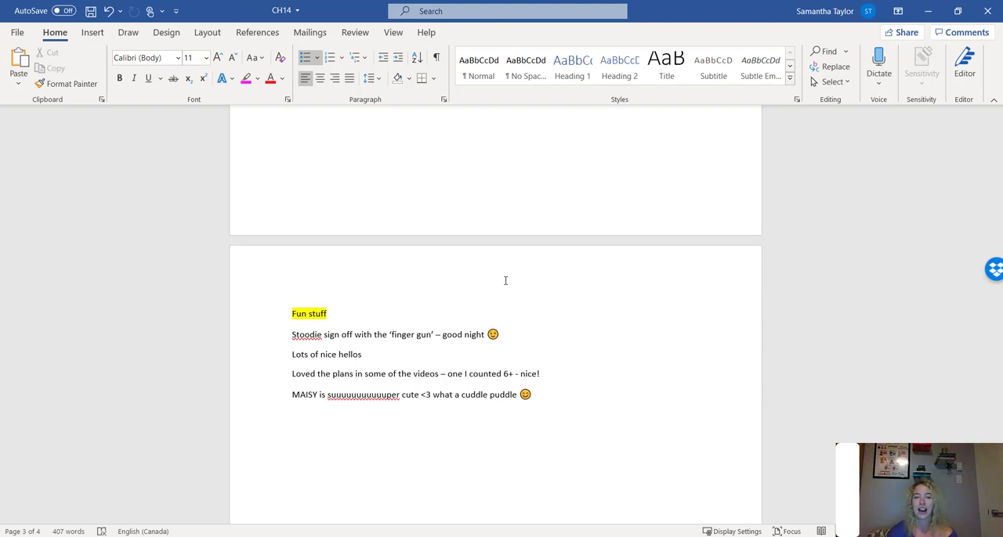
pyautogui.moveTo(308, 233)
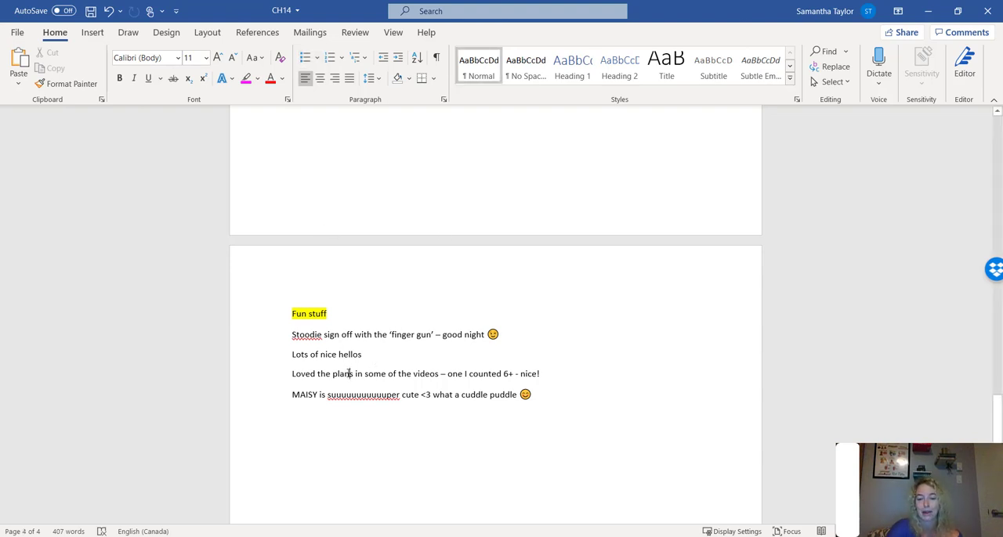
pyautogui.click(133, 11)
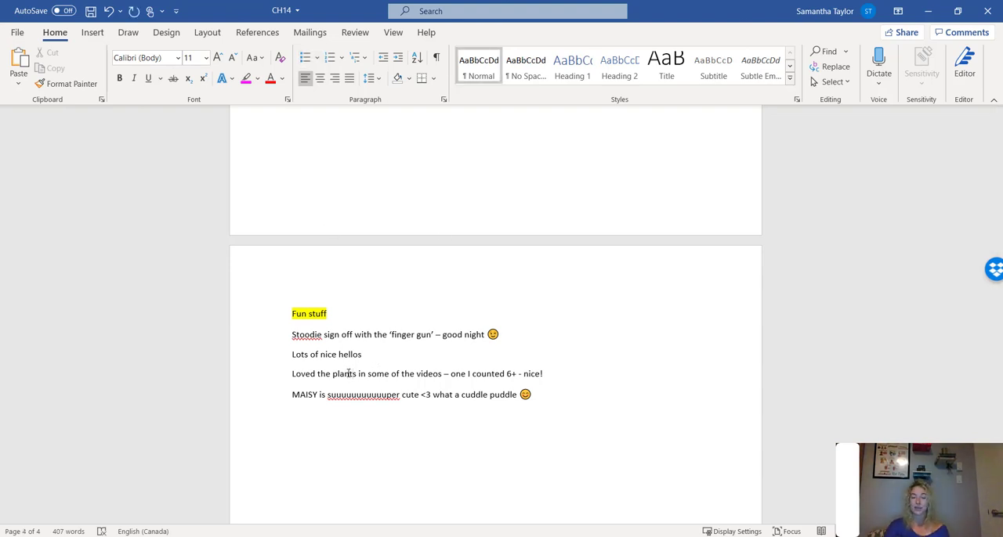